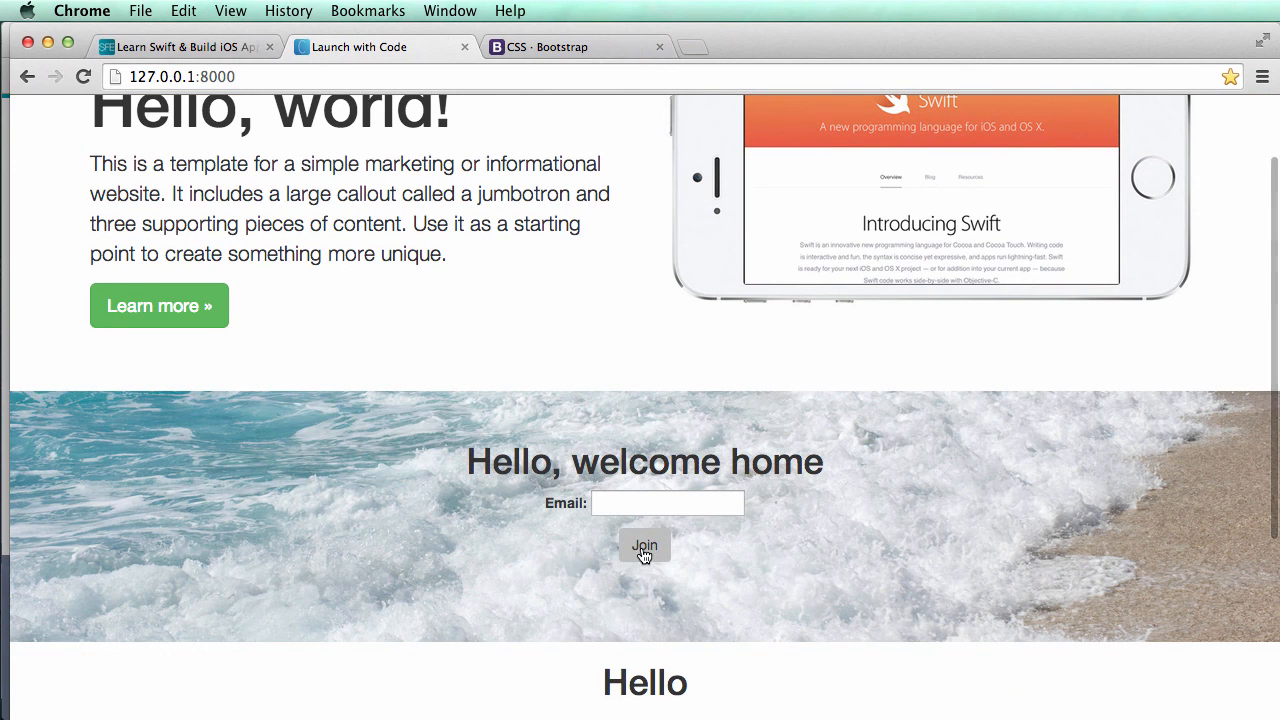
Submit the empty signup form, compare with the swiftforentrepreneurs reference, then focus the email field.
click(644, 545)
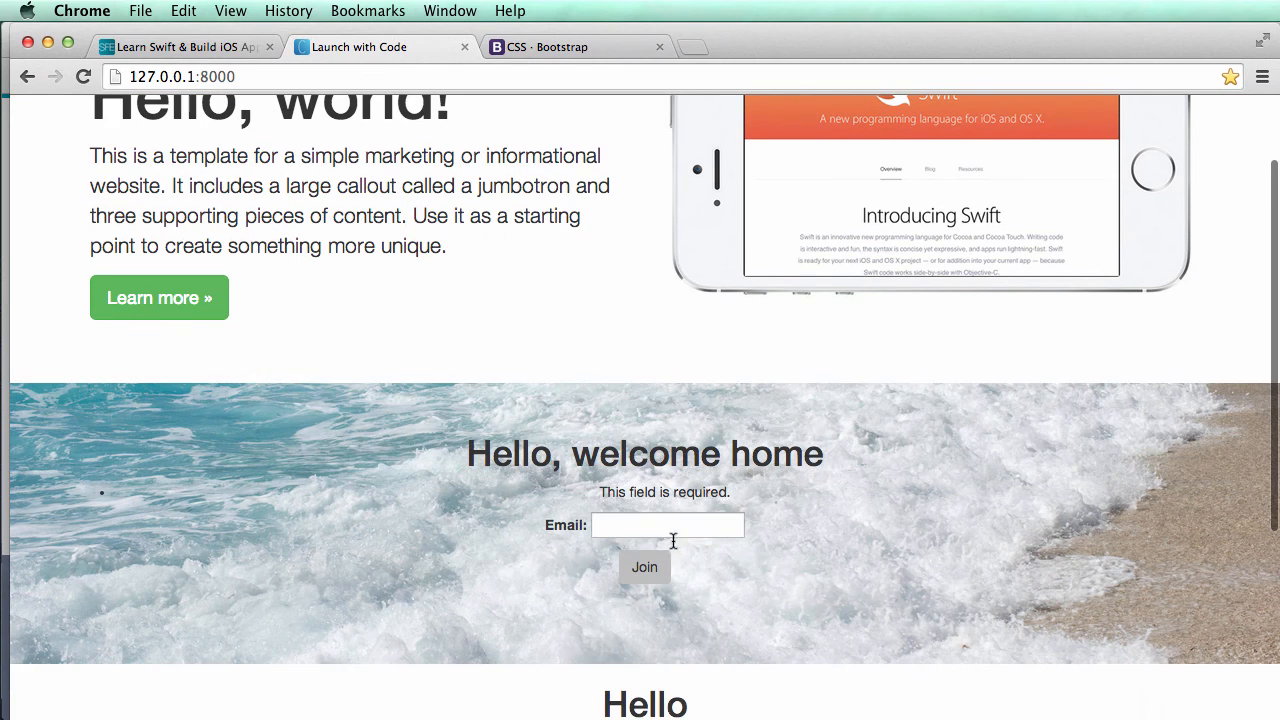
mouse_move(729, 512)
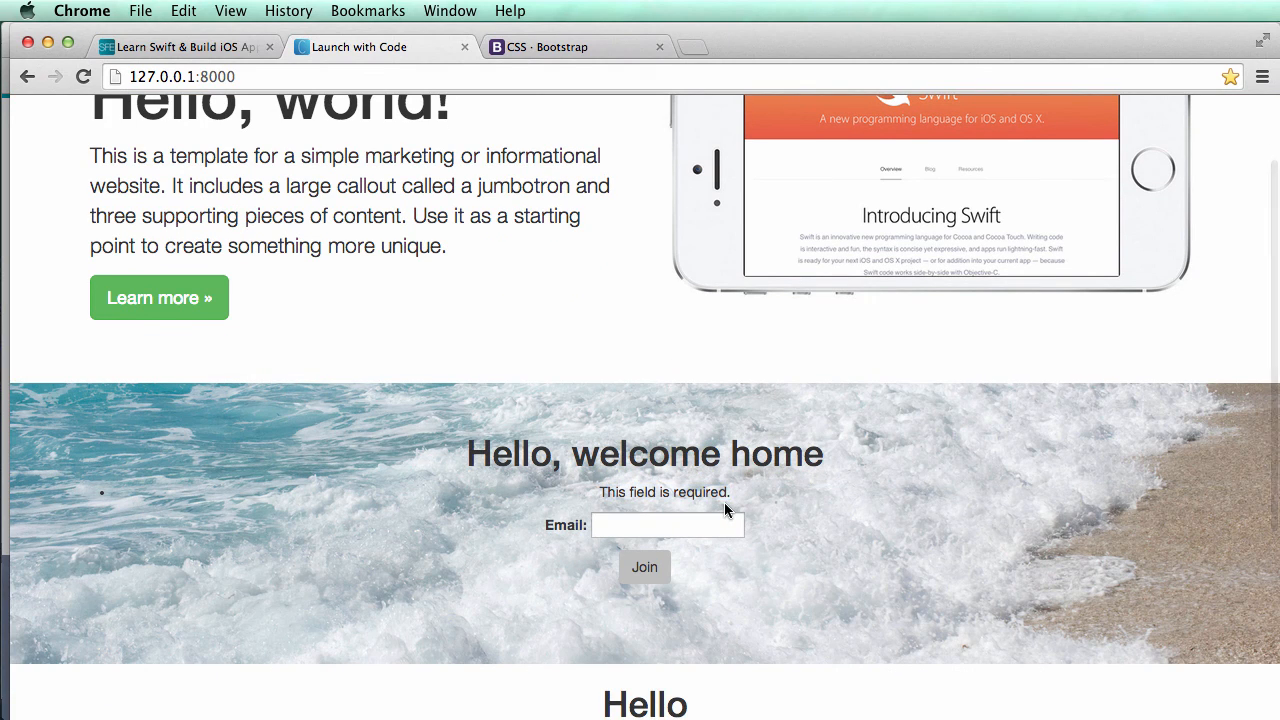
click(667, 525)
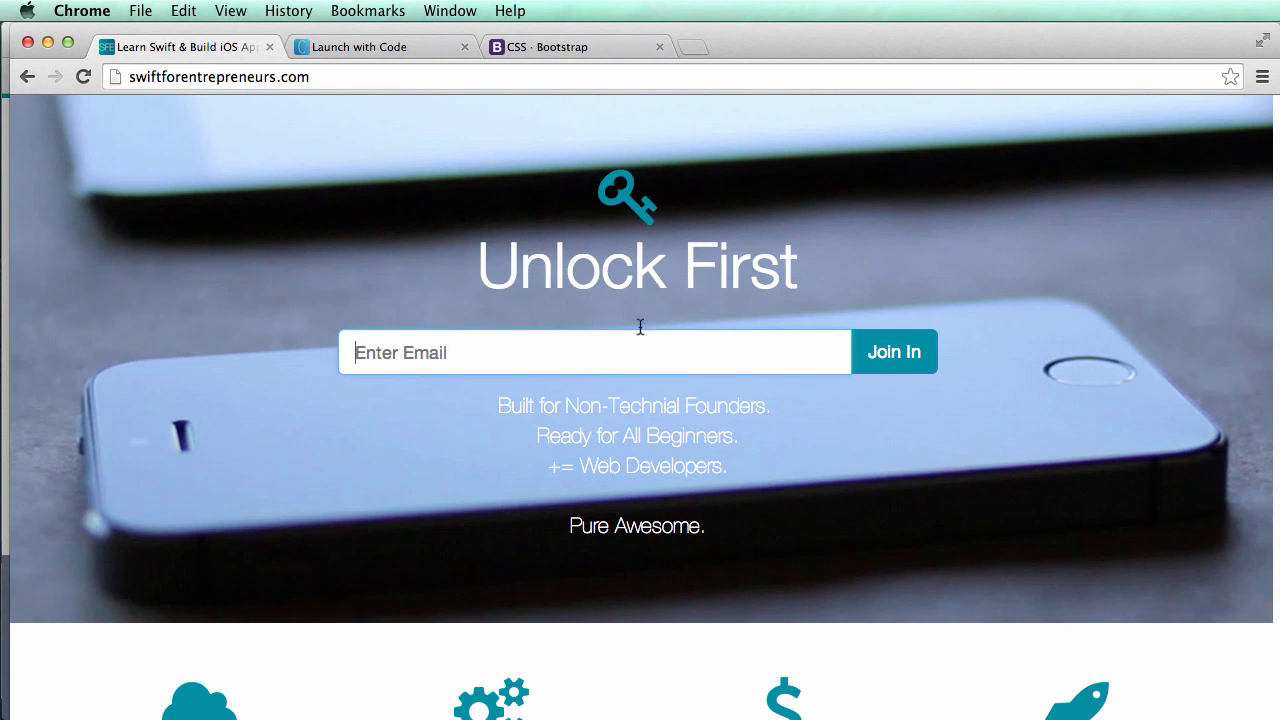
mouse_move(340, 11)
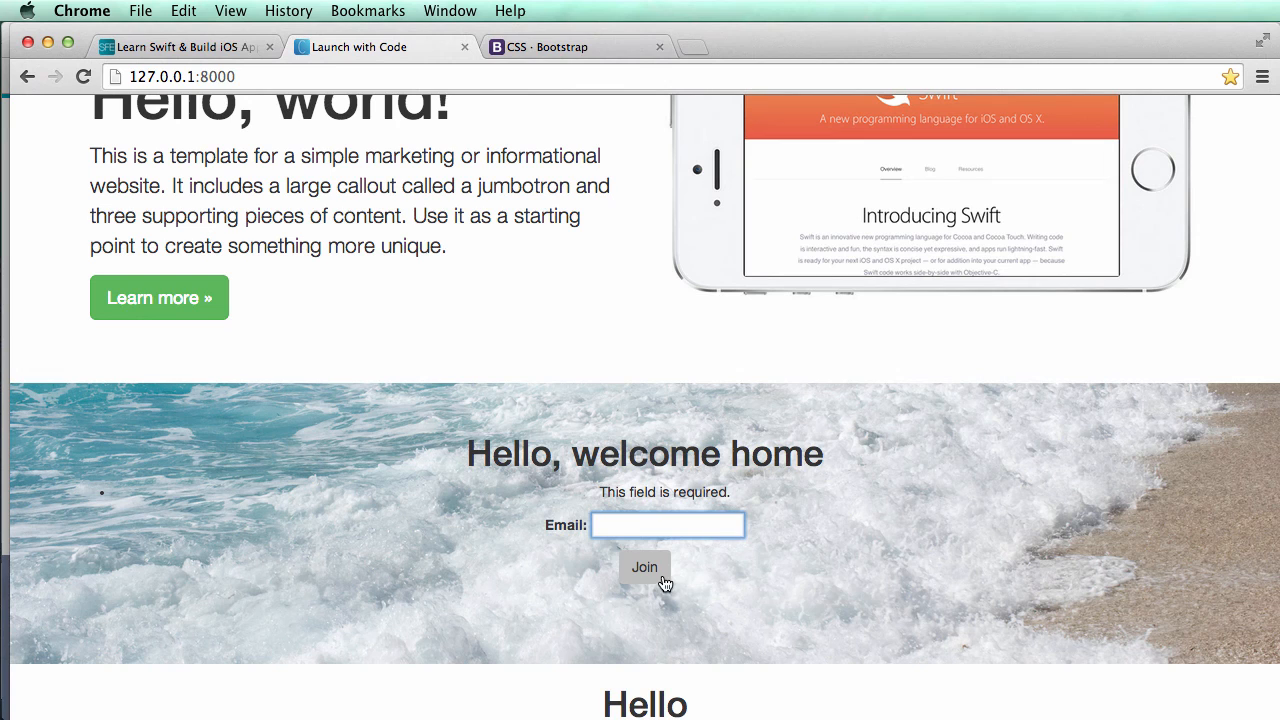
click(667, 525)
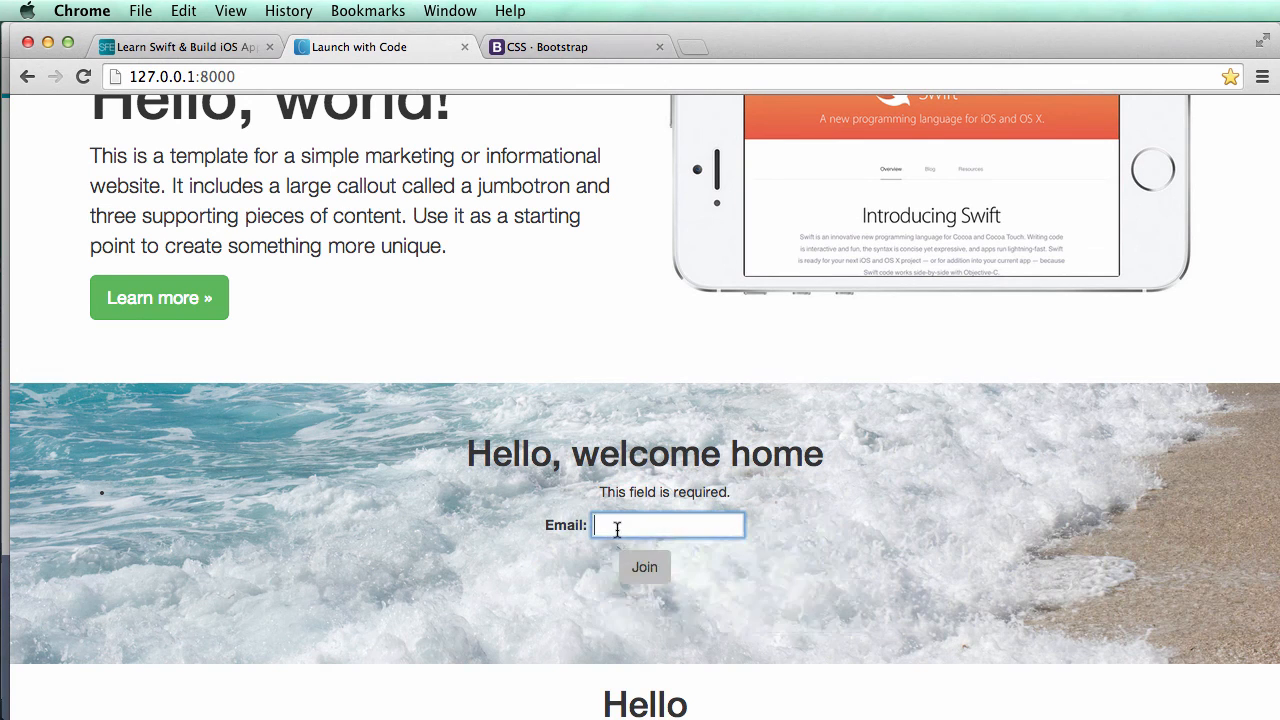
click(667, 524)
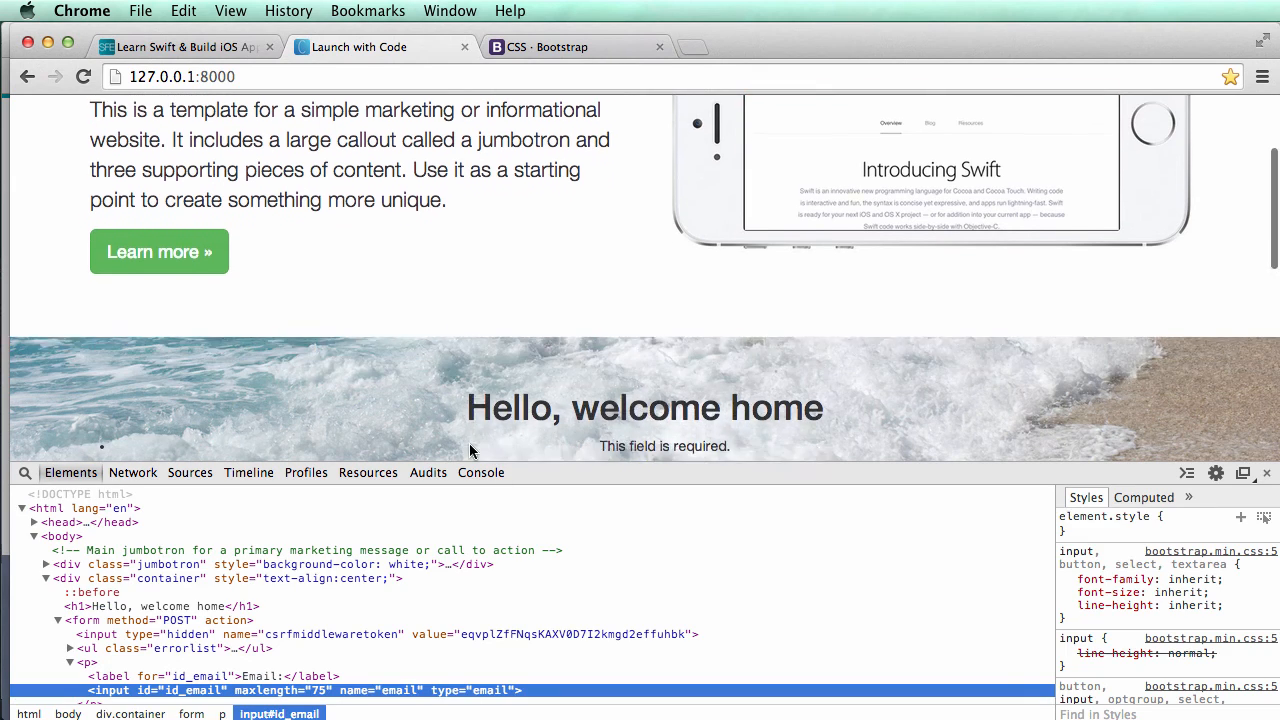
Scroll the page while inspecting the email input's markup in developer tools.
scroll(down, 3)
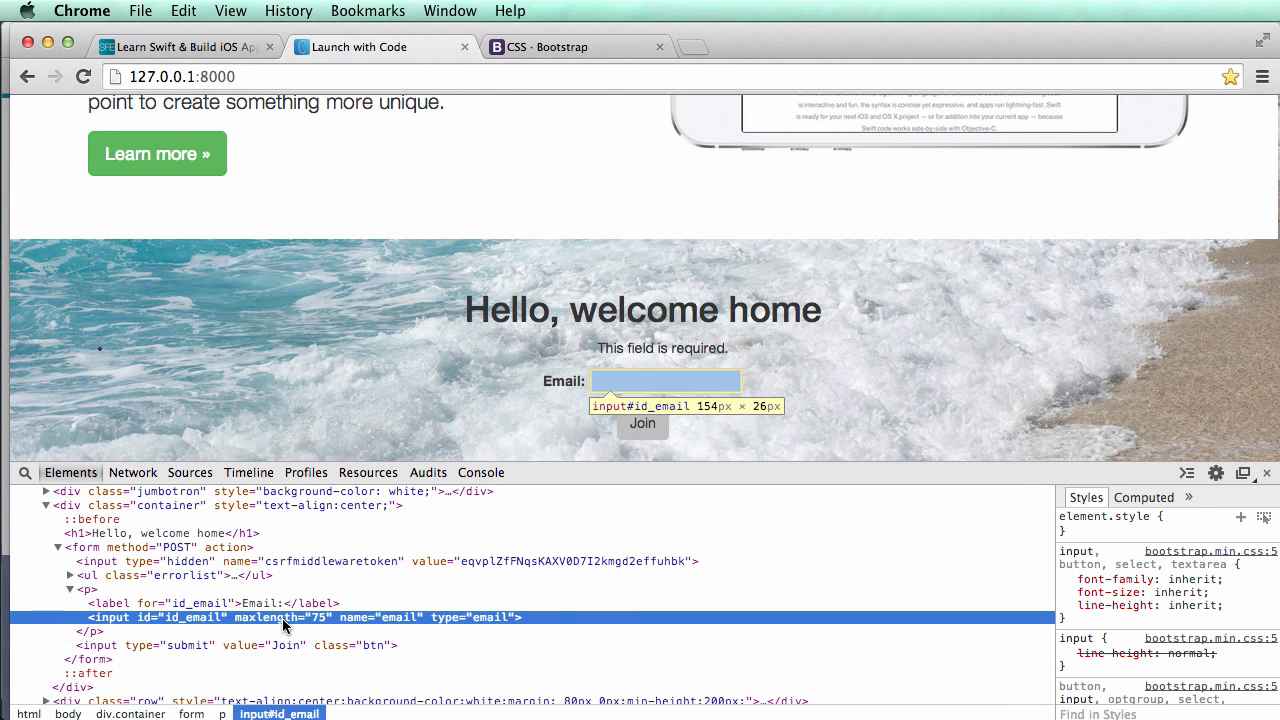
mouse_move(150, 620)
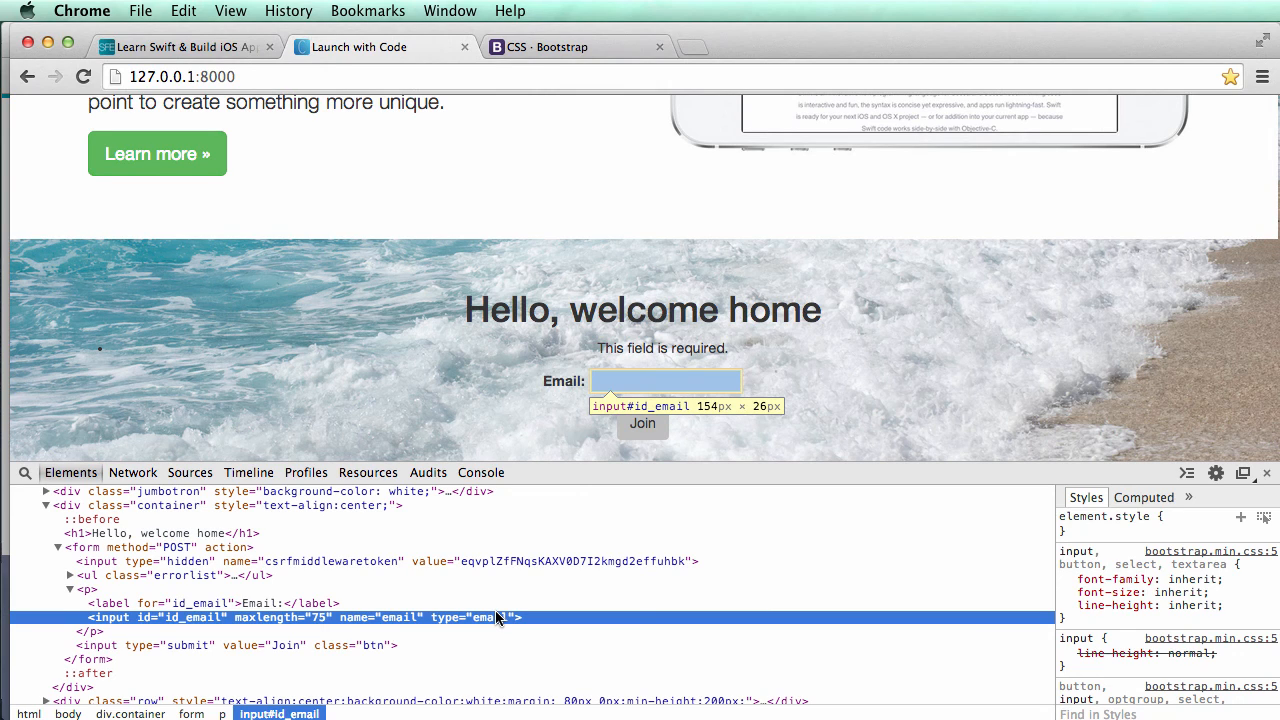
mouse_move(400, 627)
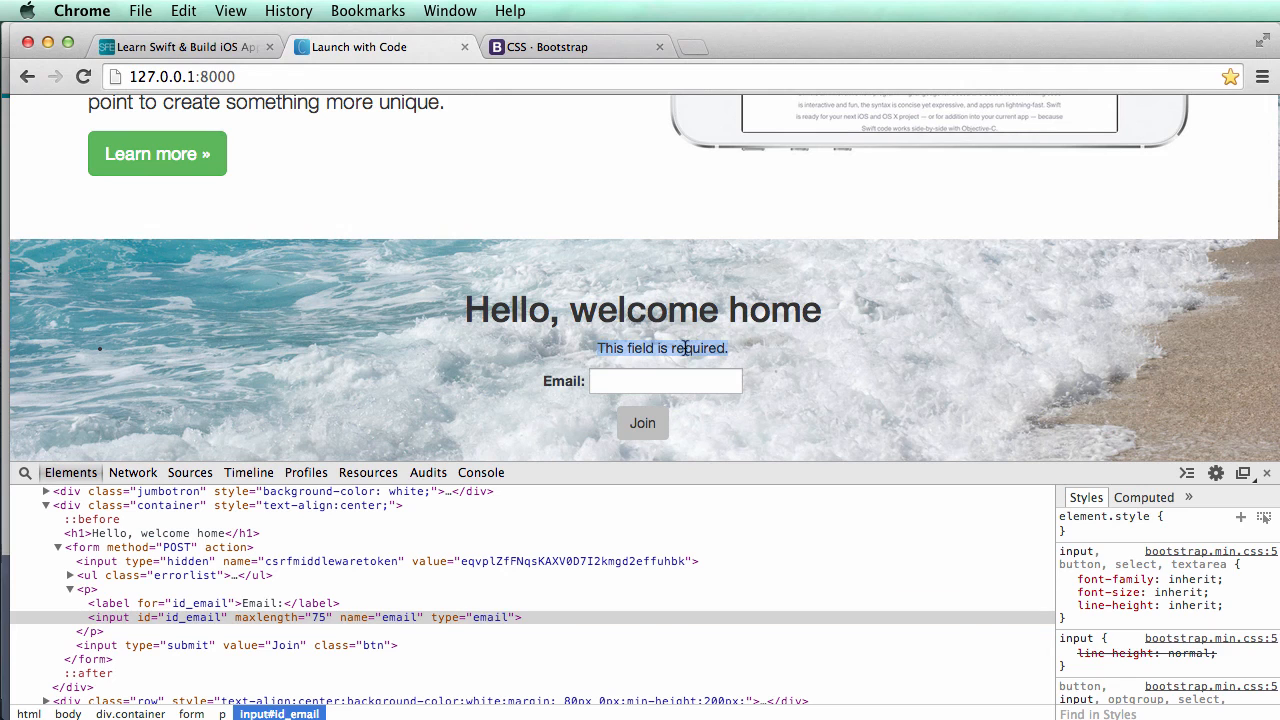
mouse_move(452, 630)
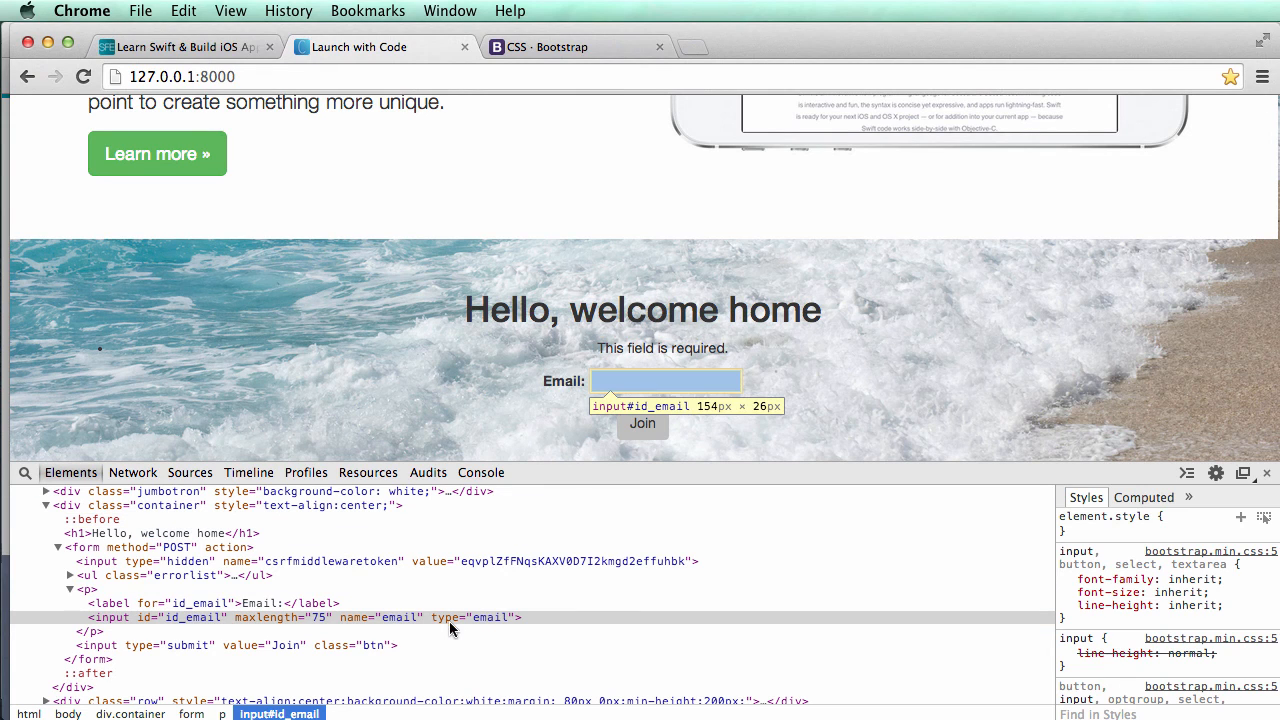
mouse_move(453, 623)
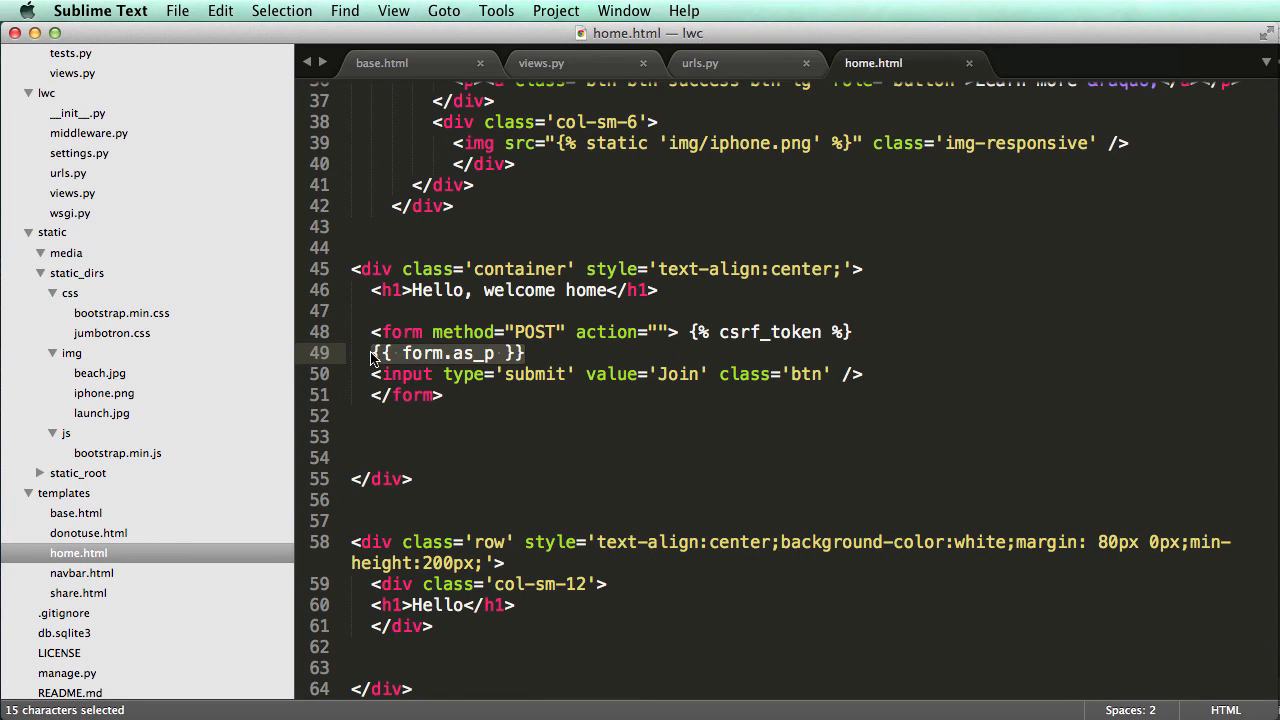
Replace {{ form.as_p }} with {{ form.errors }} and an email input named email2, then save.
key(Delete)
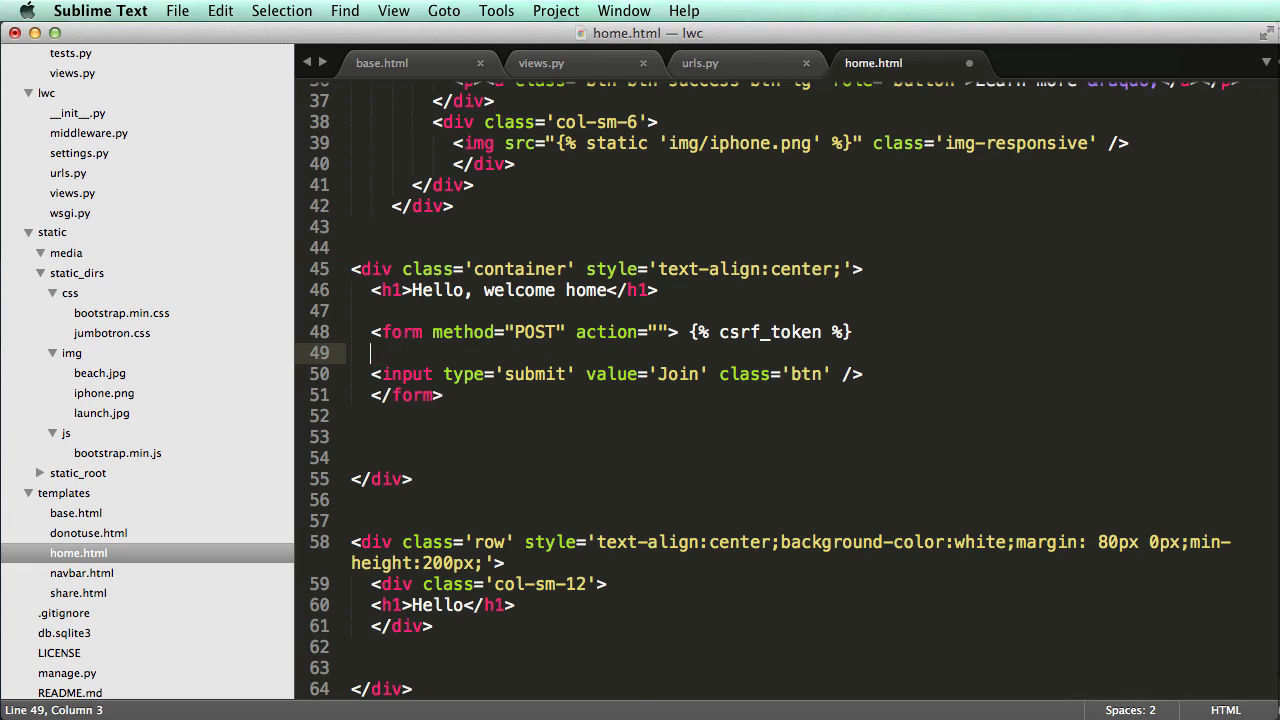
text({{ form.}})
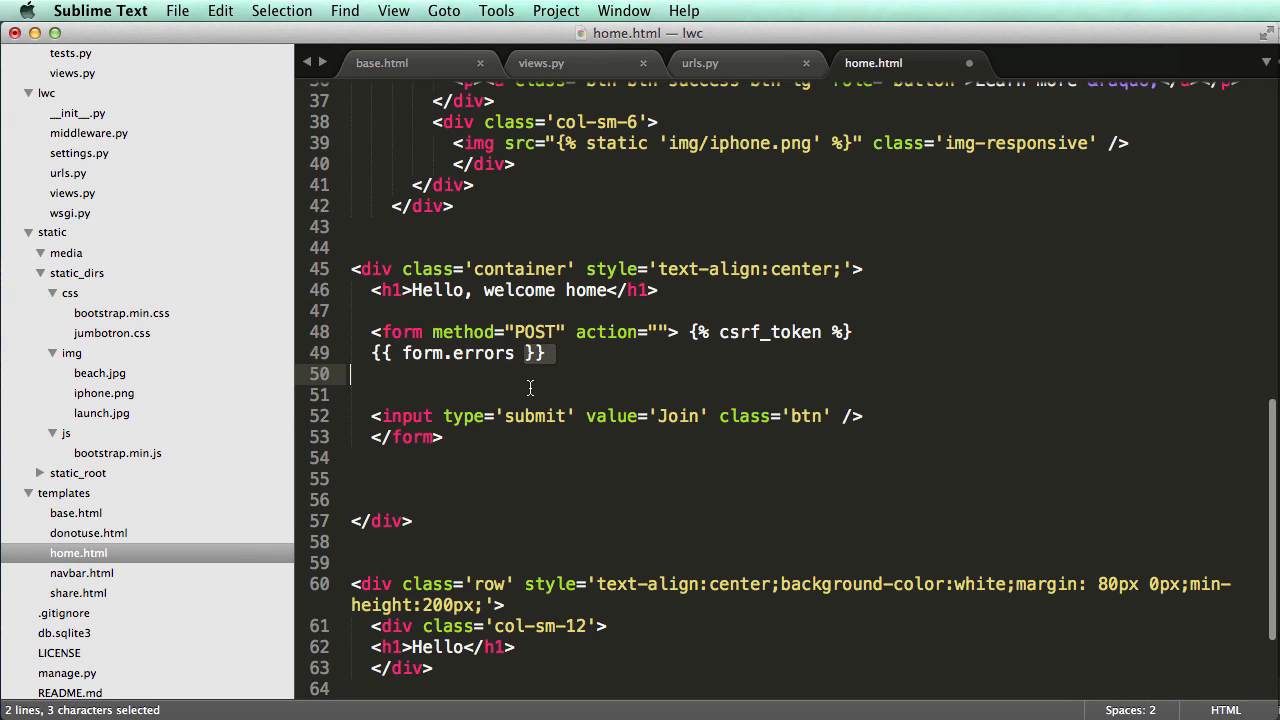
text(<input type="email)
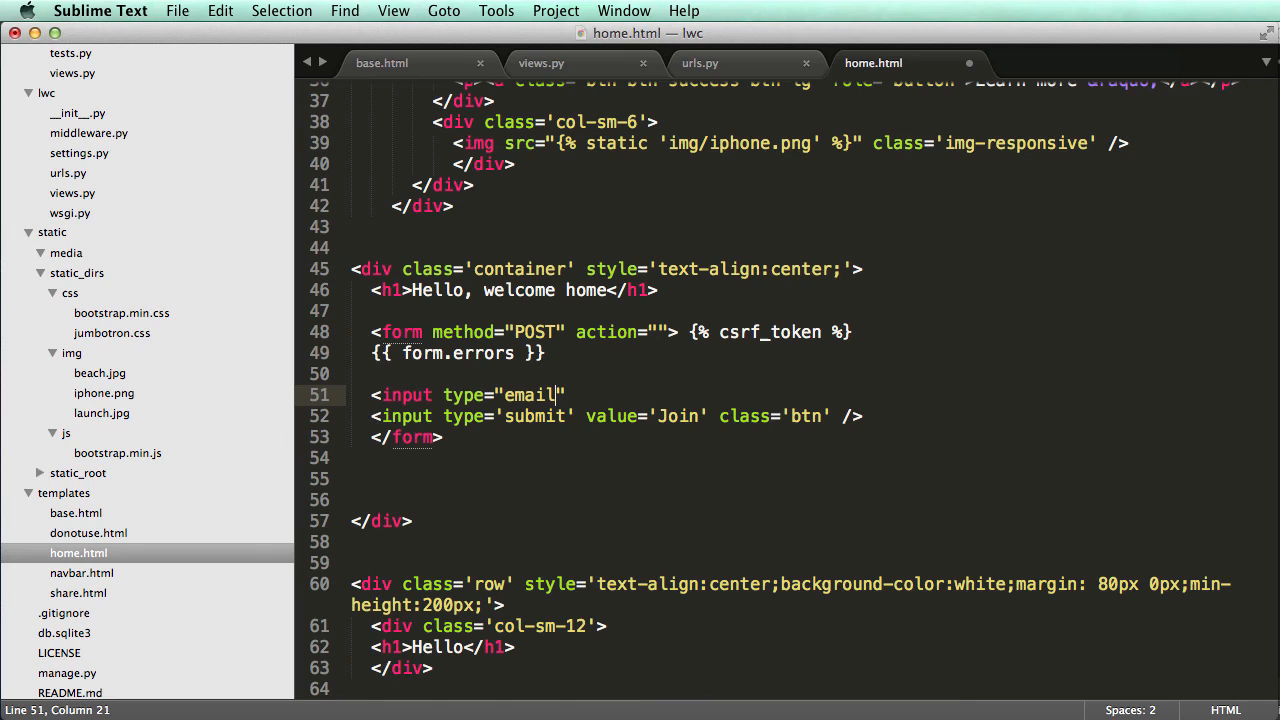
text(name="")
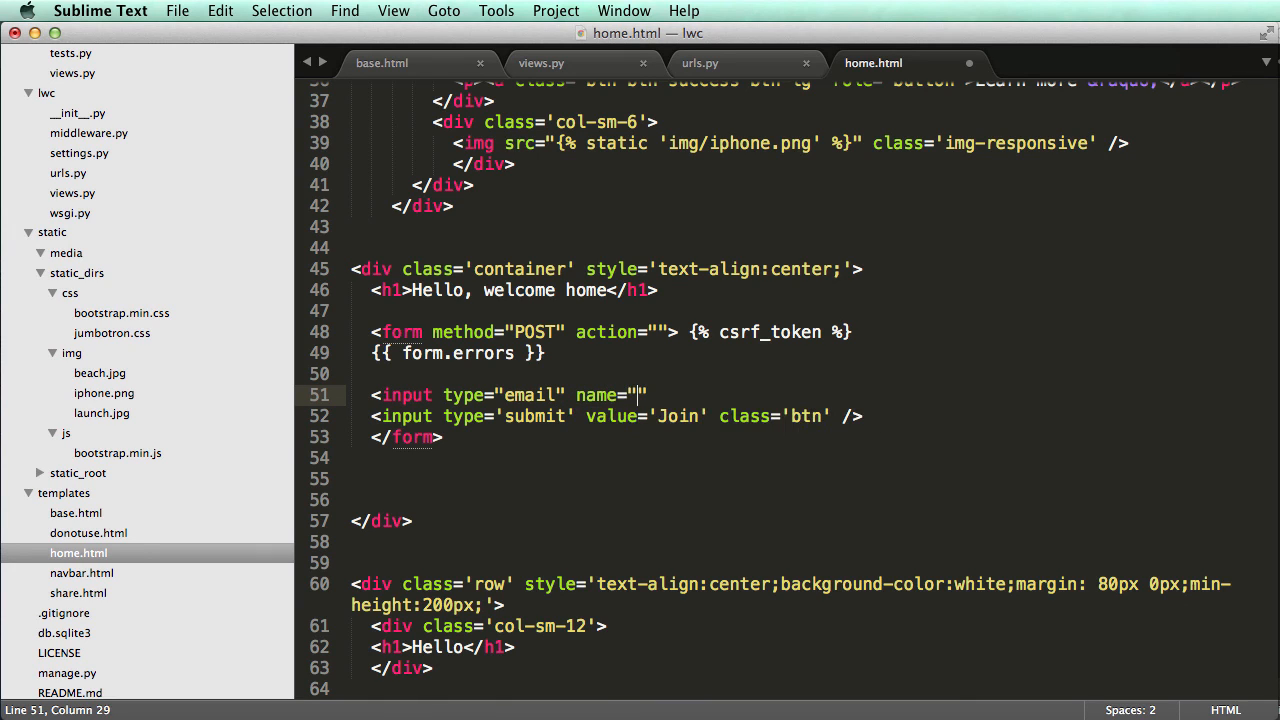
text(email2)
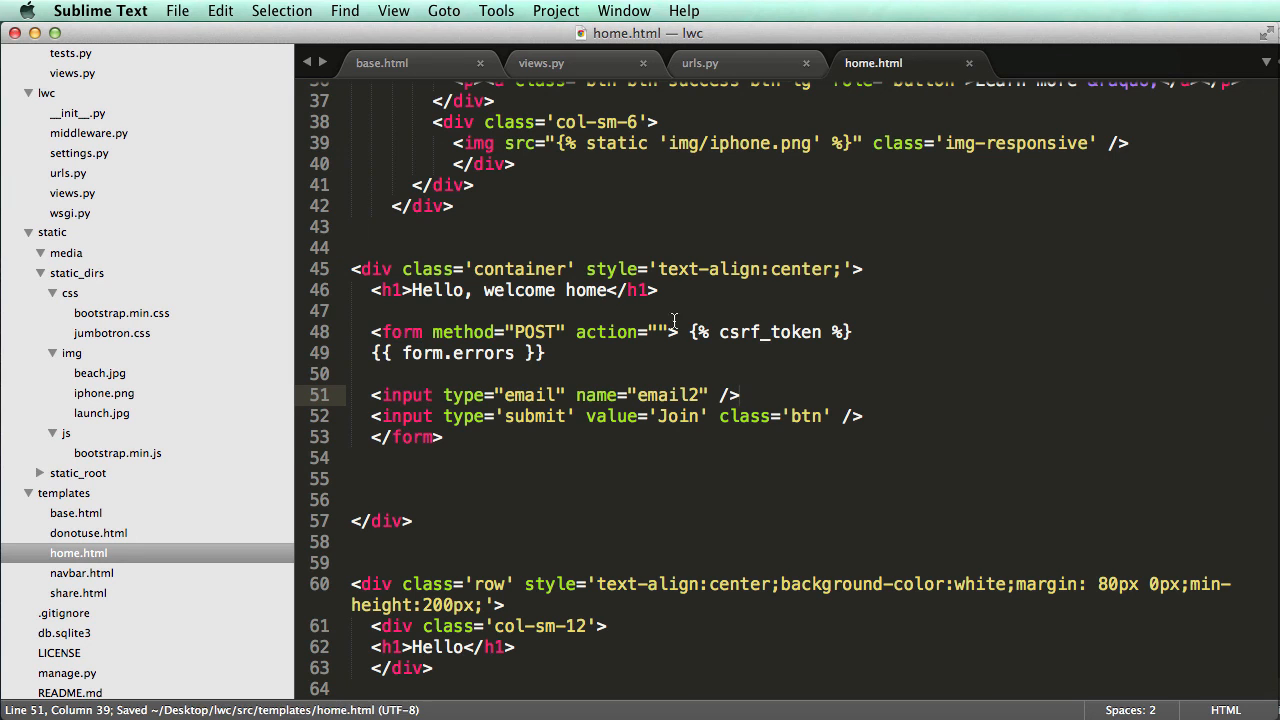
key(cmd+tab)
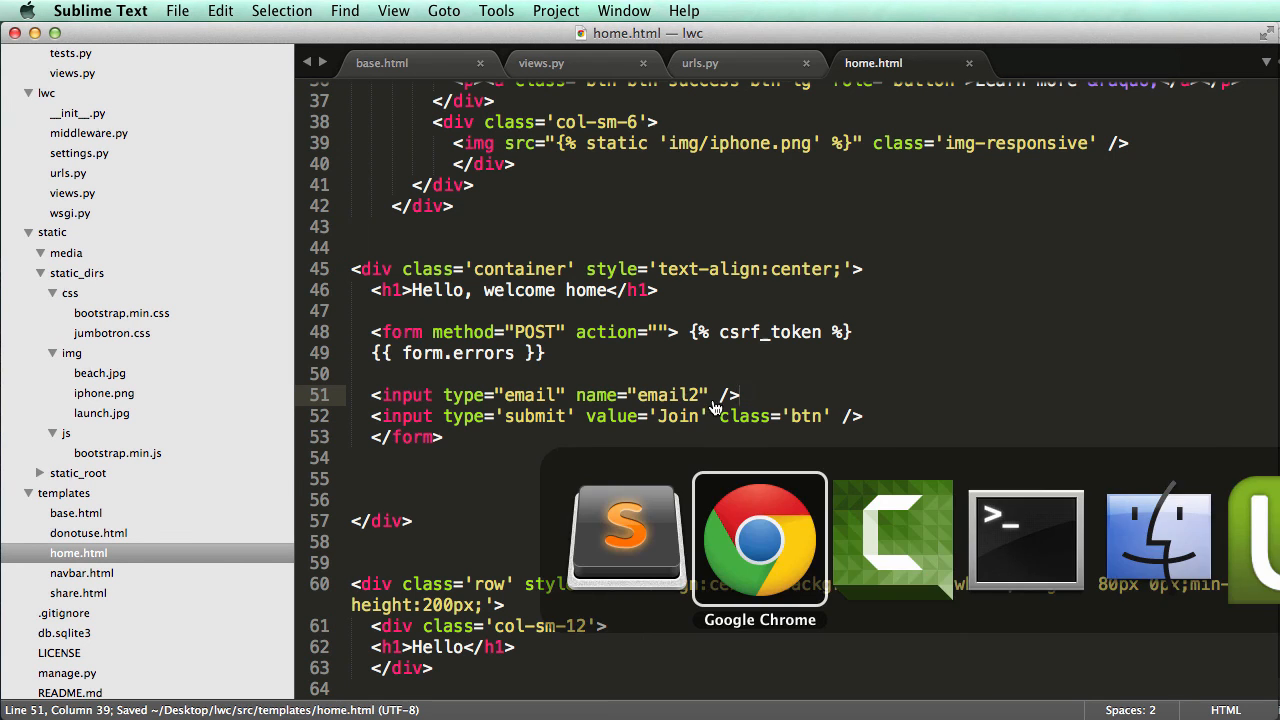
click(759, 538)
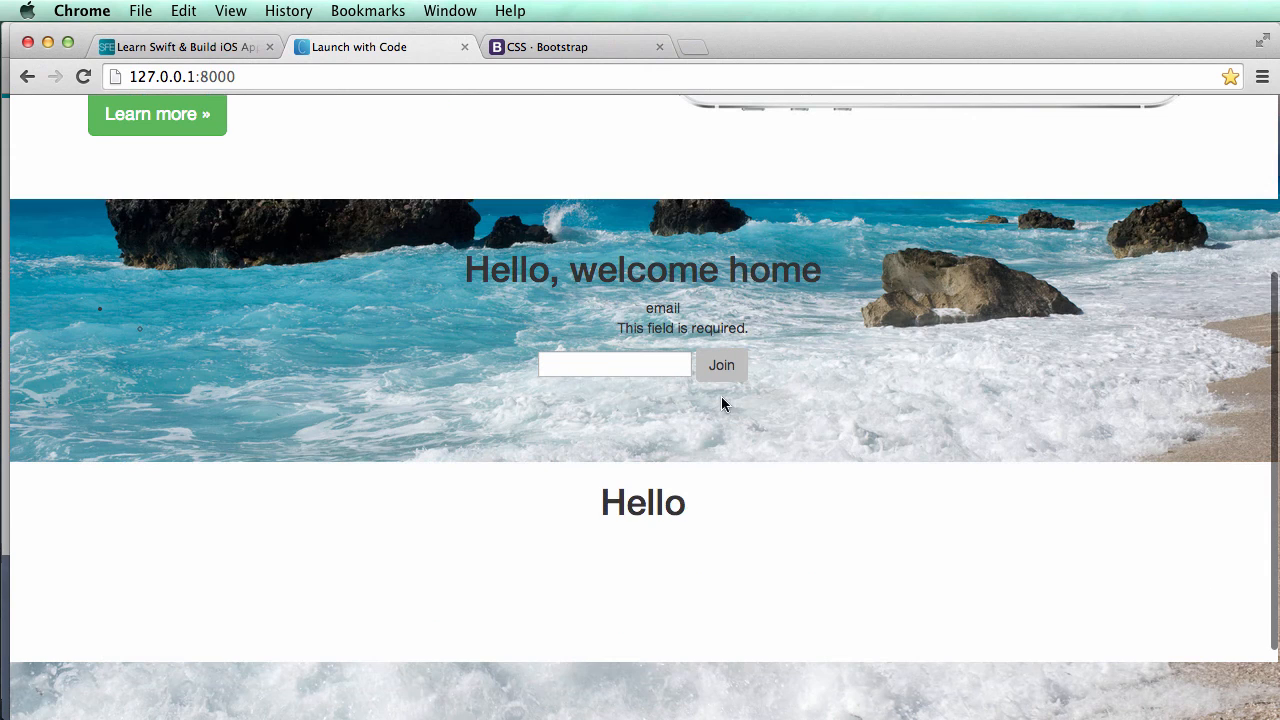
Submit the reworked form and view the 'This field is required.' error above the email input.
click(614, 365)
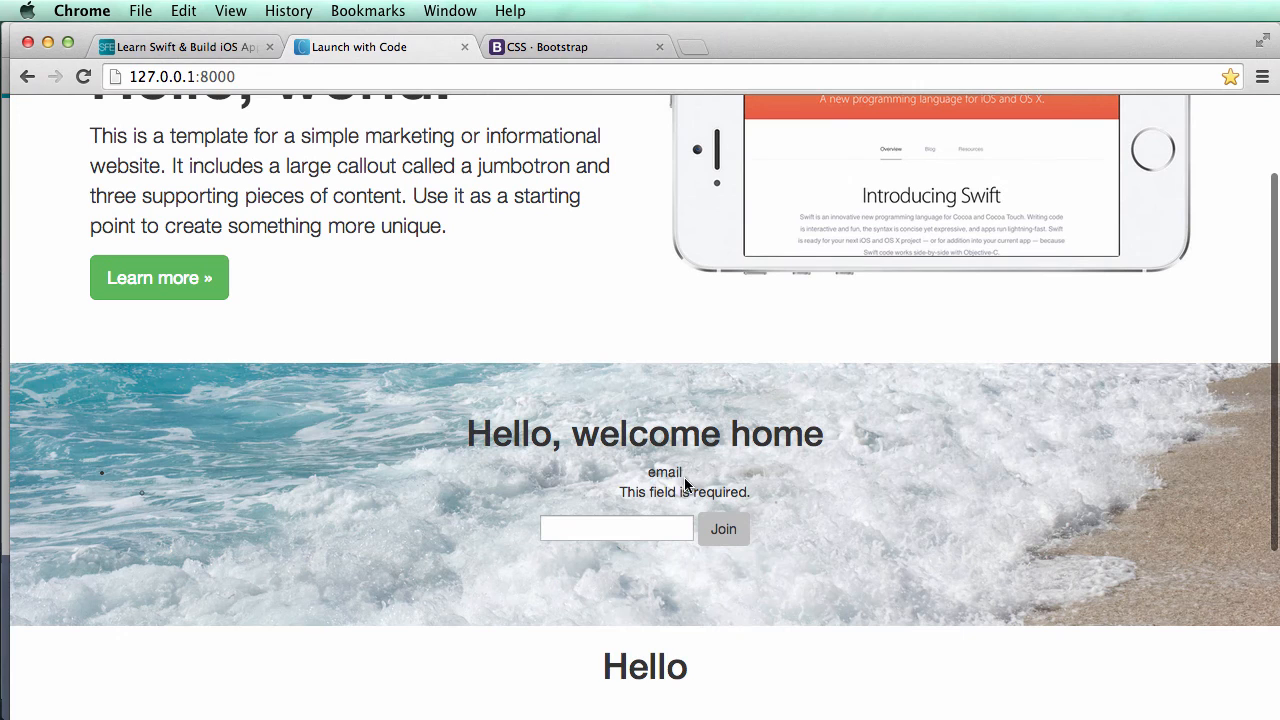
scroll(down, 3)
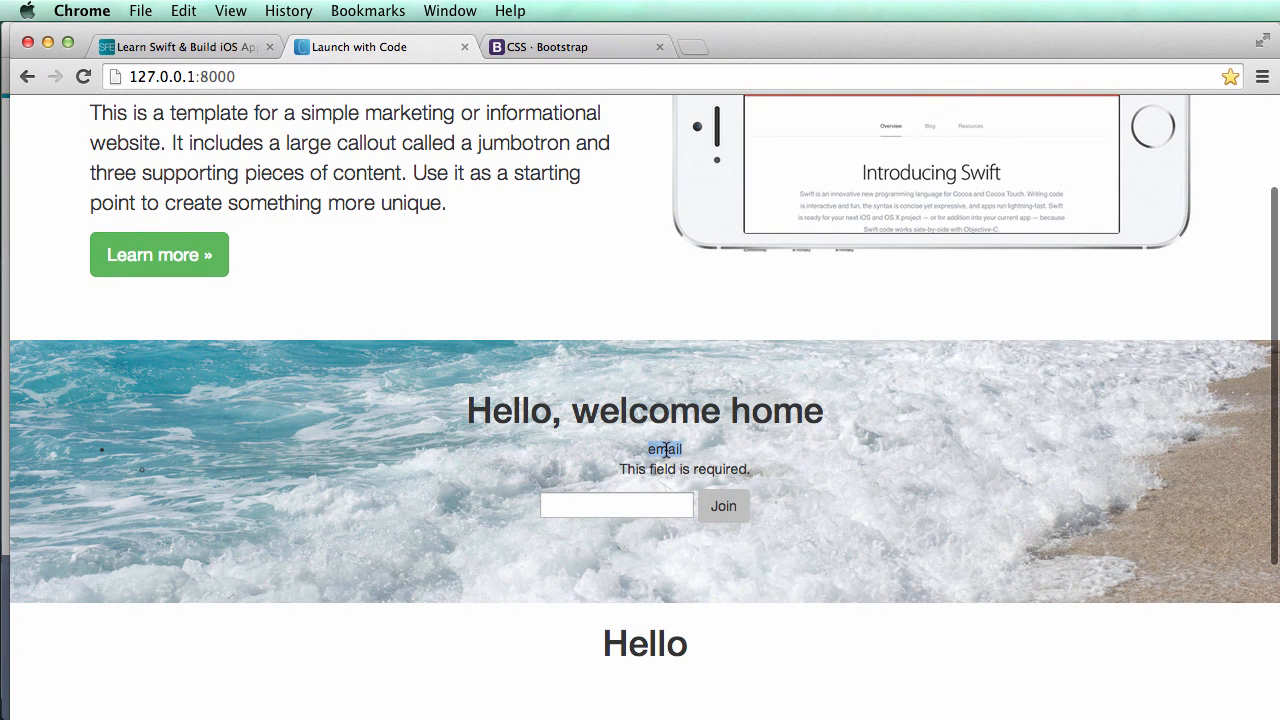
mouse_move(652, 463)
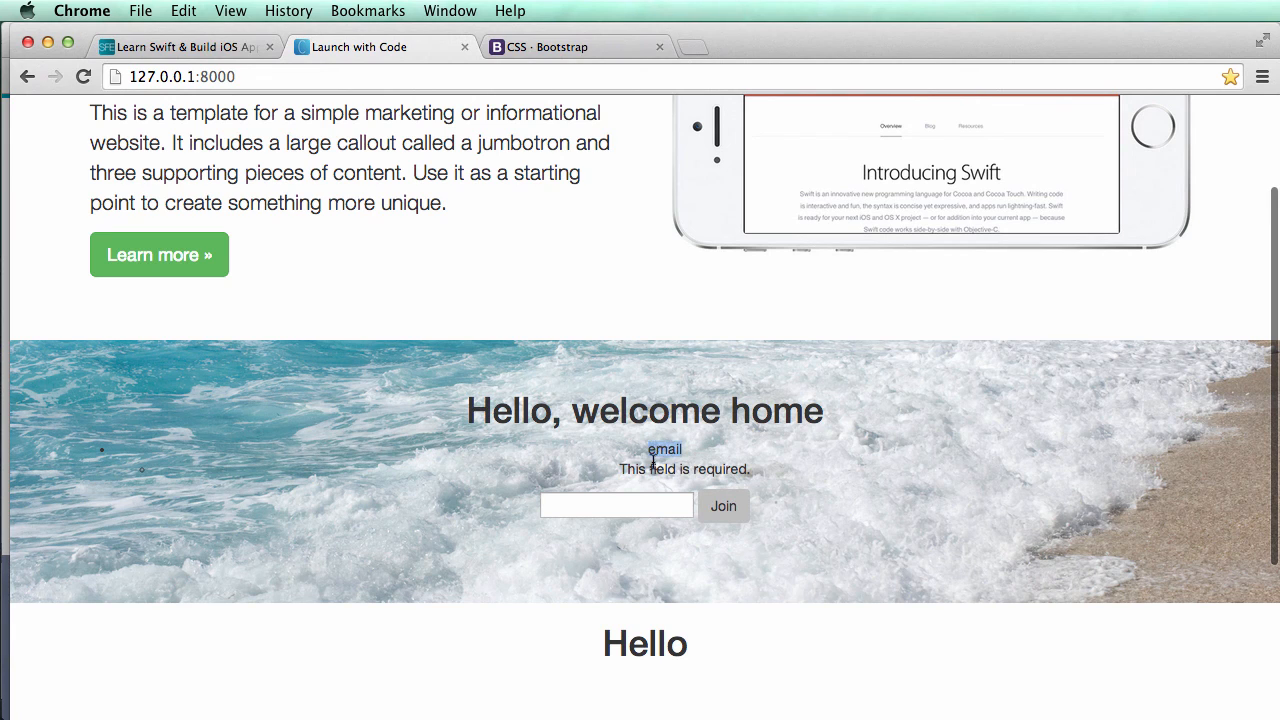
key(cmd+tab)
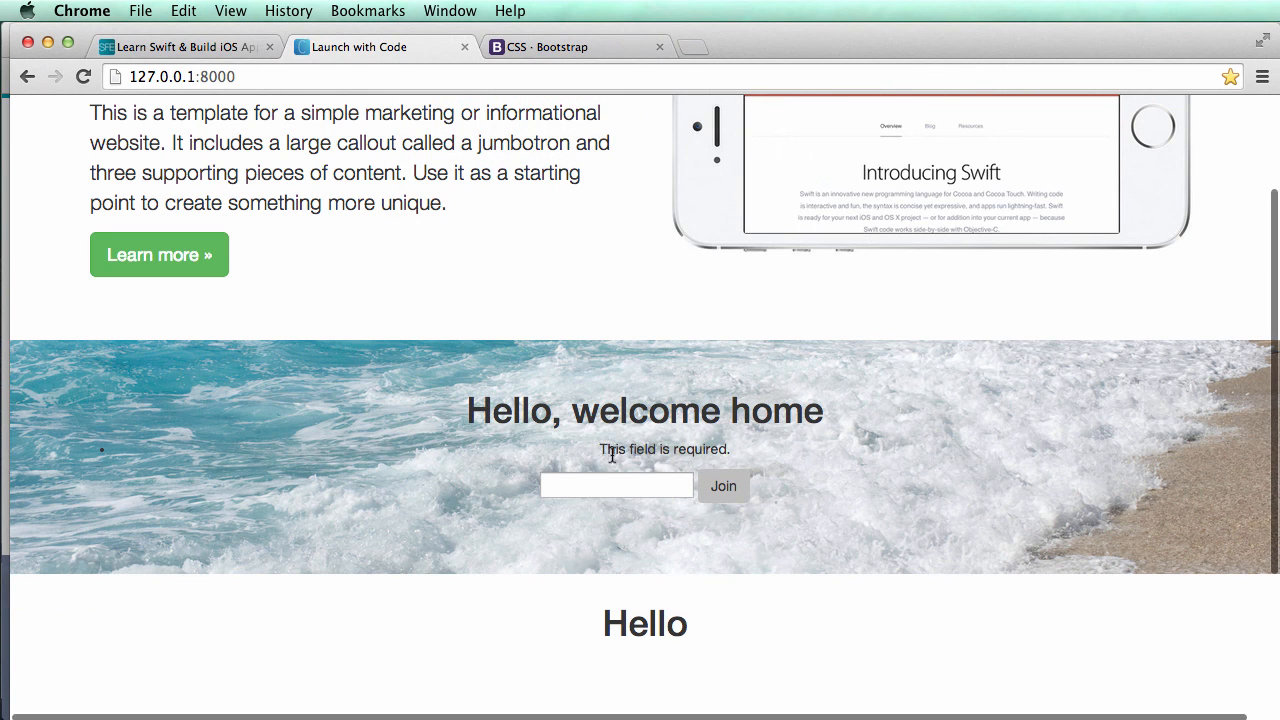
mouse_move(753, 505)
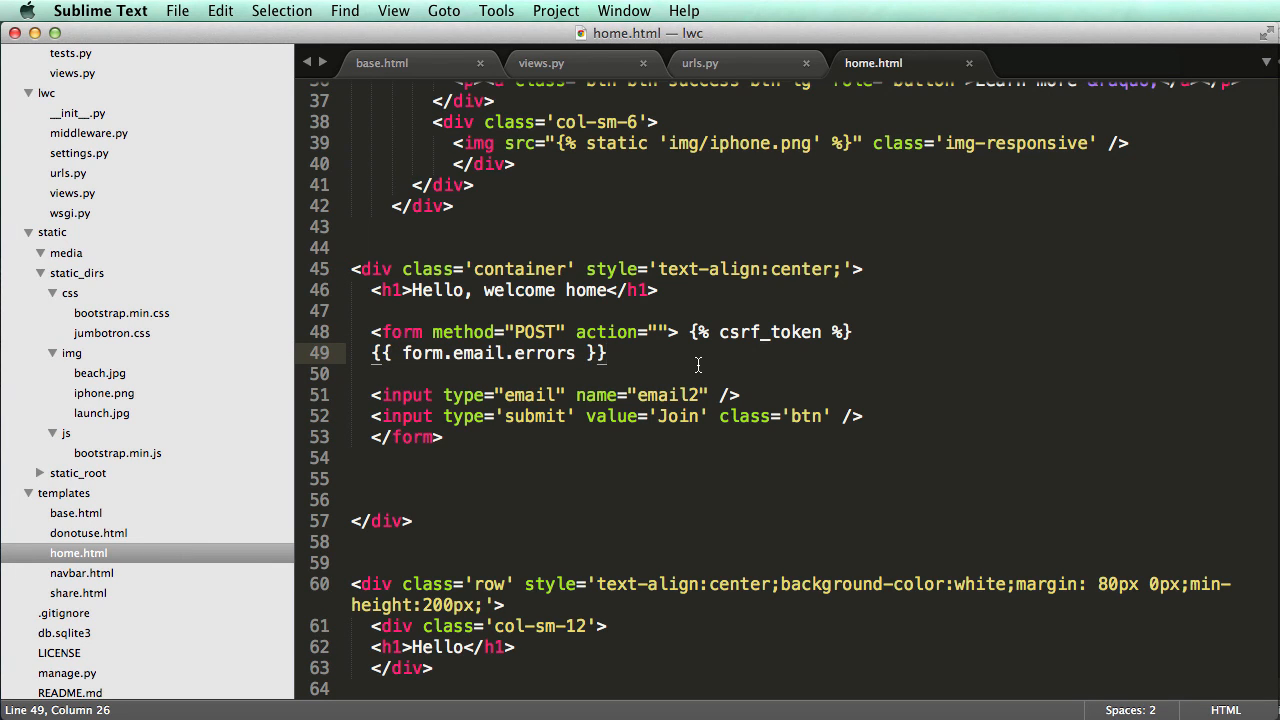
mouse_move(674, 363)
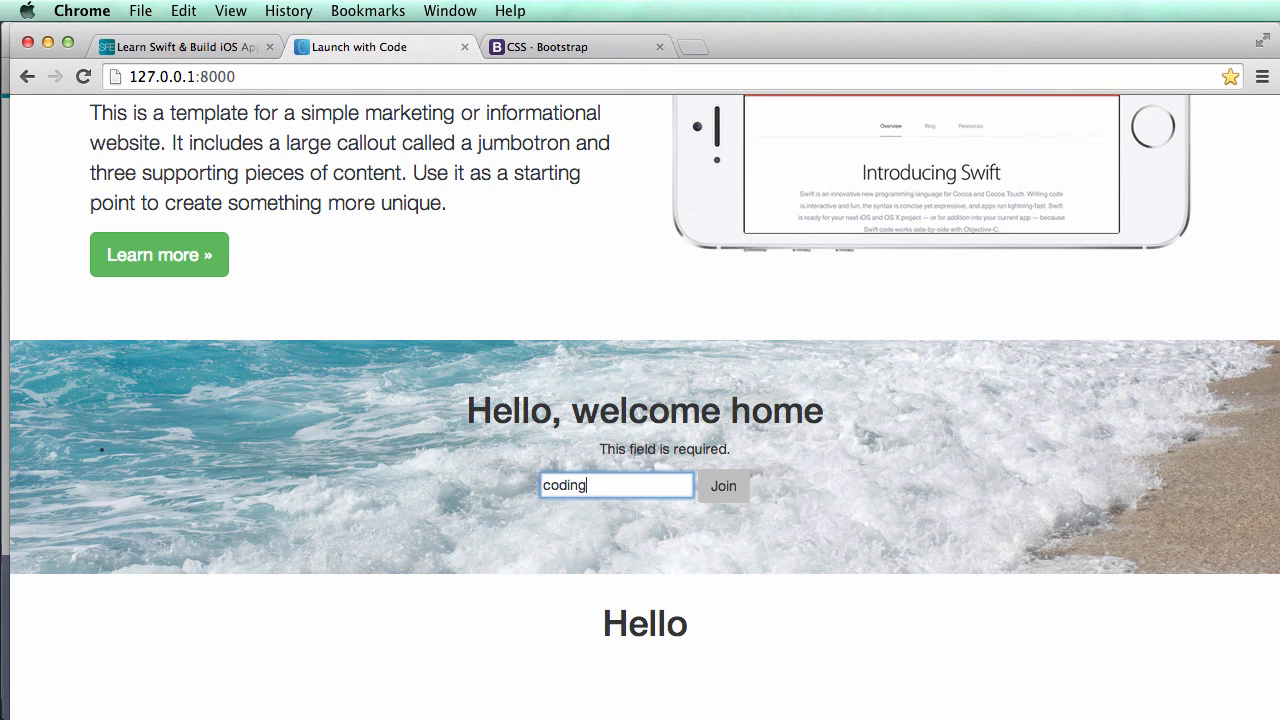
Enter codingforentrepreneurs in the email input and submit to reach the Invite Friends share page.
text(forentr)
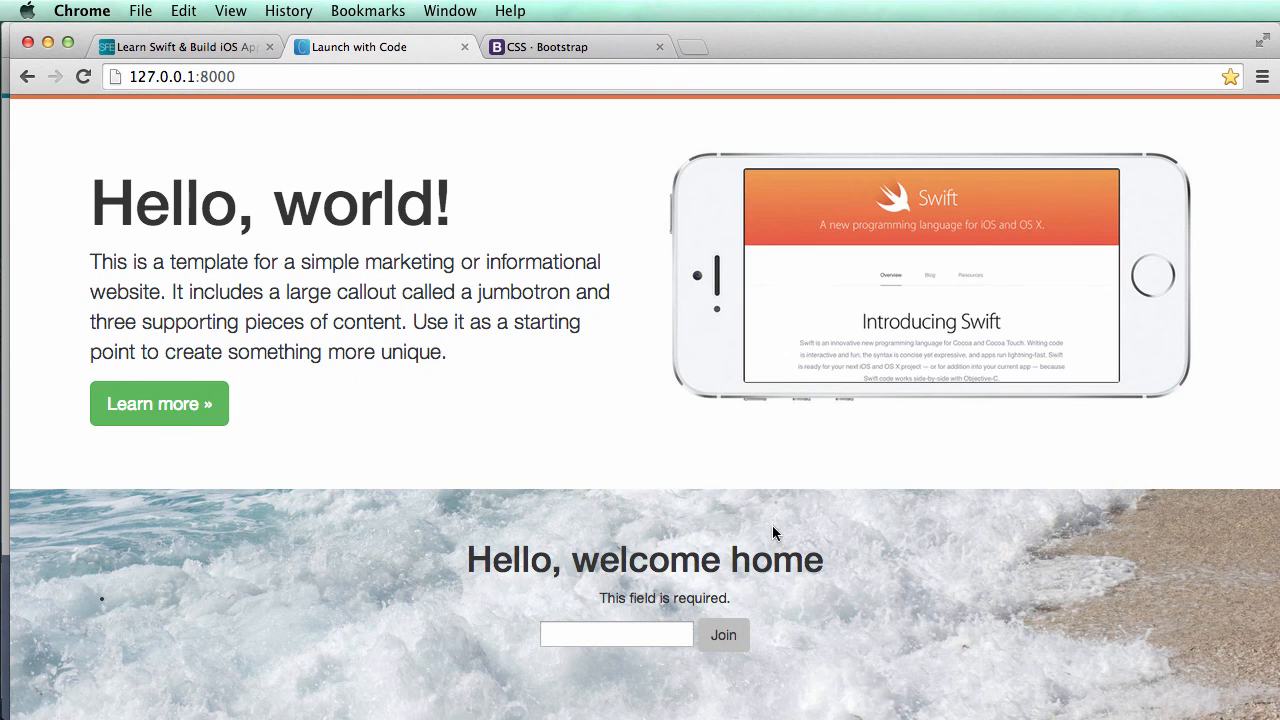
scroll(down, 3)
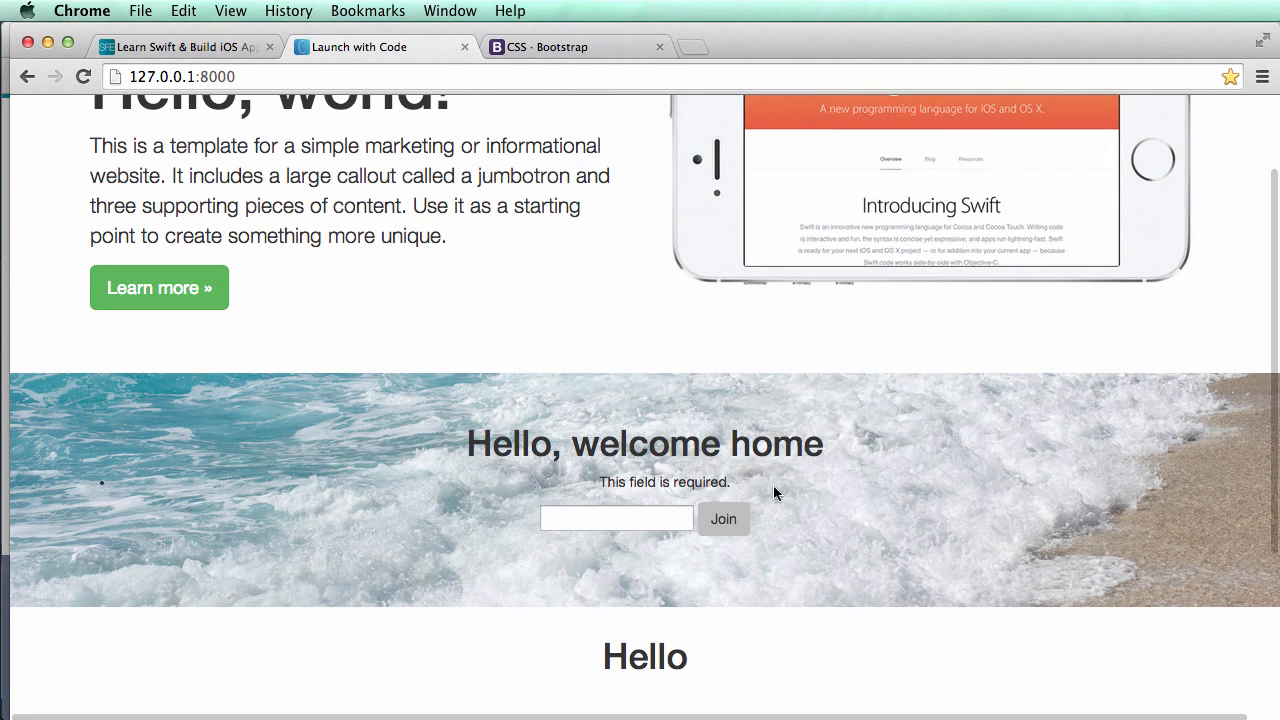
text(codingforentrepreneurs)
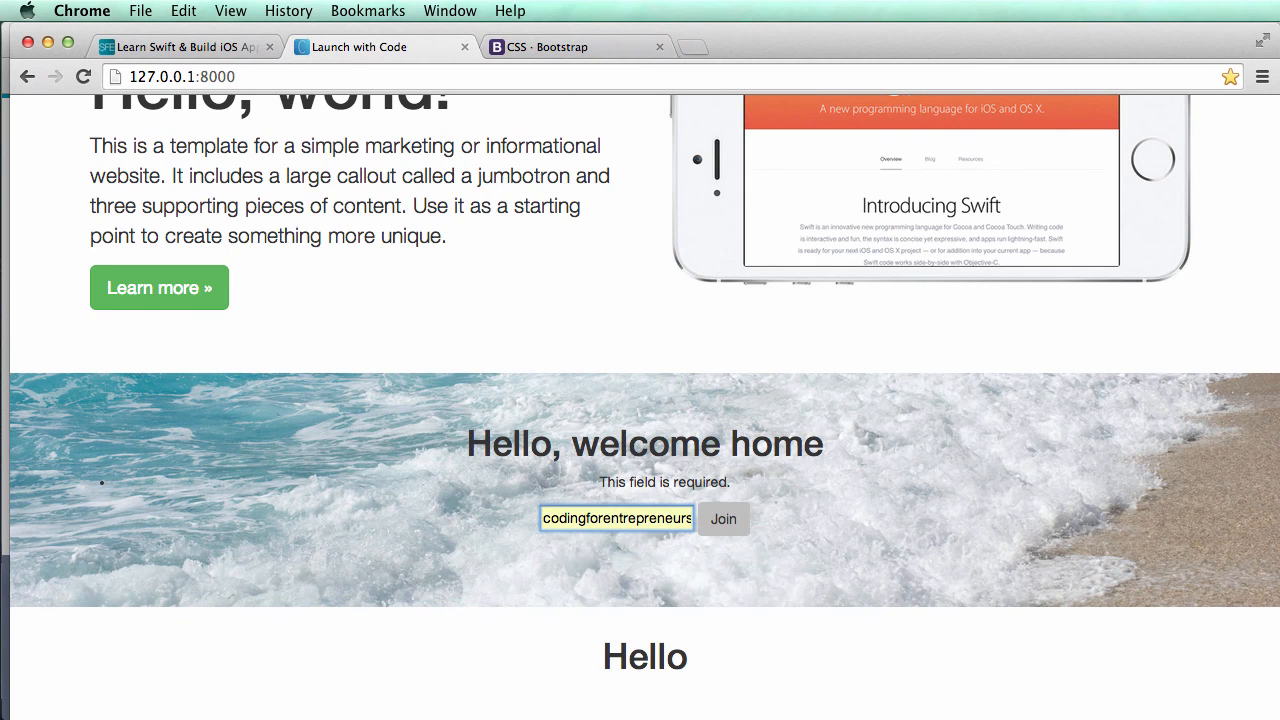
click(723, 519)
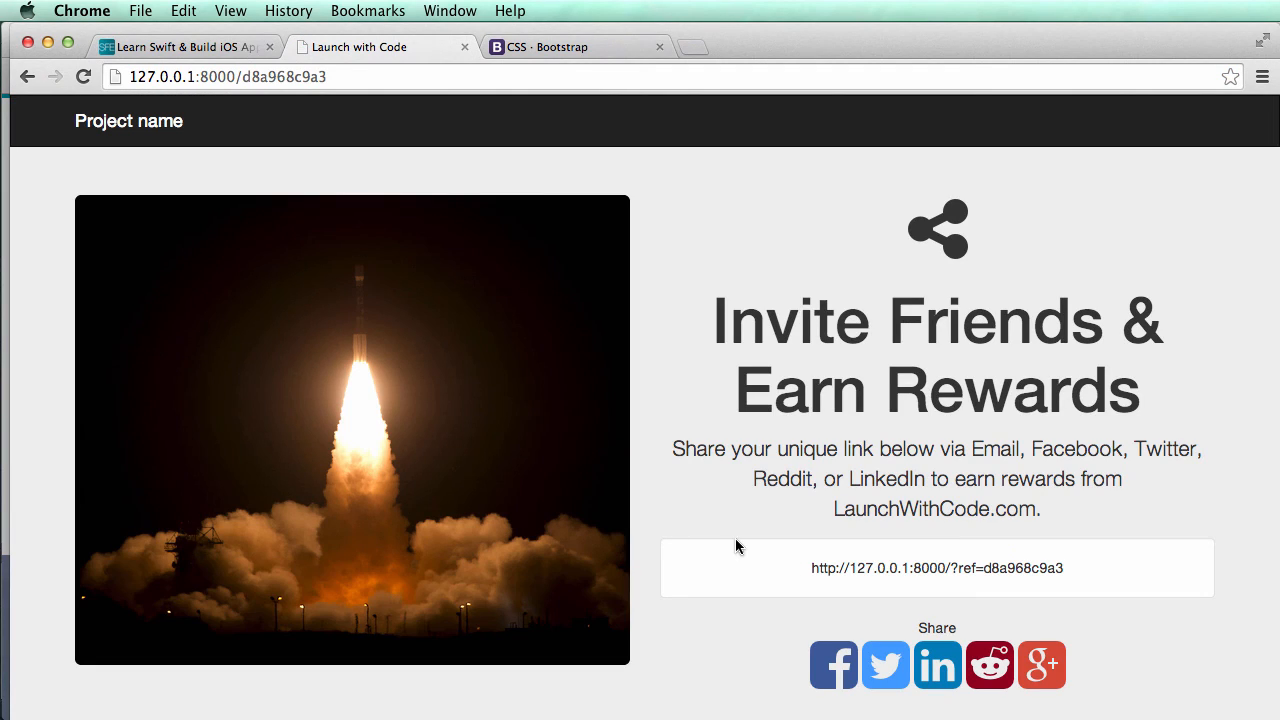
click(237, 75)
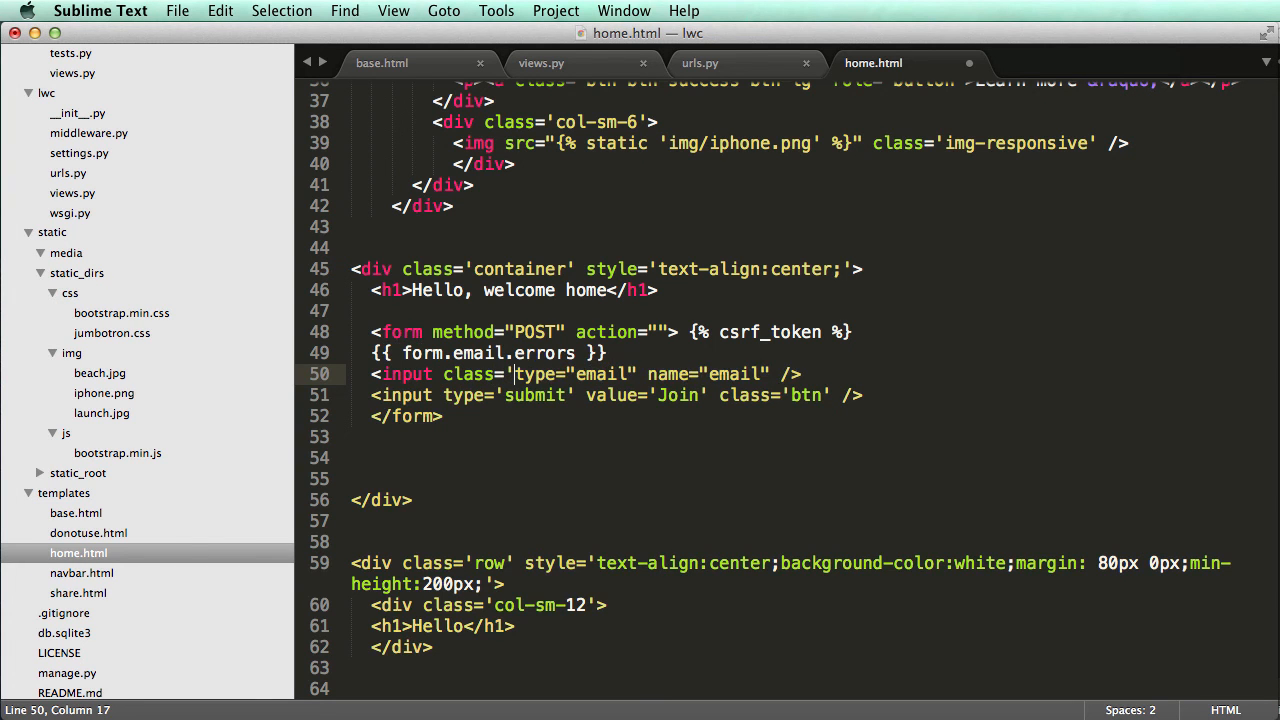
Add class 'form-control' to the email input and wrap the form in a col-sm-6 col-sm-offset-3 div.
text(form-control)
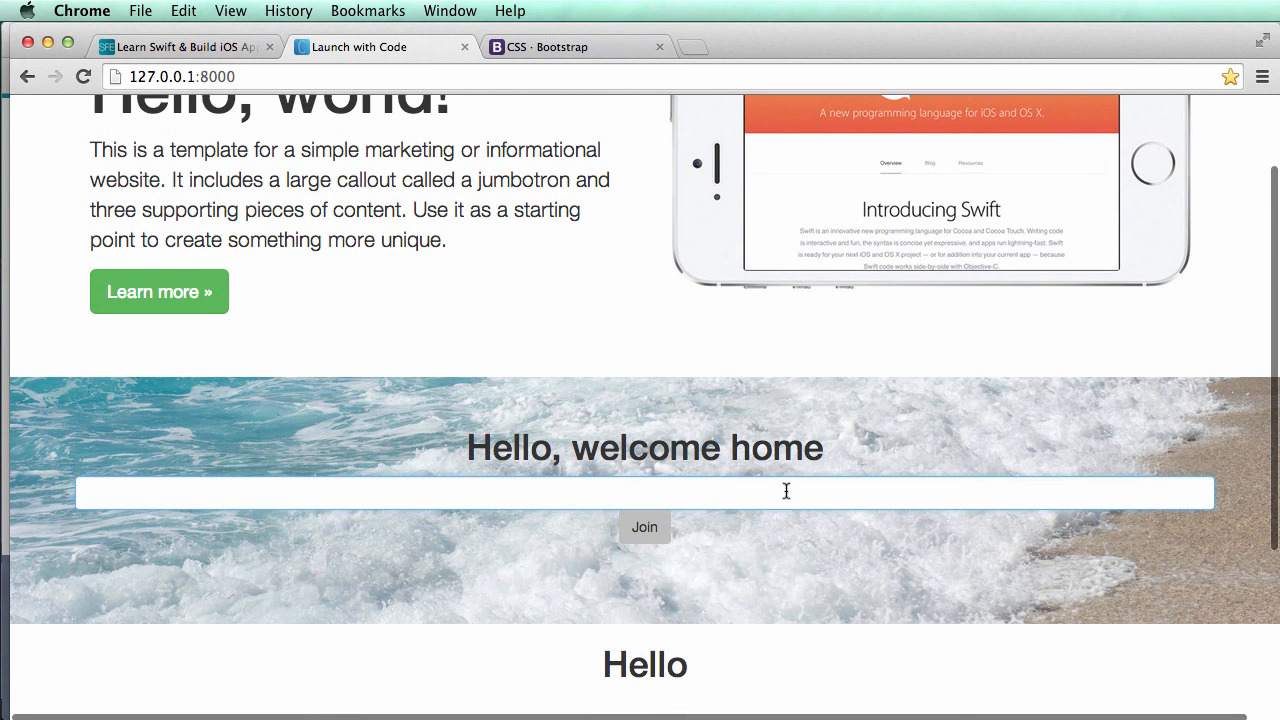
click(183, 11)
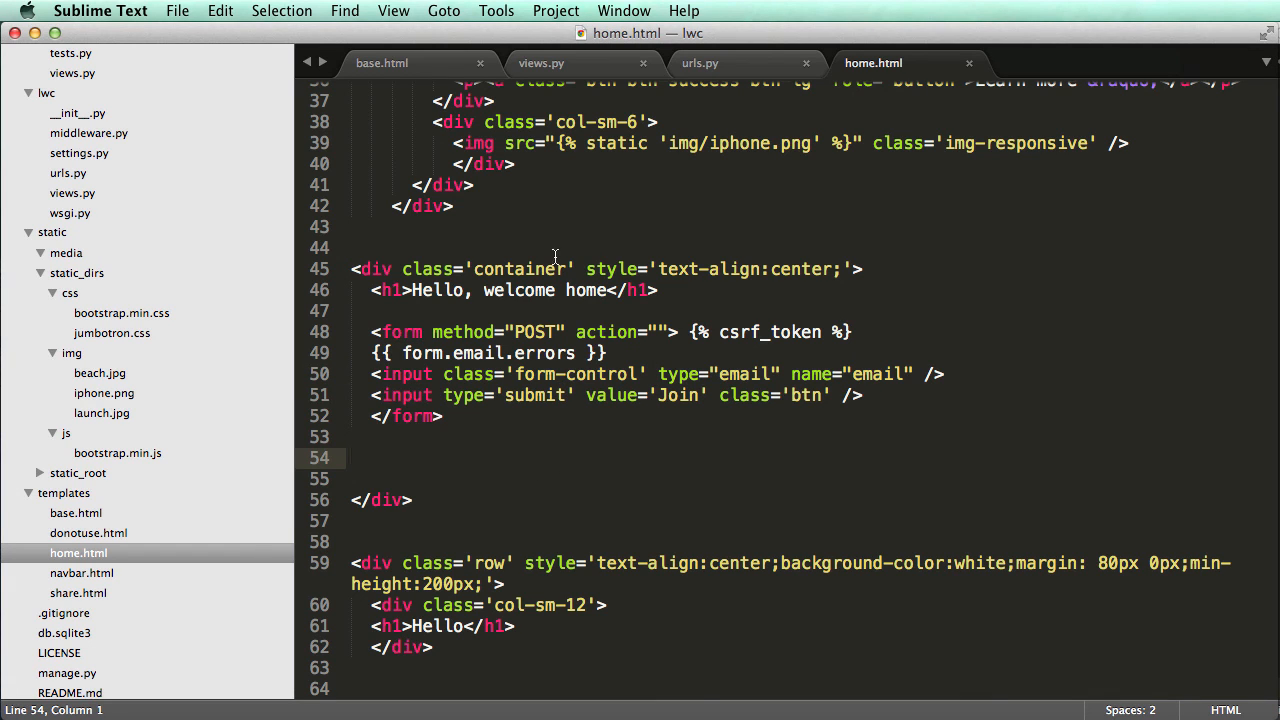
text(<div class='col-)
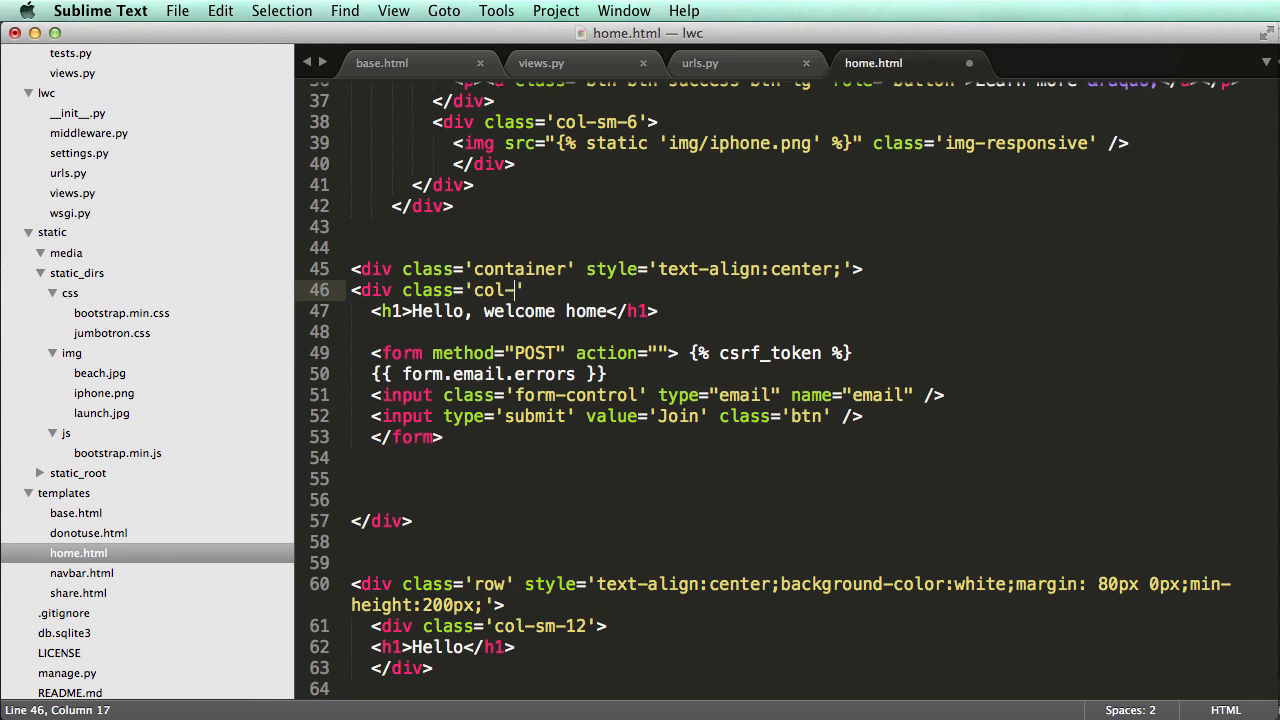
text(sm-)
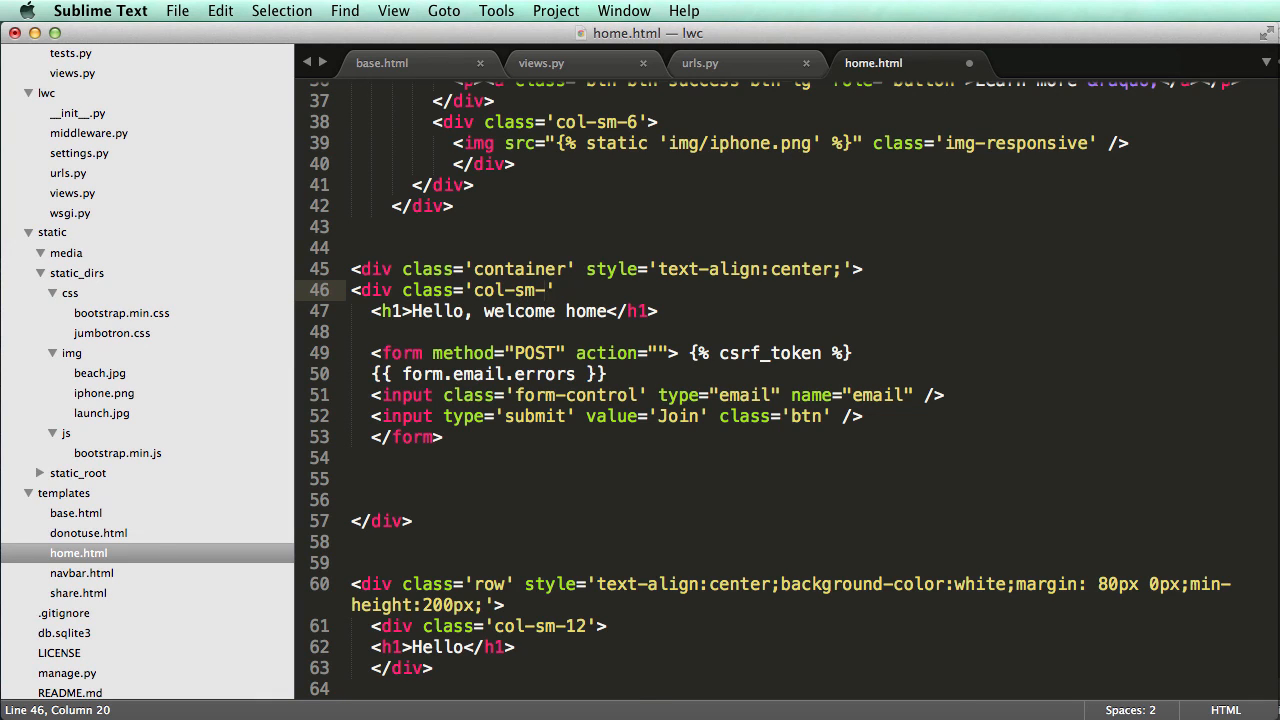
text(6)
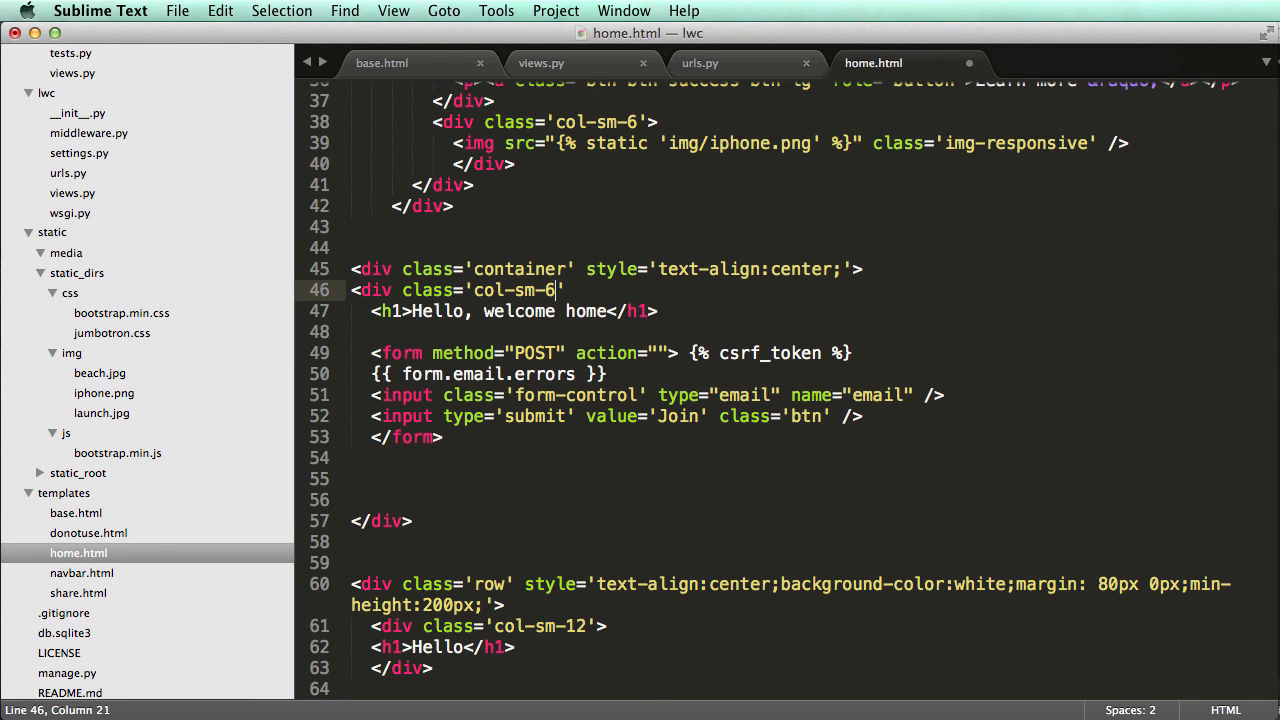
text(col-sm-)
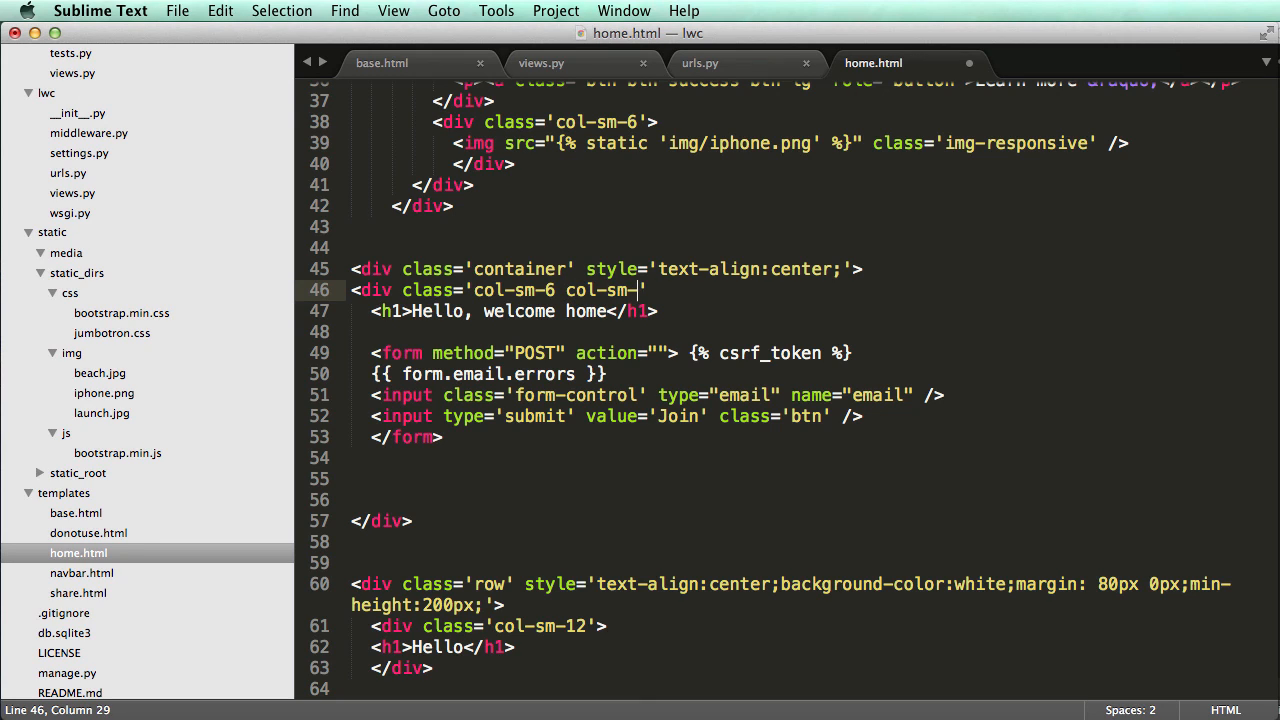
text(offset-3')
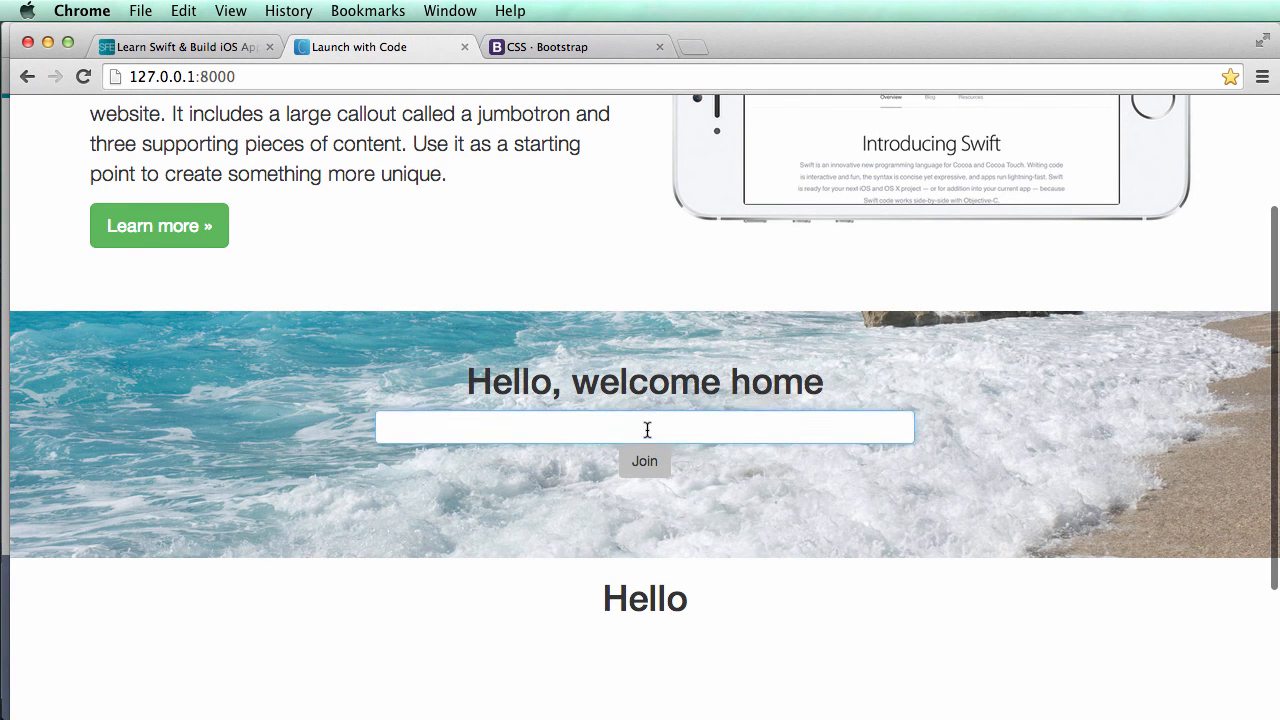
click(644, 428)
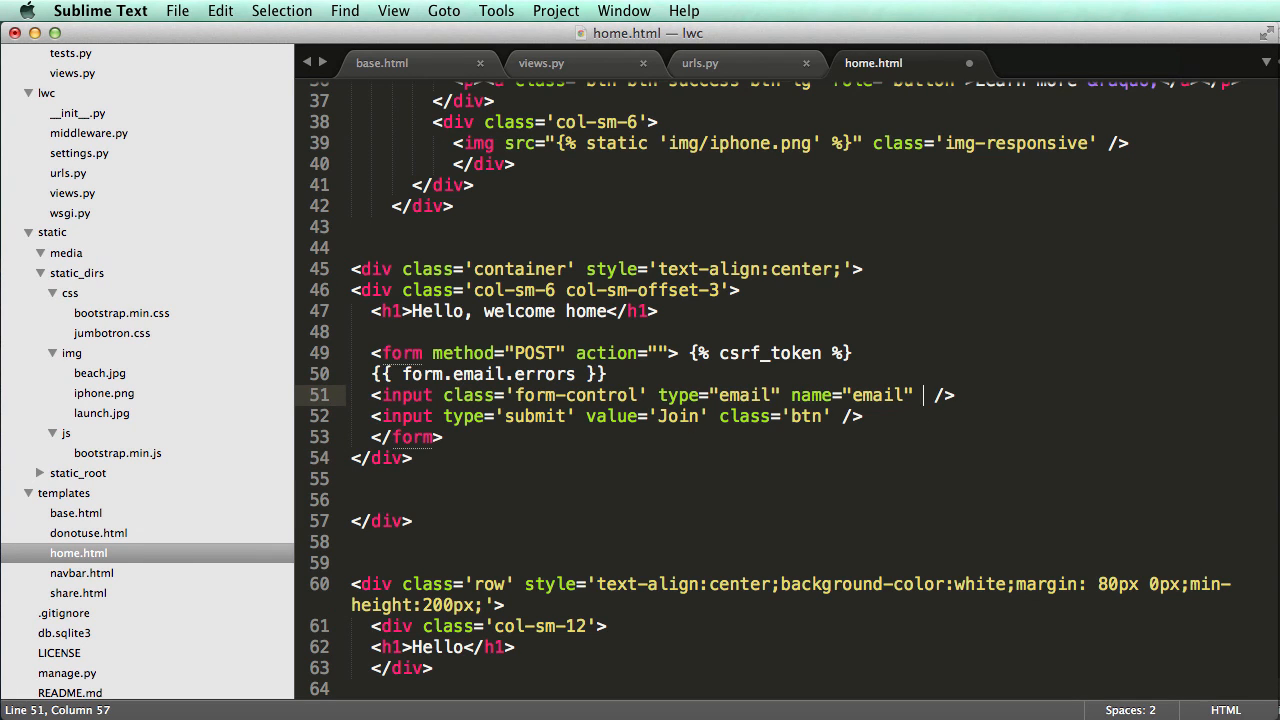
Add the placeholder 'Your email...' to the email input.
text(placeholder=)
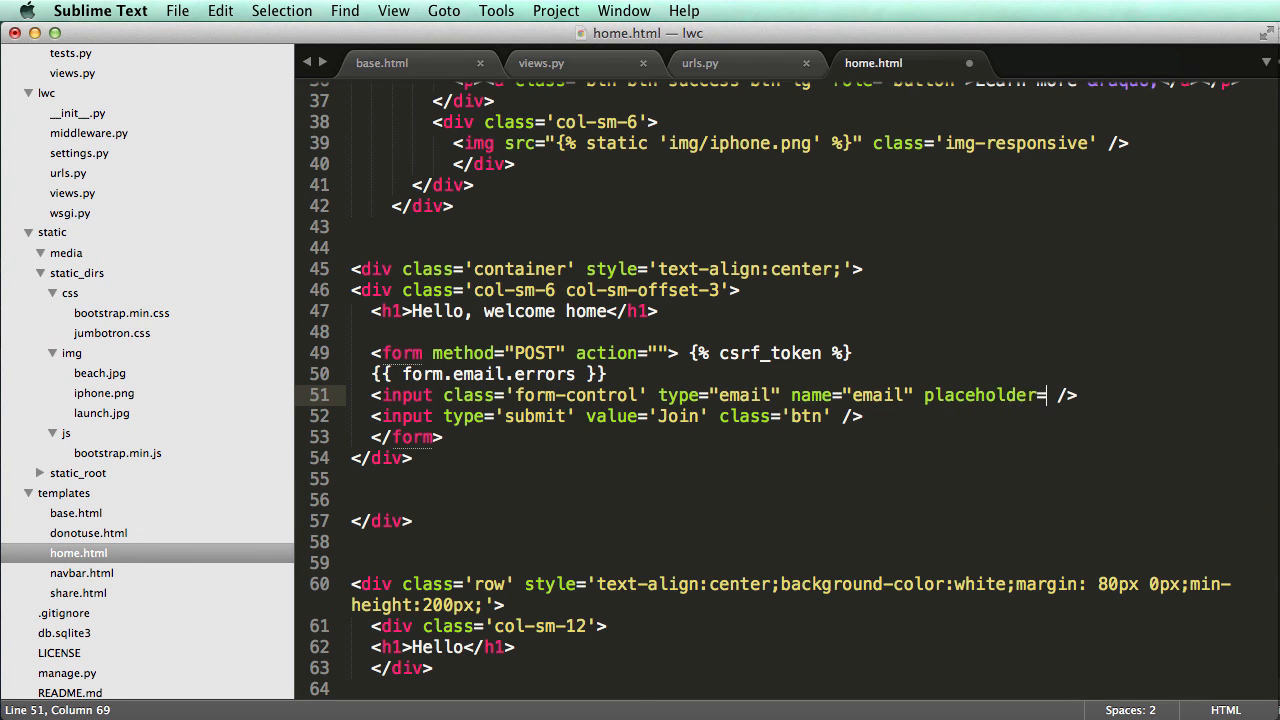
text(E)
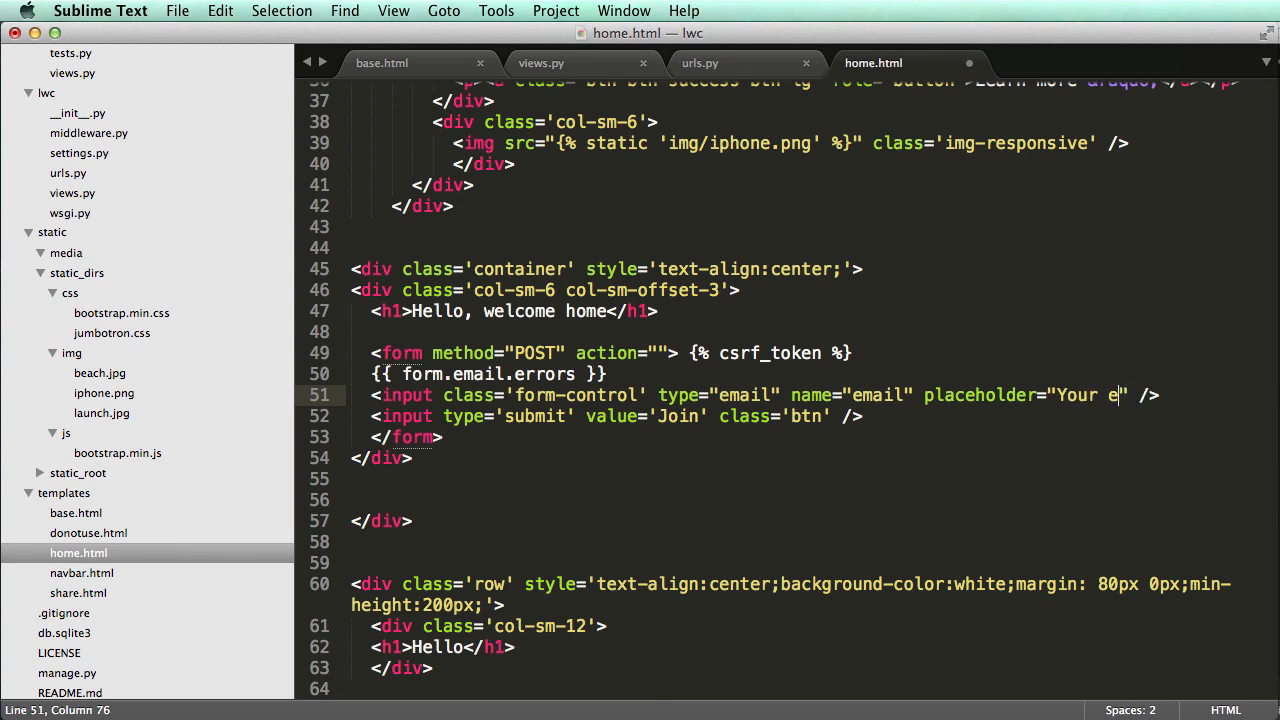
text(mail...)
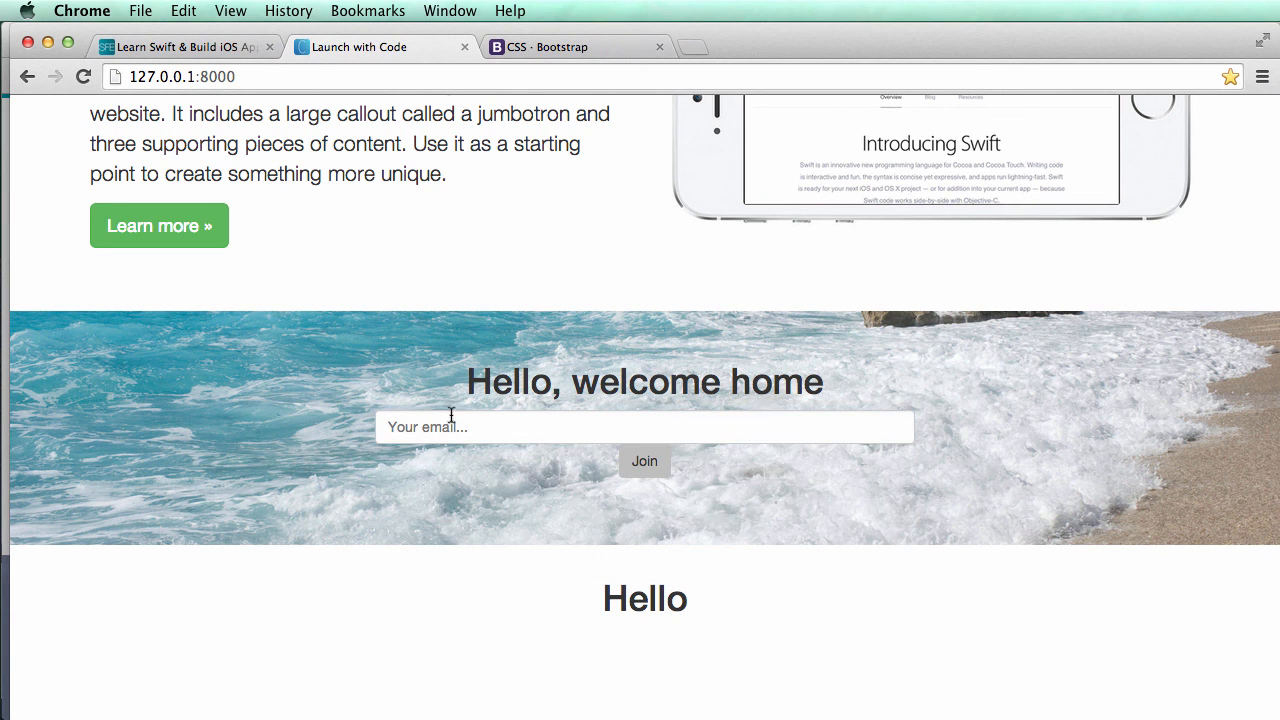
mouse_move(1002, 438)
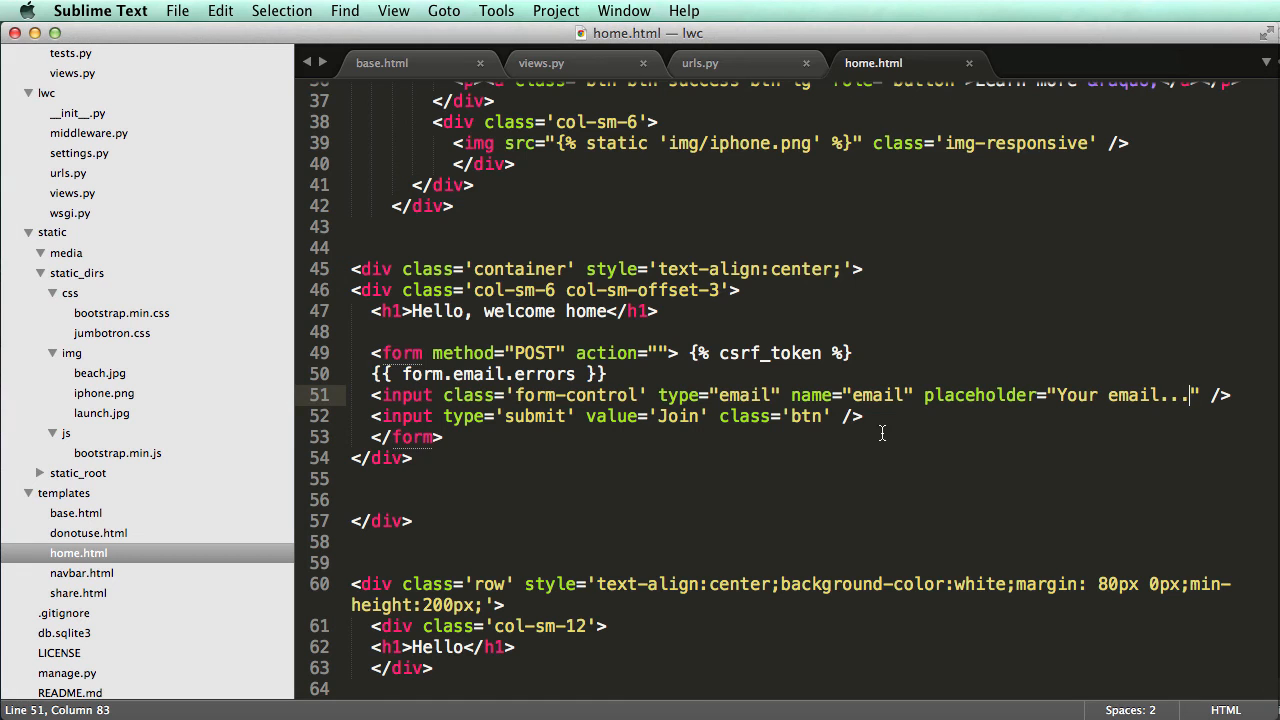
double_click(577, 395)
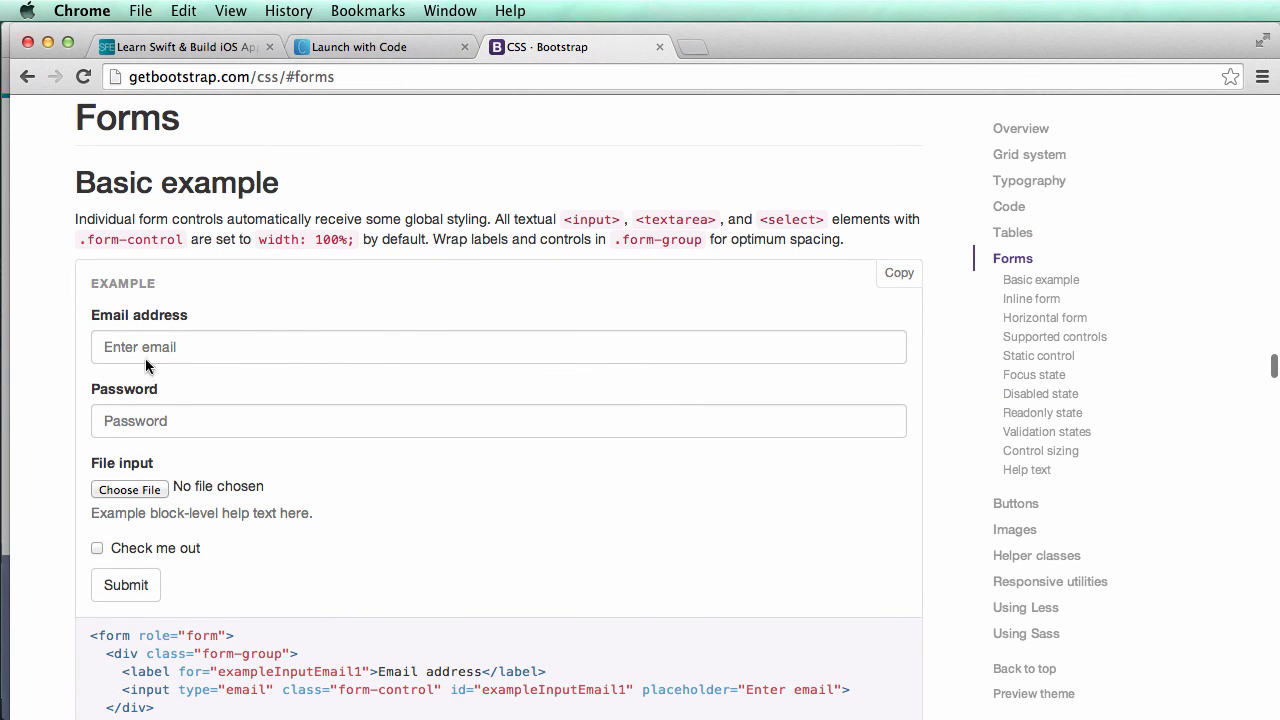
Scroll Bootstrap's Forms docs to the inline form example and select the <div class="input-group"> line.
scroll(down, 3)
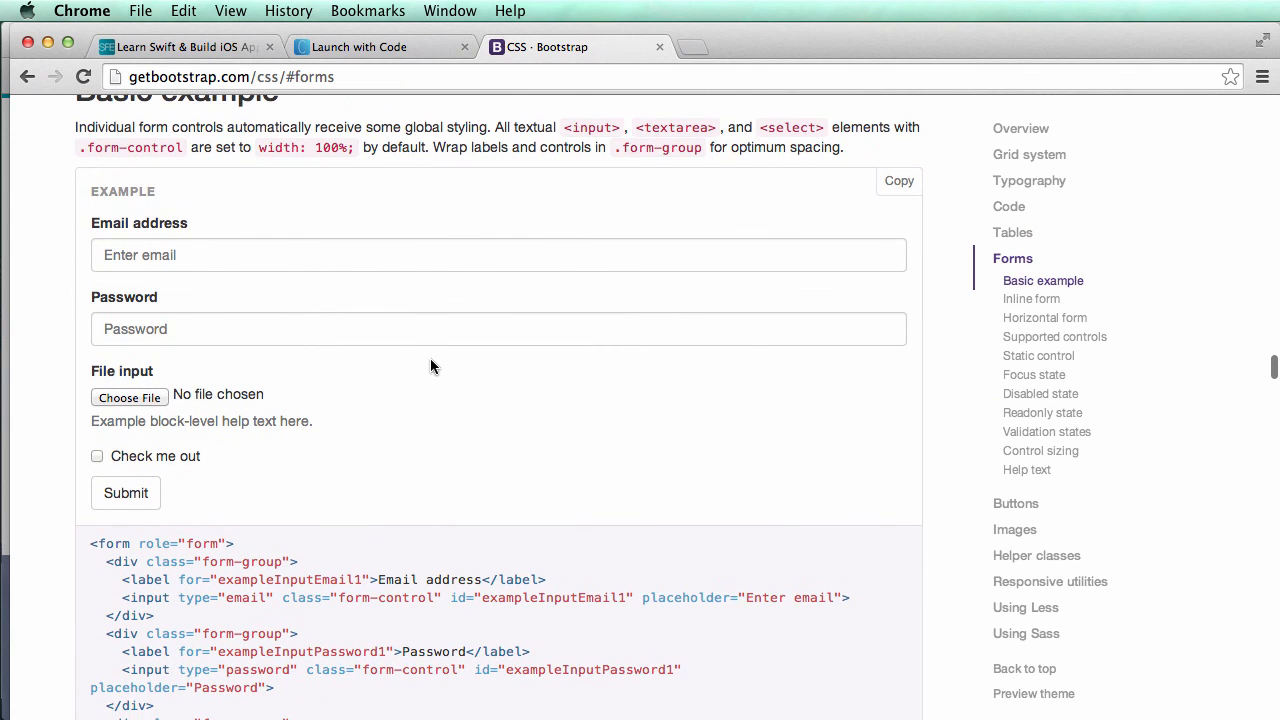
scroll(down, 3)
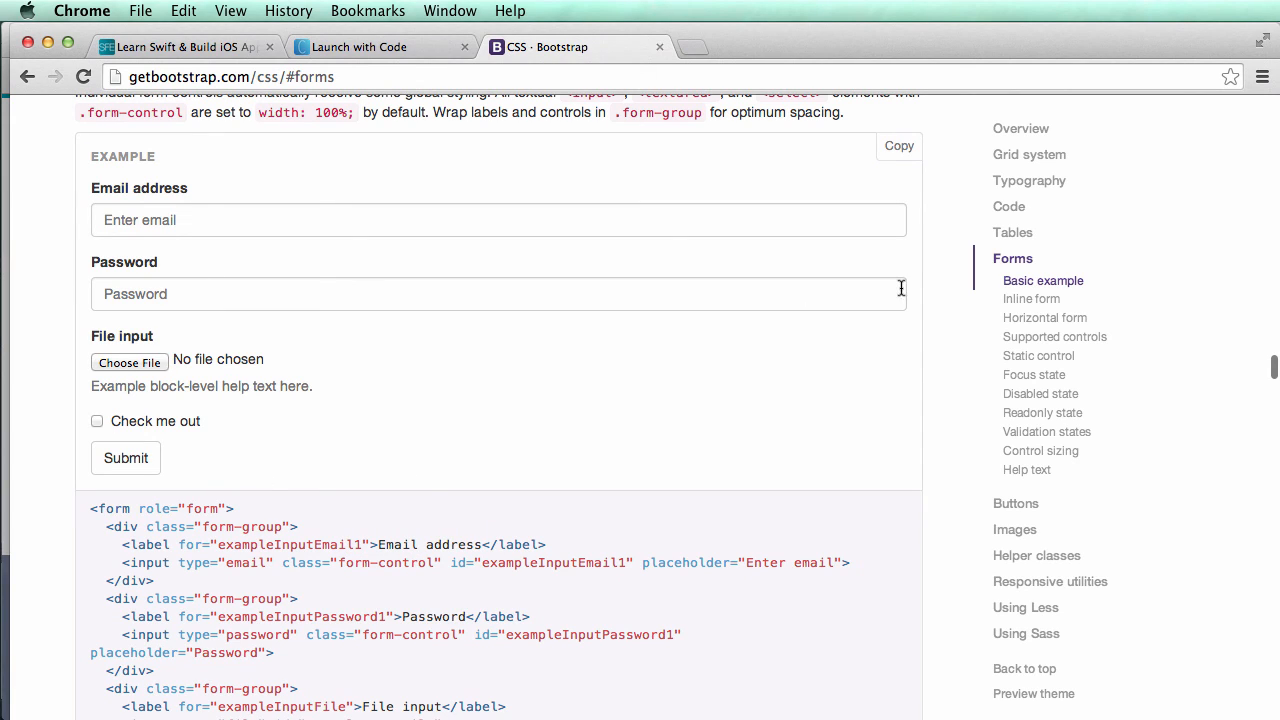
mouse_move(566, 296)
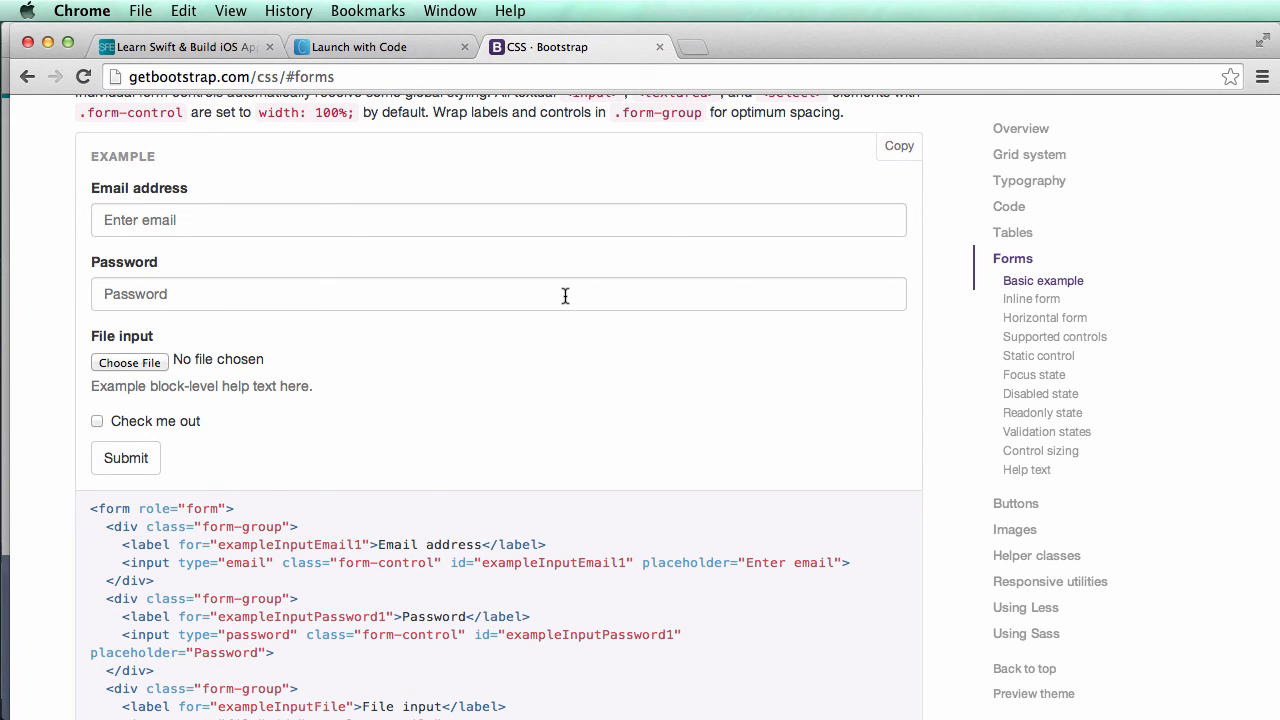
scroll(down, 3)
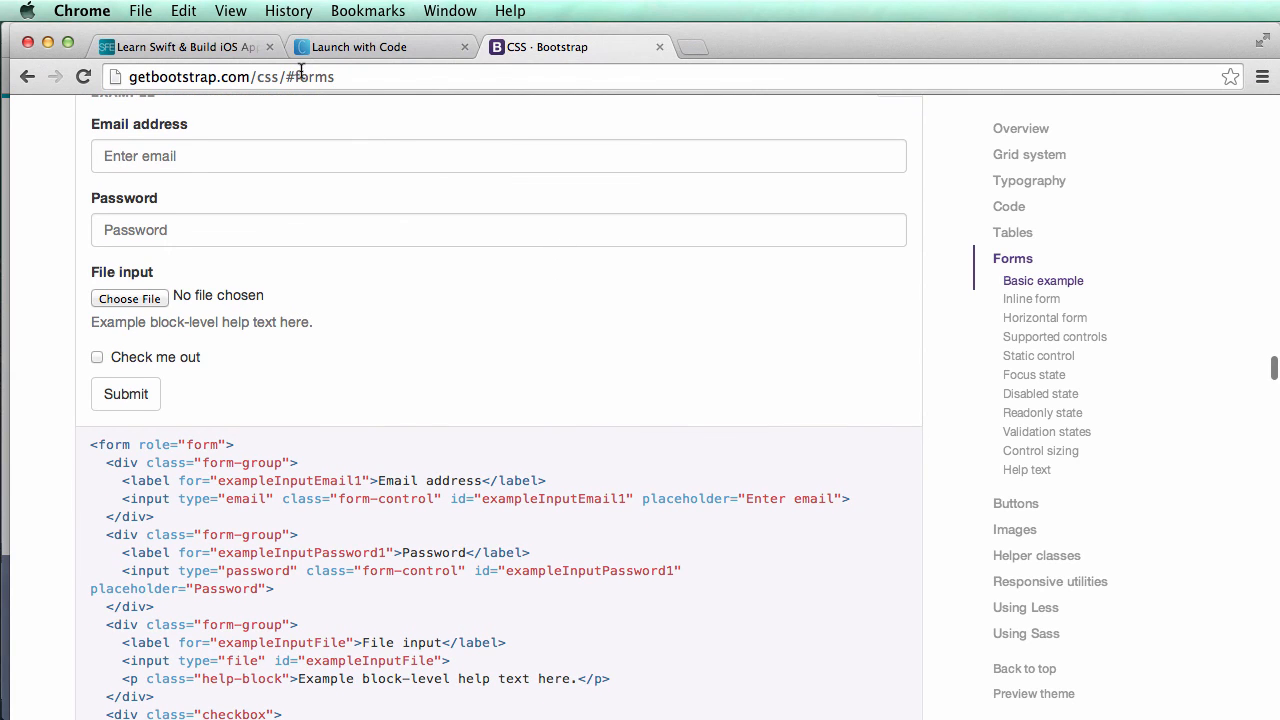
mouse_move(370, 110)
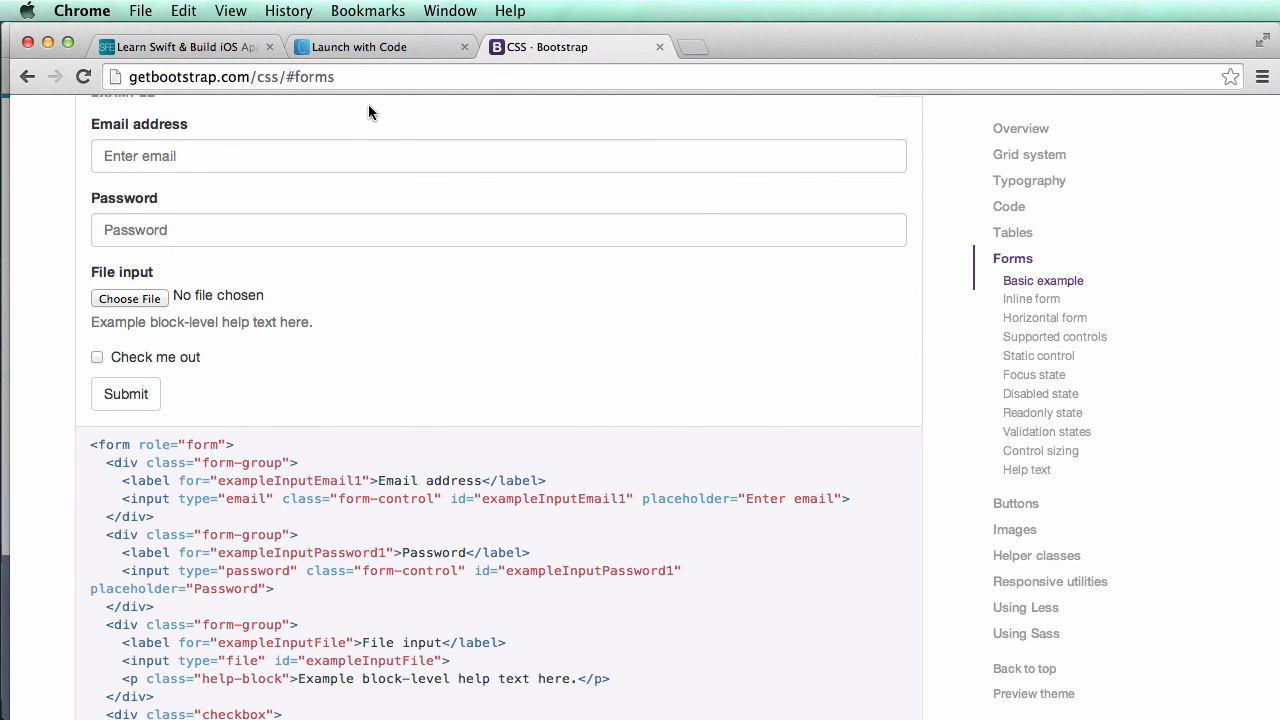
scroll(down, 3)
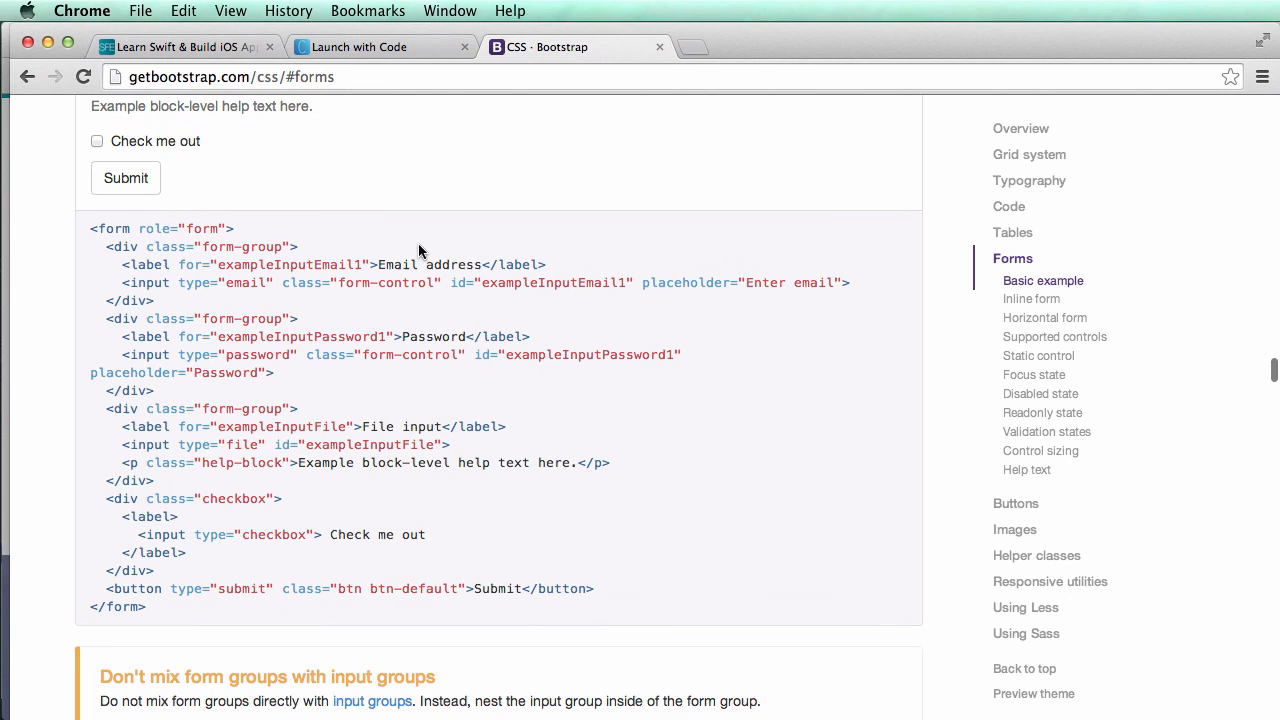
scroll(down, 3)
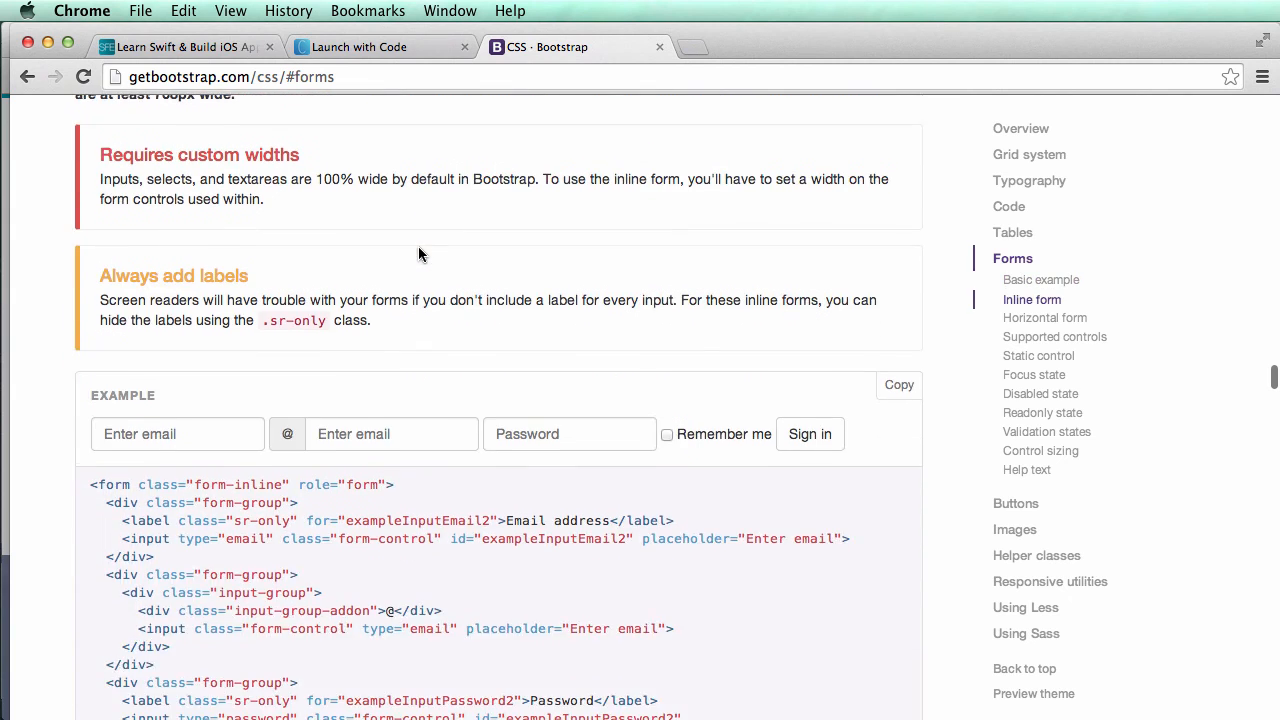
scroll(down, 3)
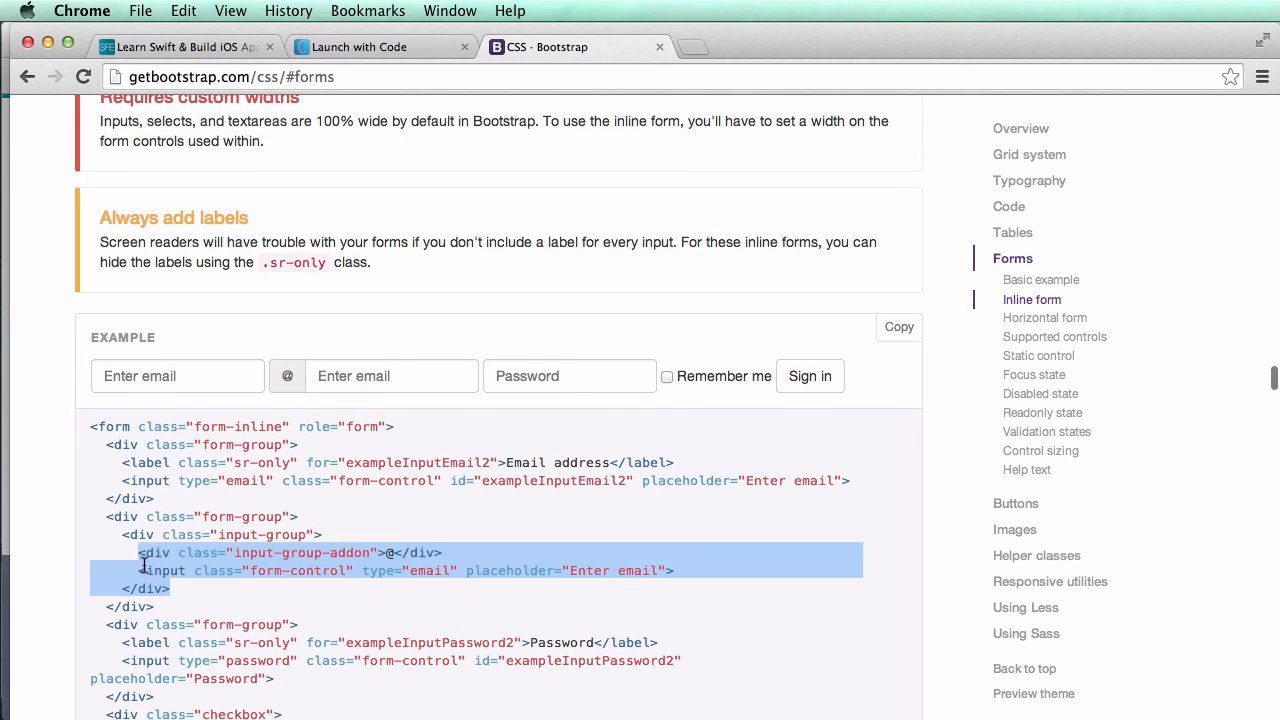
click(370, 538)
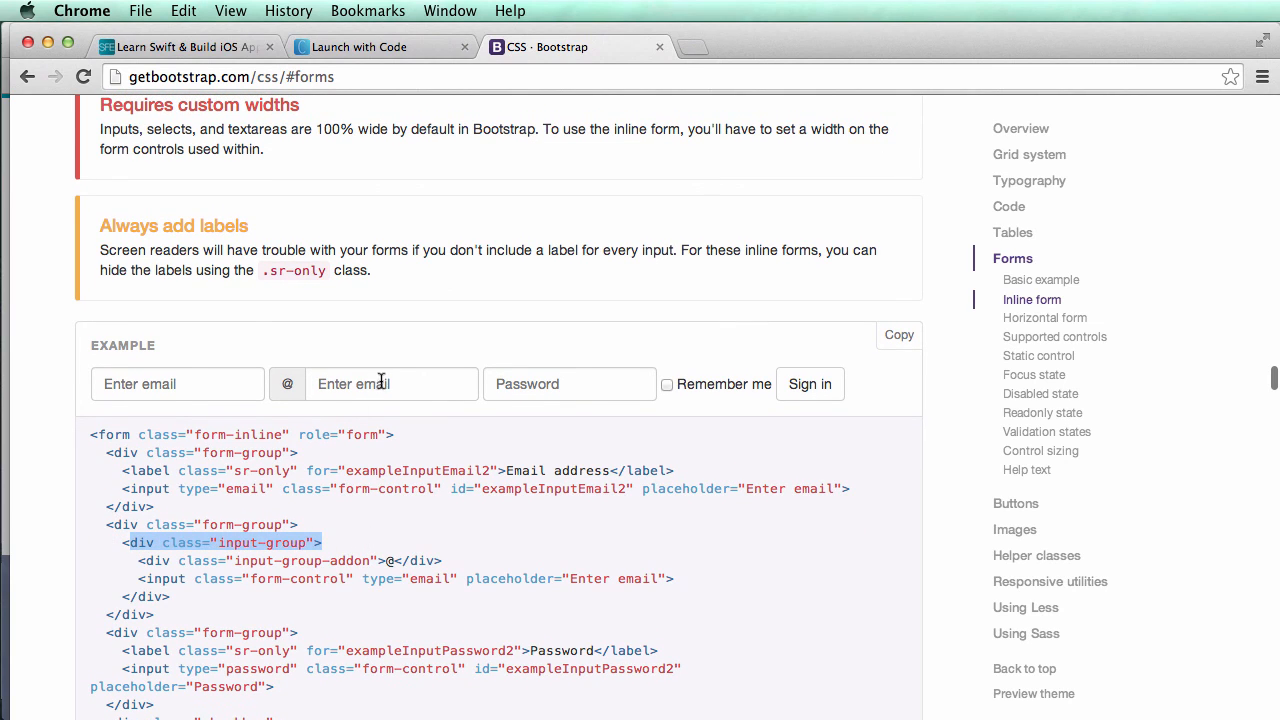
mouse_move(449, 375)
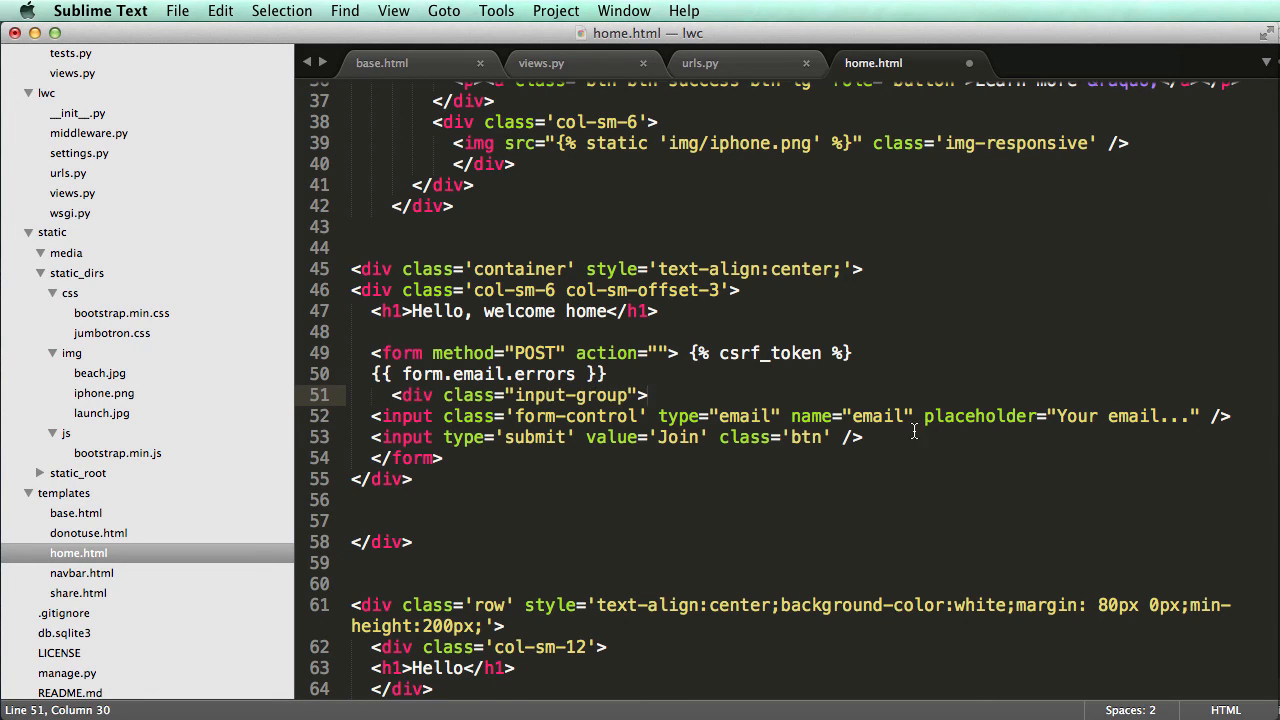
Wrap the email input and Join button in an input-group div and begin an input-group-btn span.
text(d)
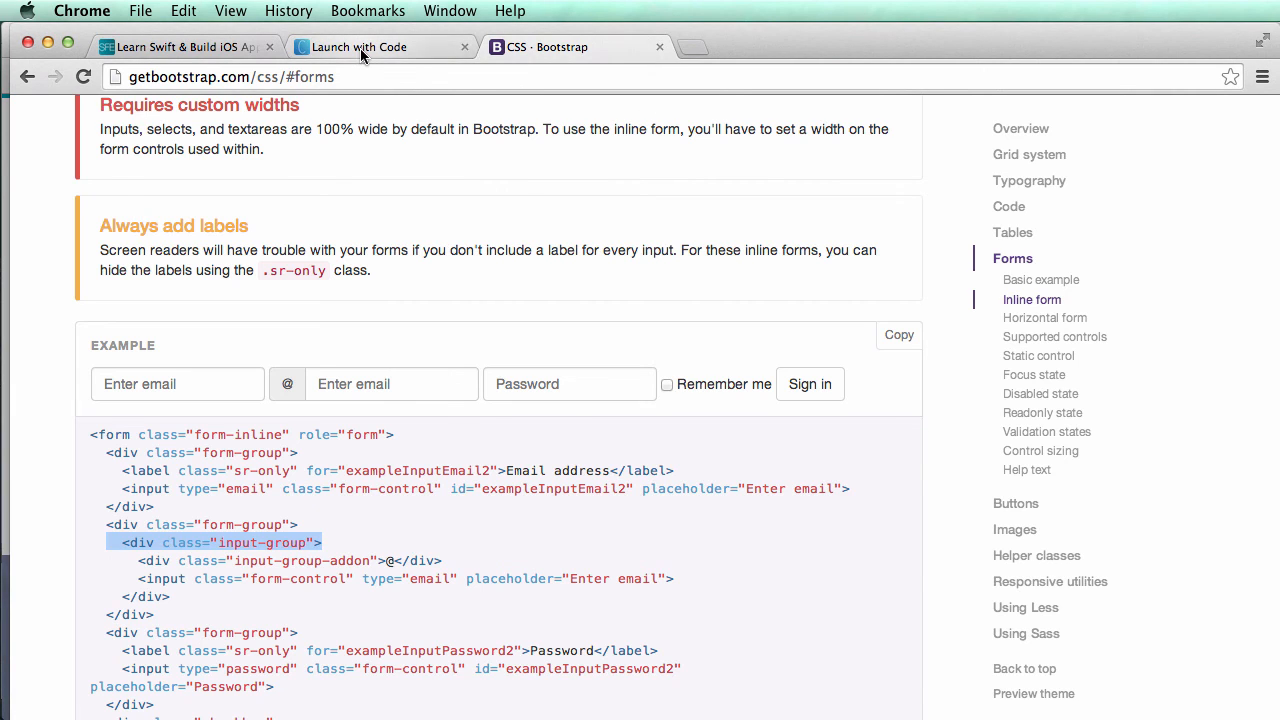
click(365, 47)
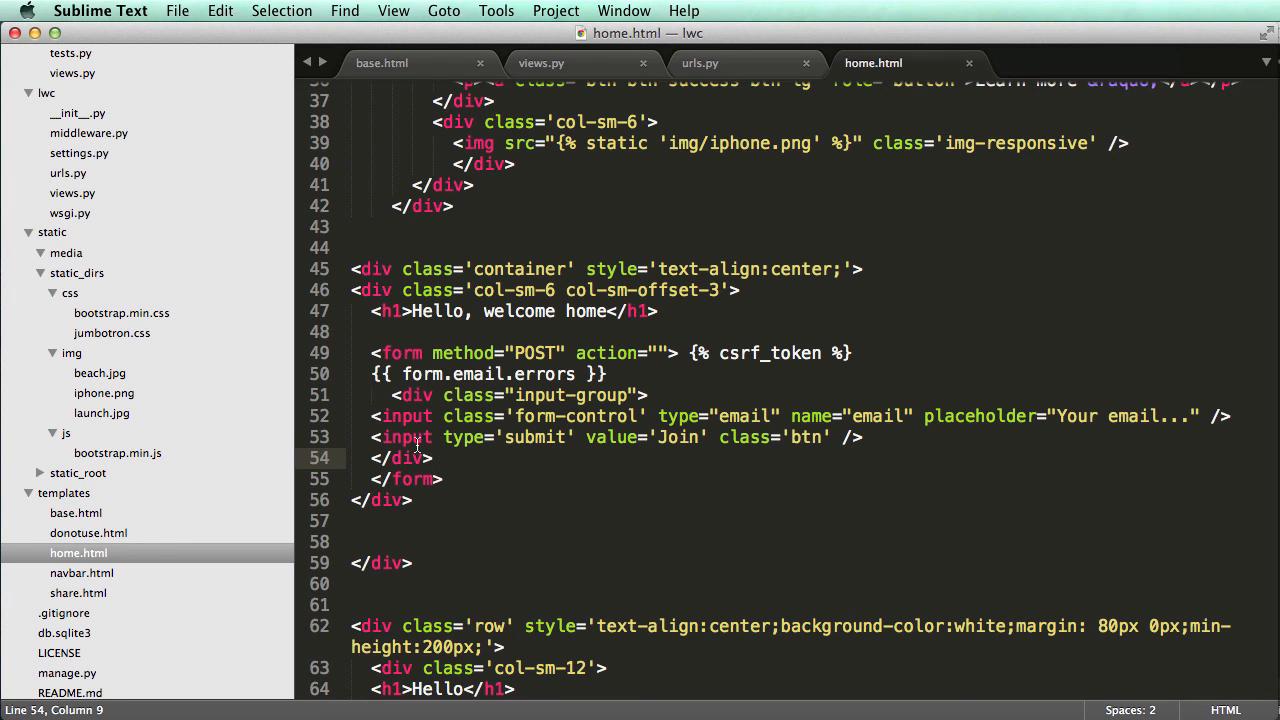
click(677, 483)
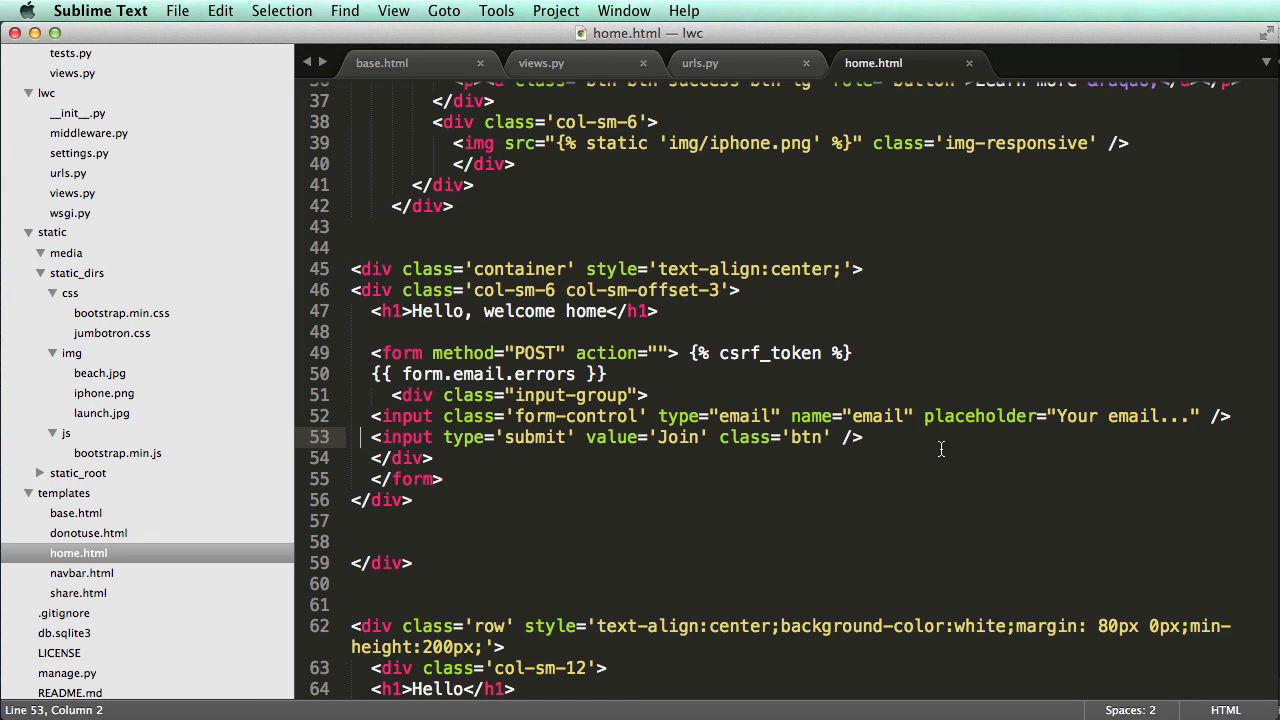
click(1231, 417)
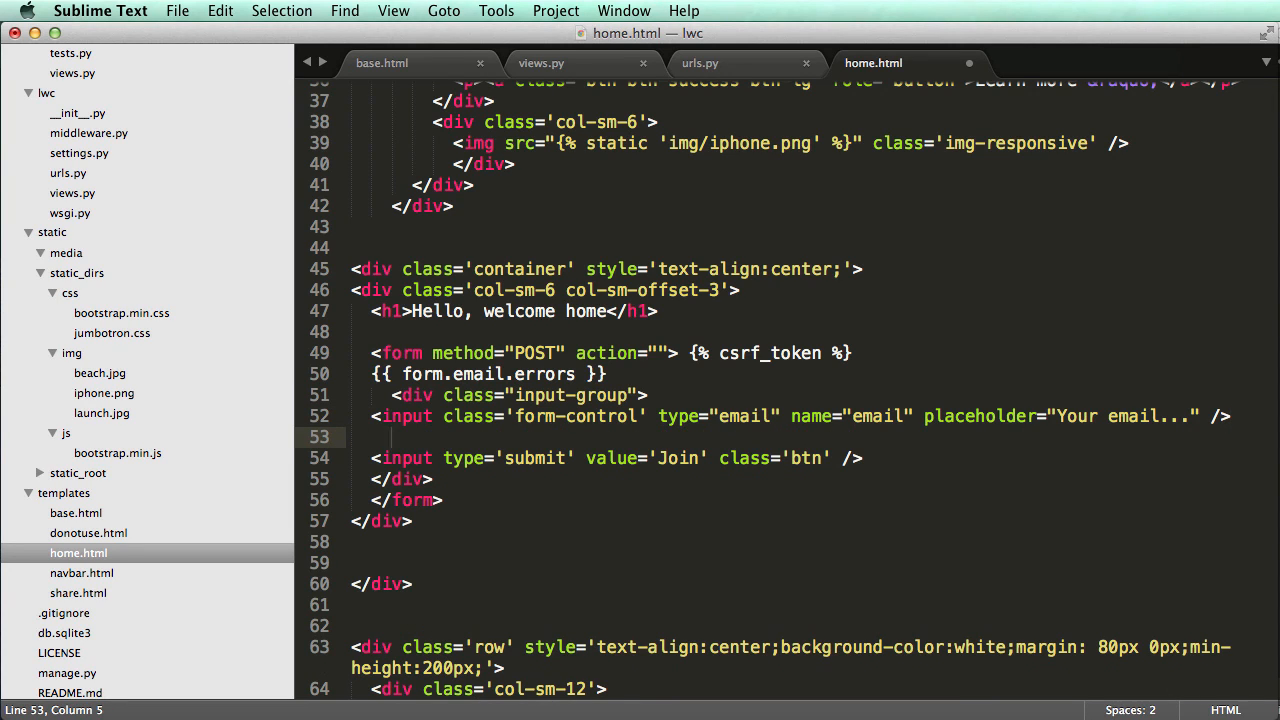
text(<span class='input)
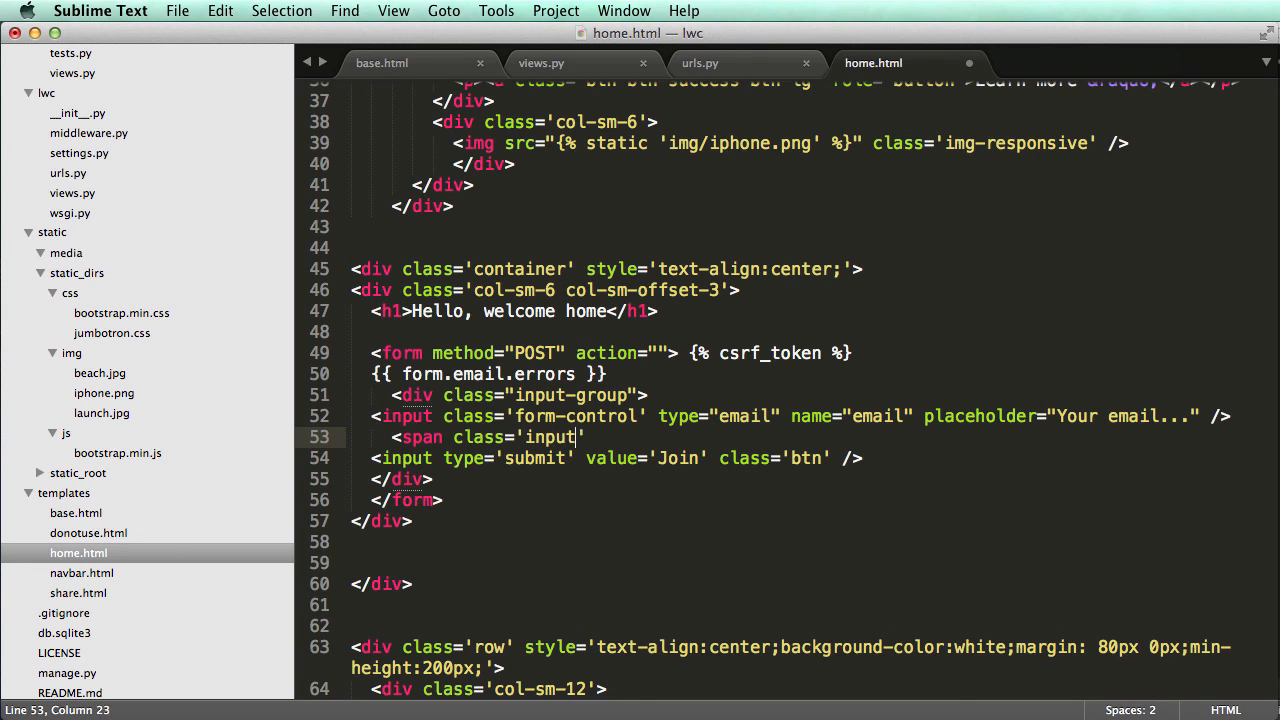
text(-group-btn)
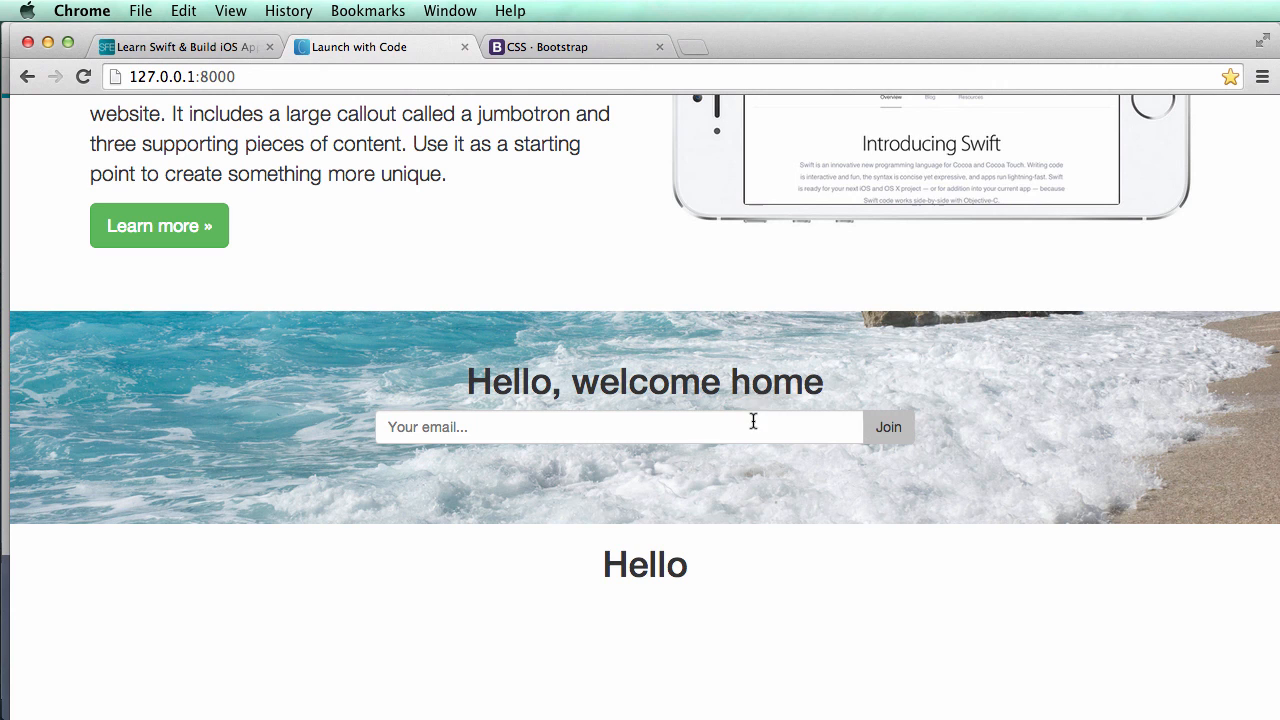
mouse_move(250, 55)
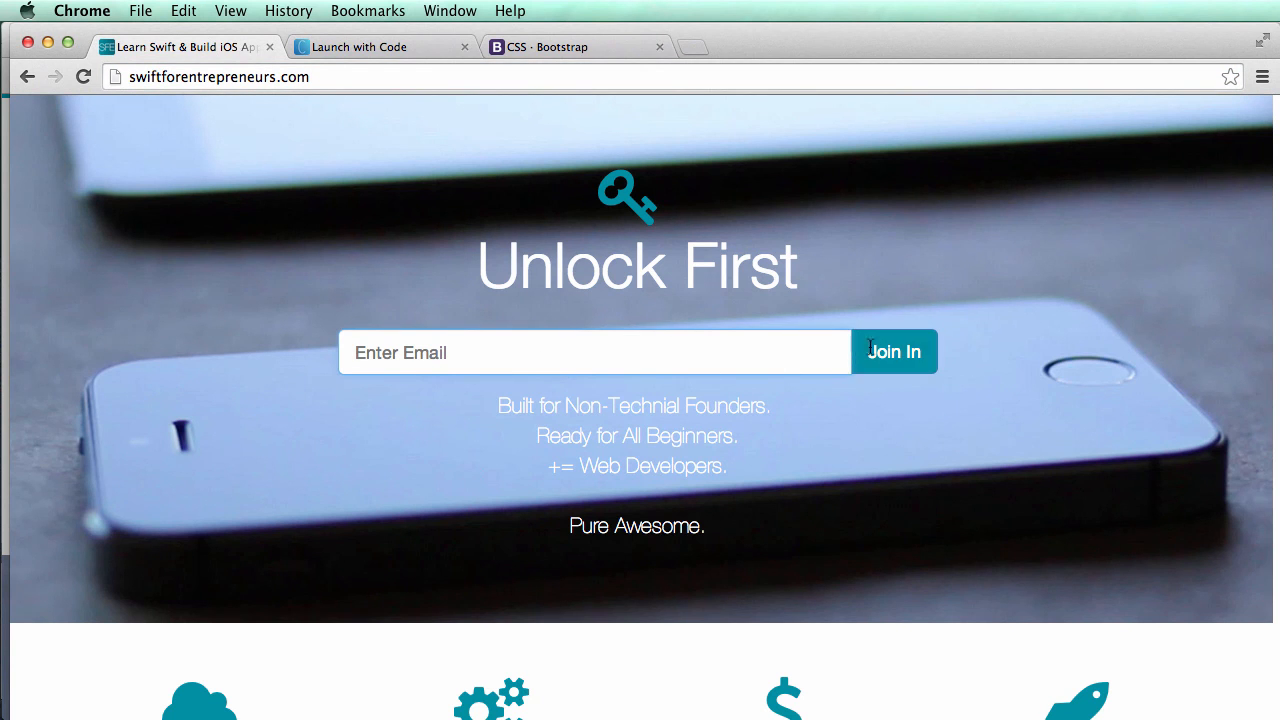
click(375, 46)
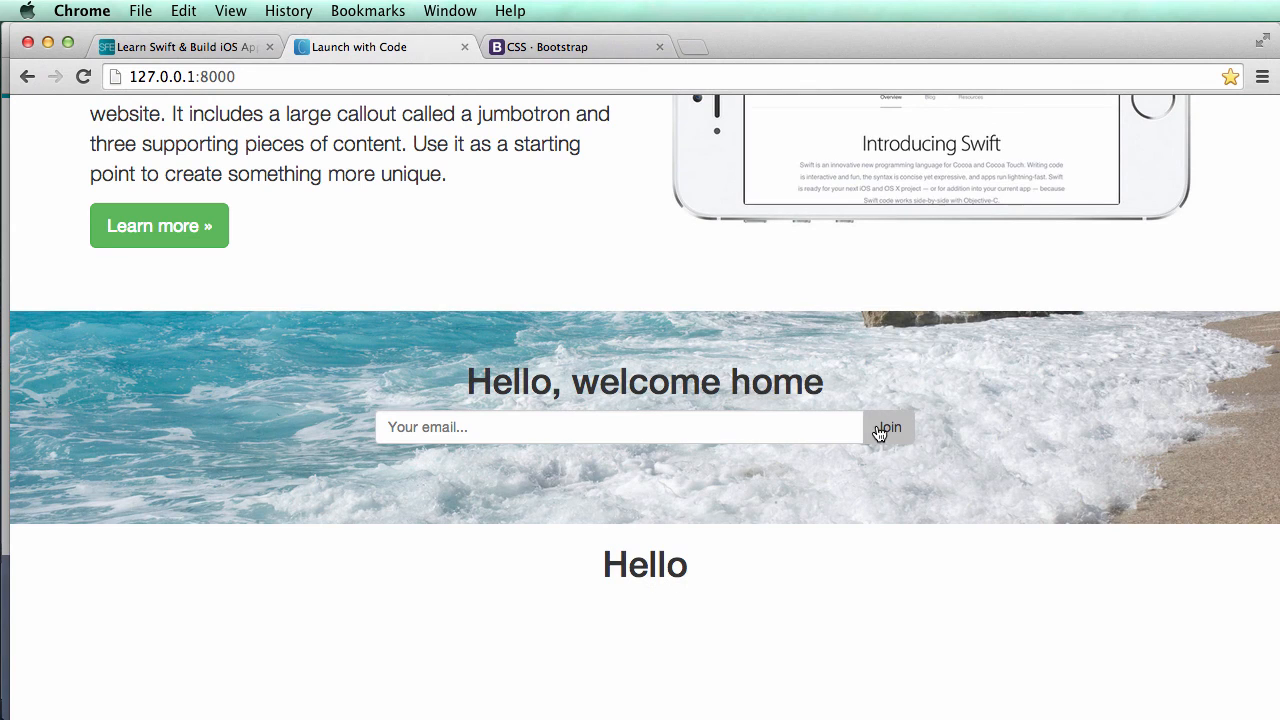
mouse_move(842, 431)
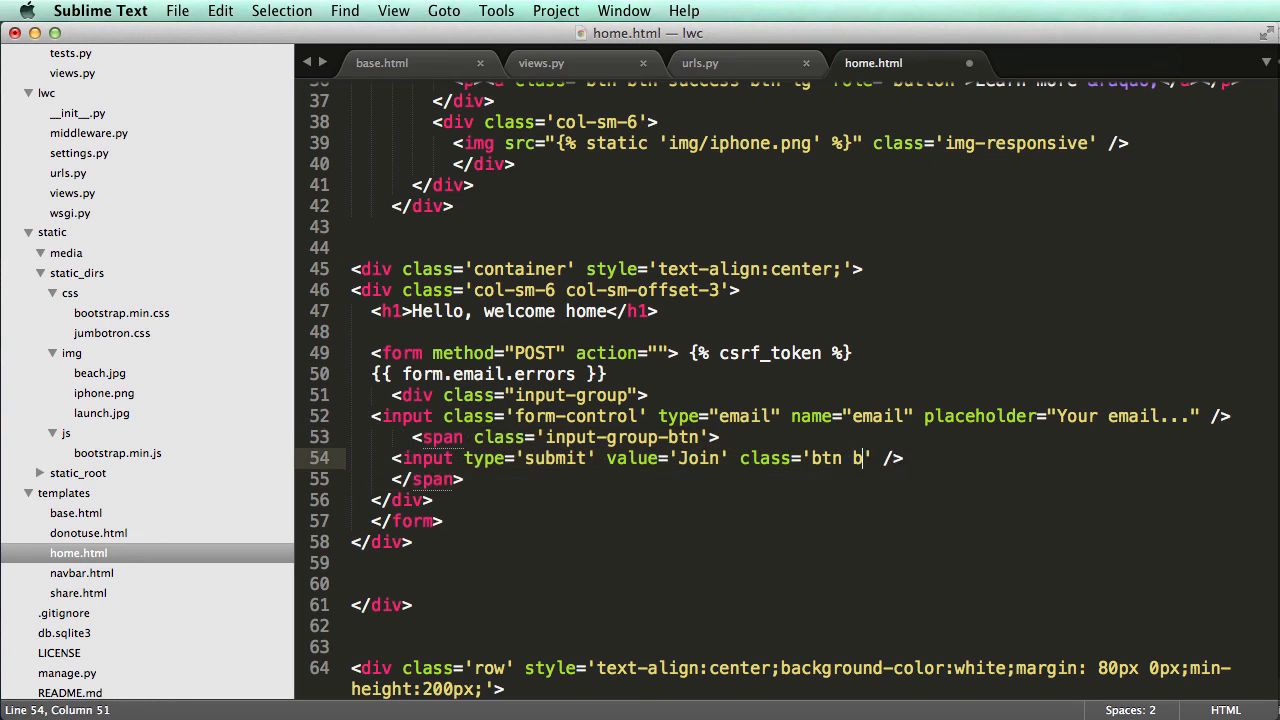
Give the Join submit input the classes 'btn btn-primary btn-lg'.
text(tn-pri)
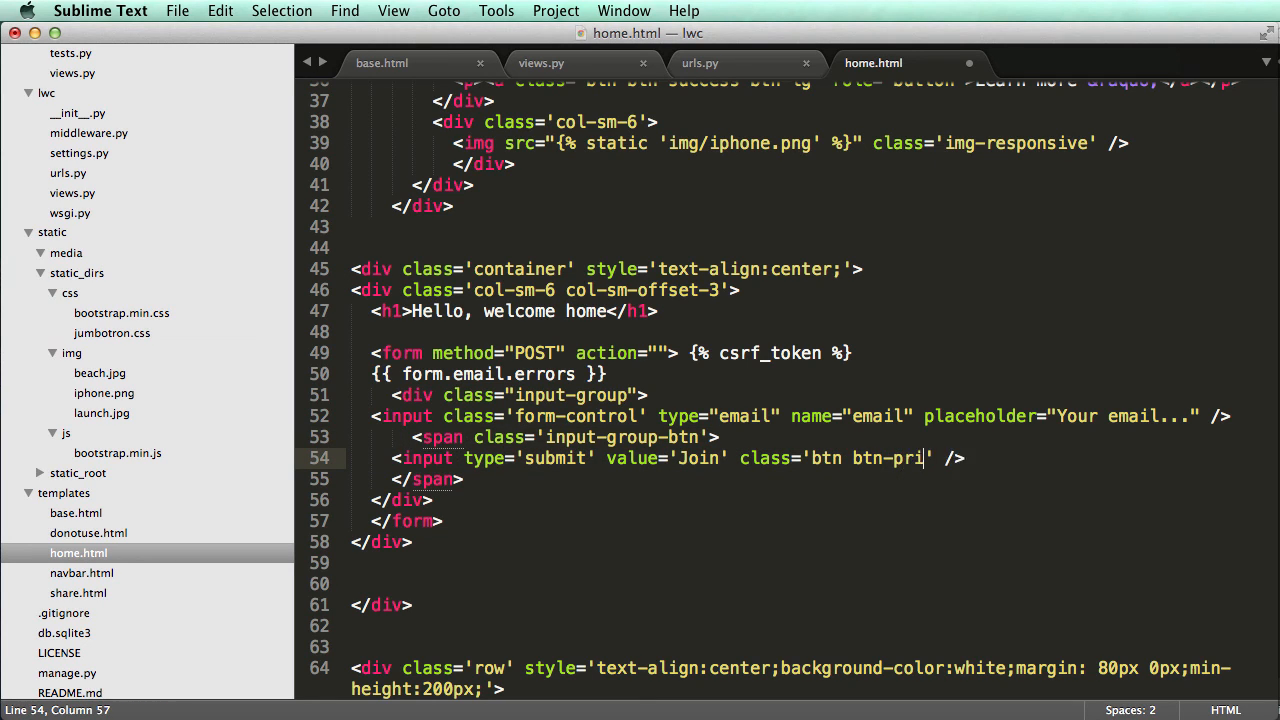
text(mary btn-)
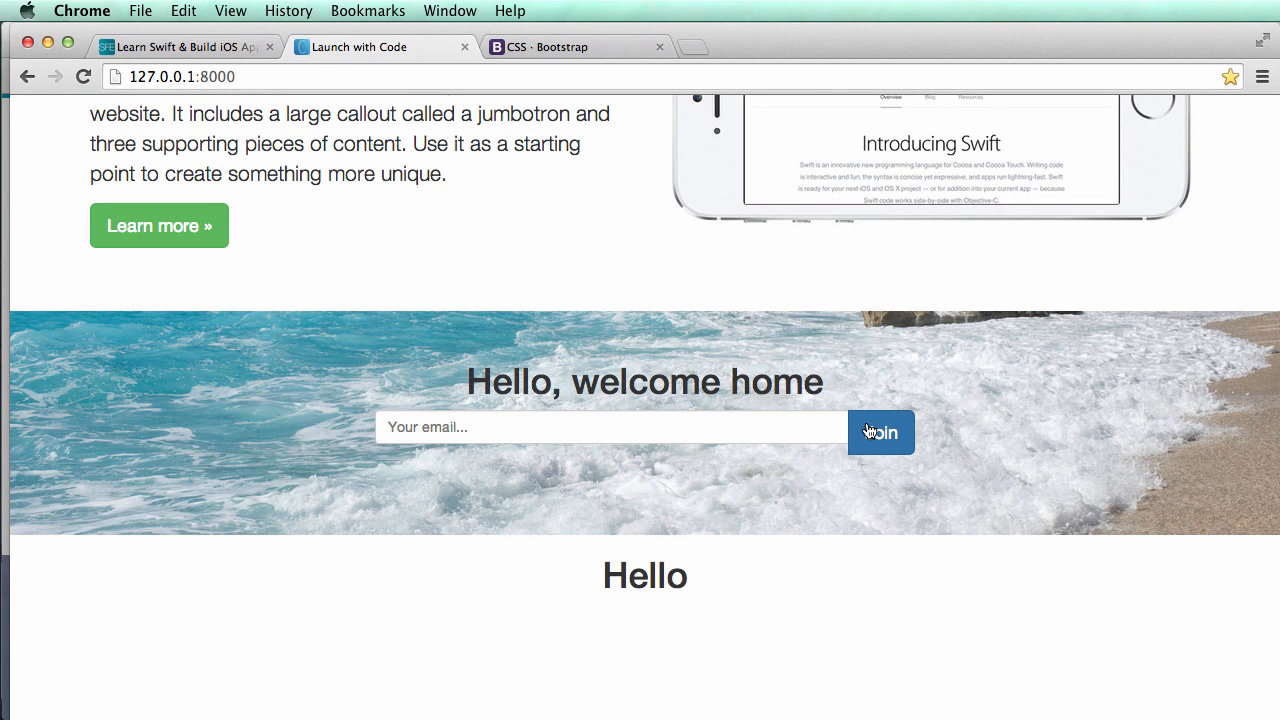
mouse_move(772, 419)
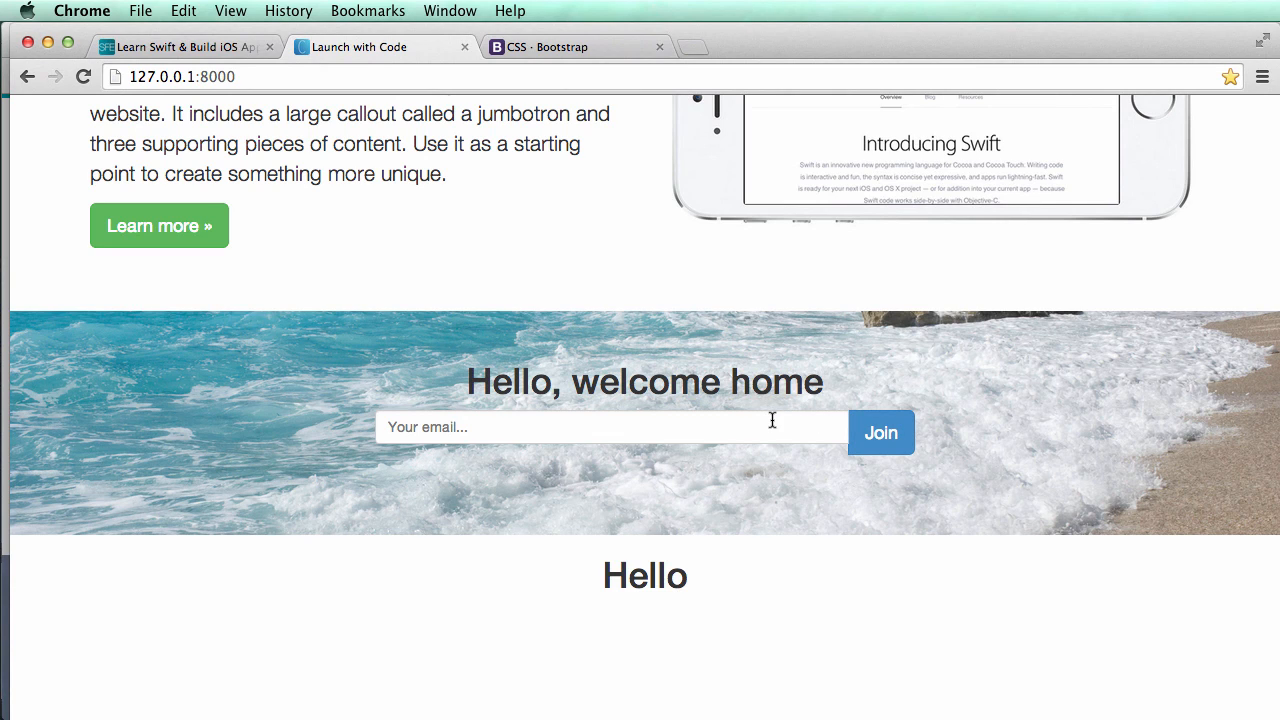
mouse_move(769, 431)
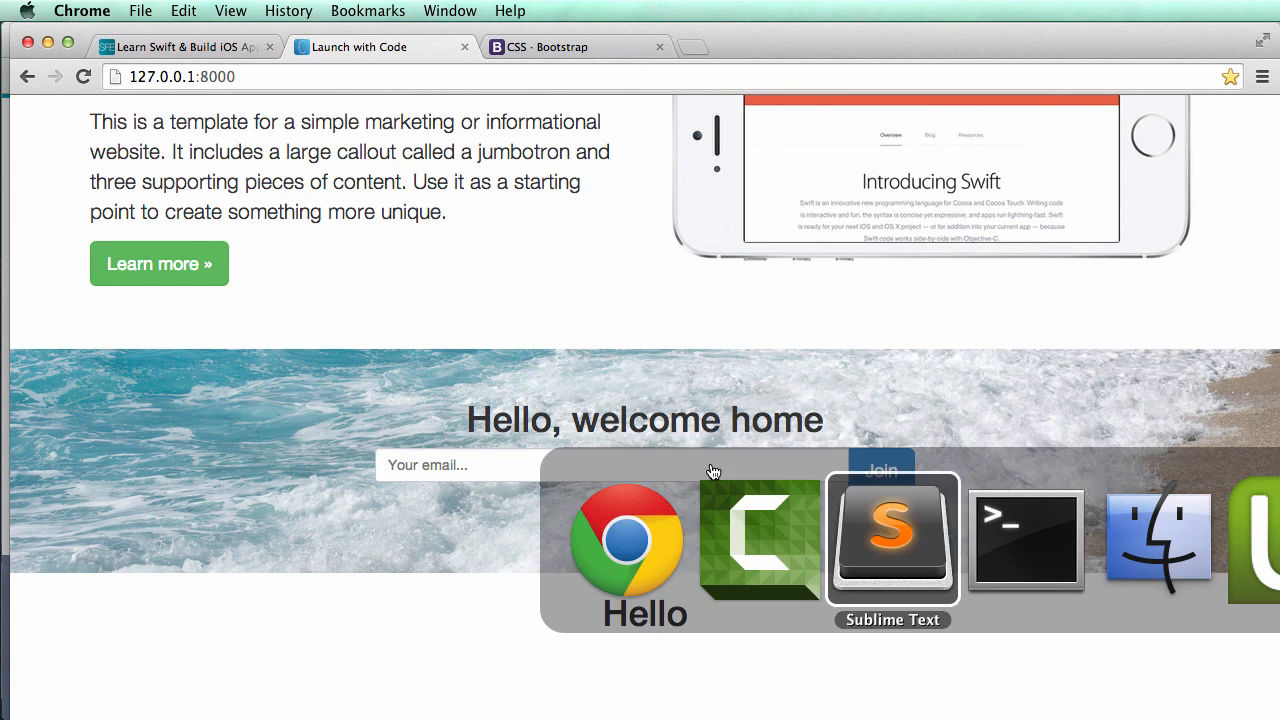
click(891, 540)
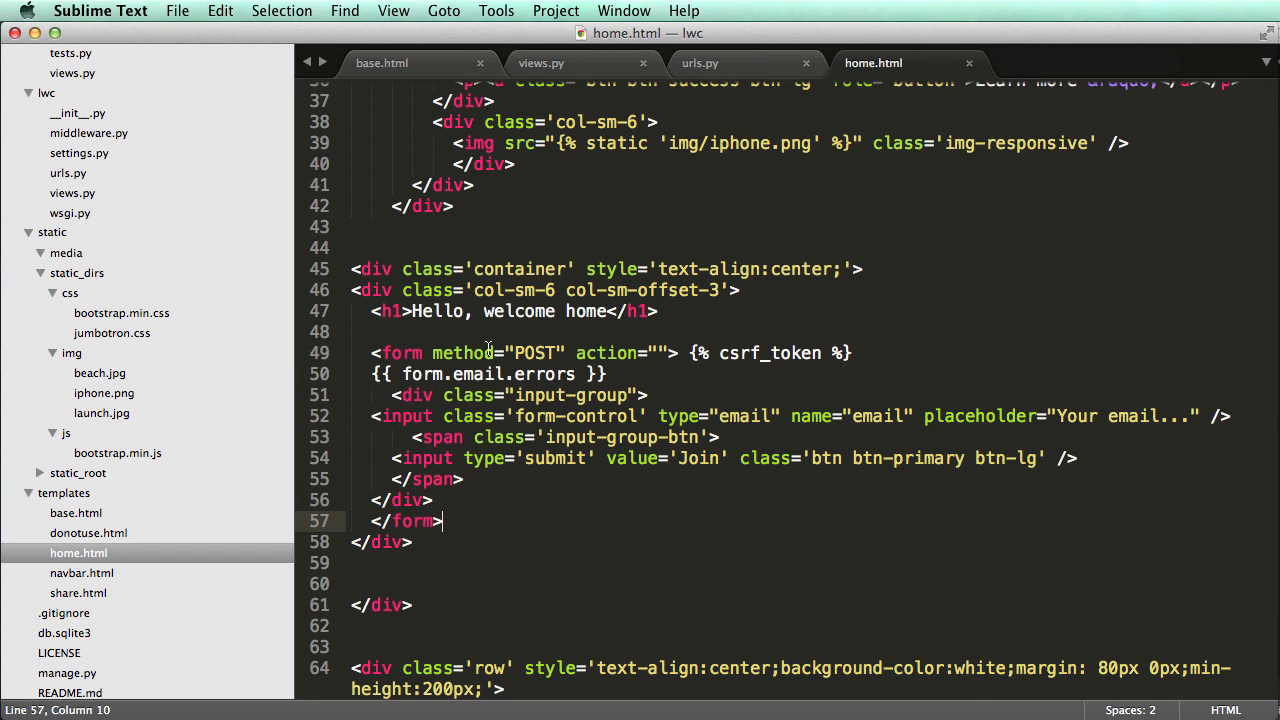
Add class 'form-horizontal' to the form tag and insert a 'form-group form-group-lg' div inside.
text(class='form-horizontal)
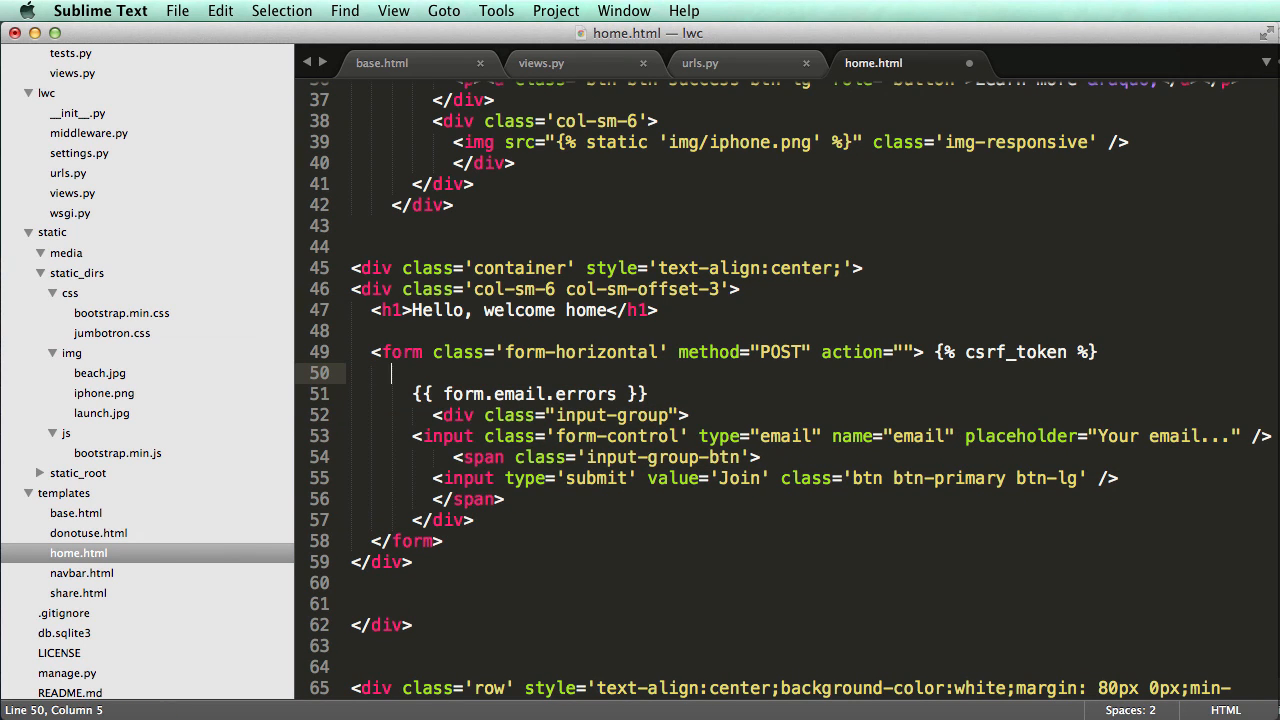
text(<div class='')
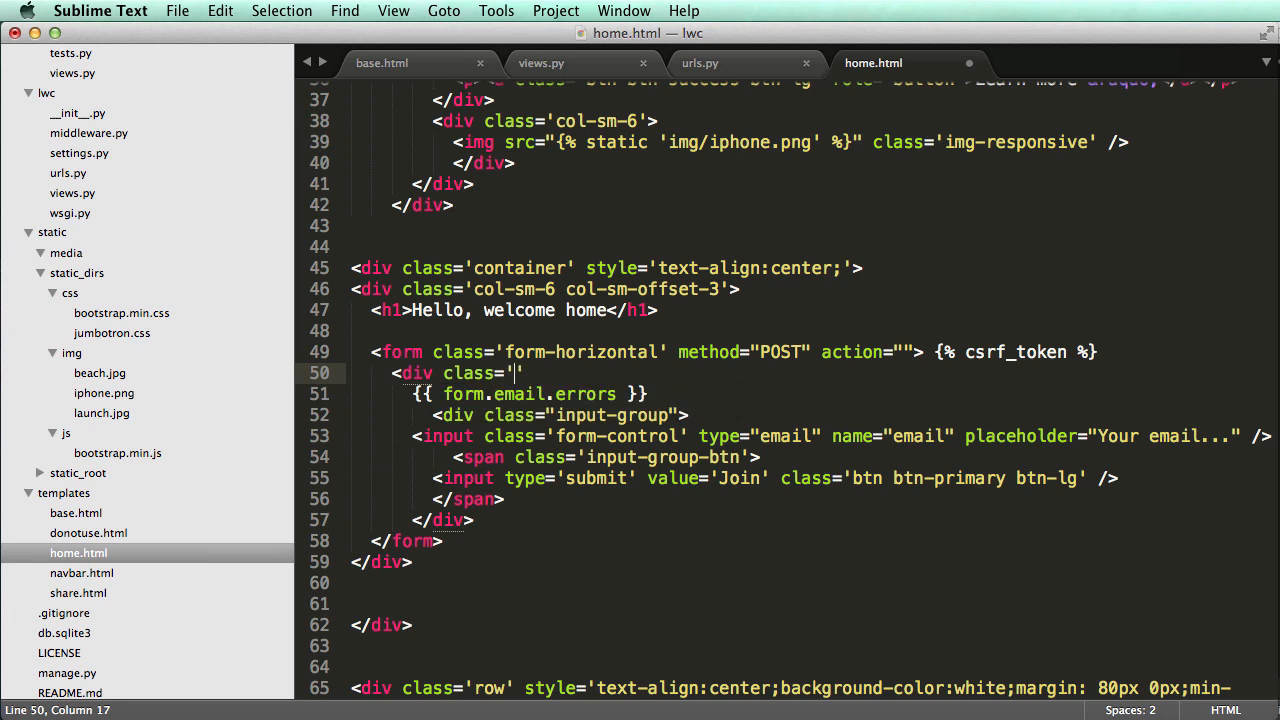
text(form)
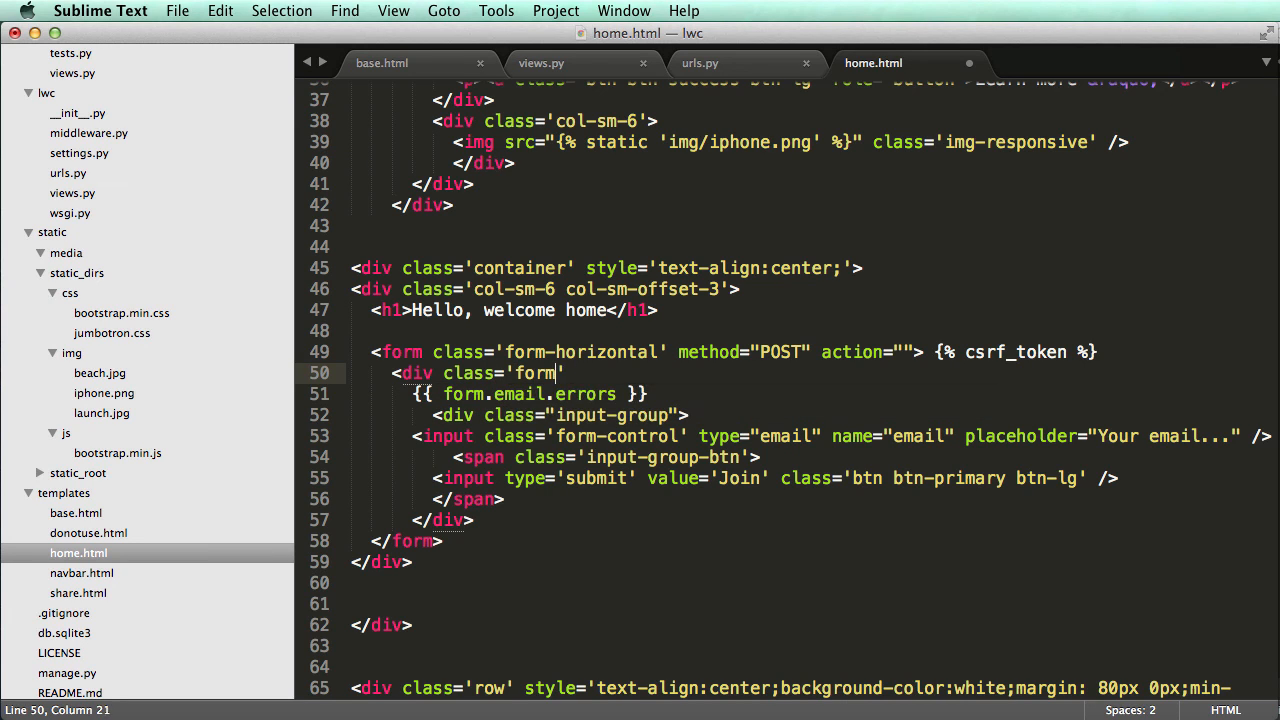
text(-group gr)
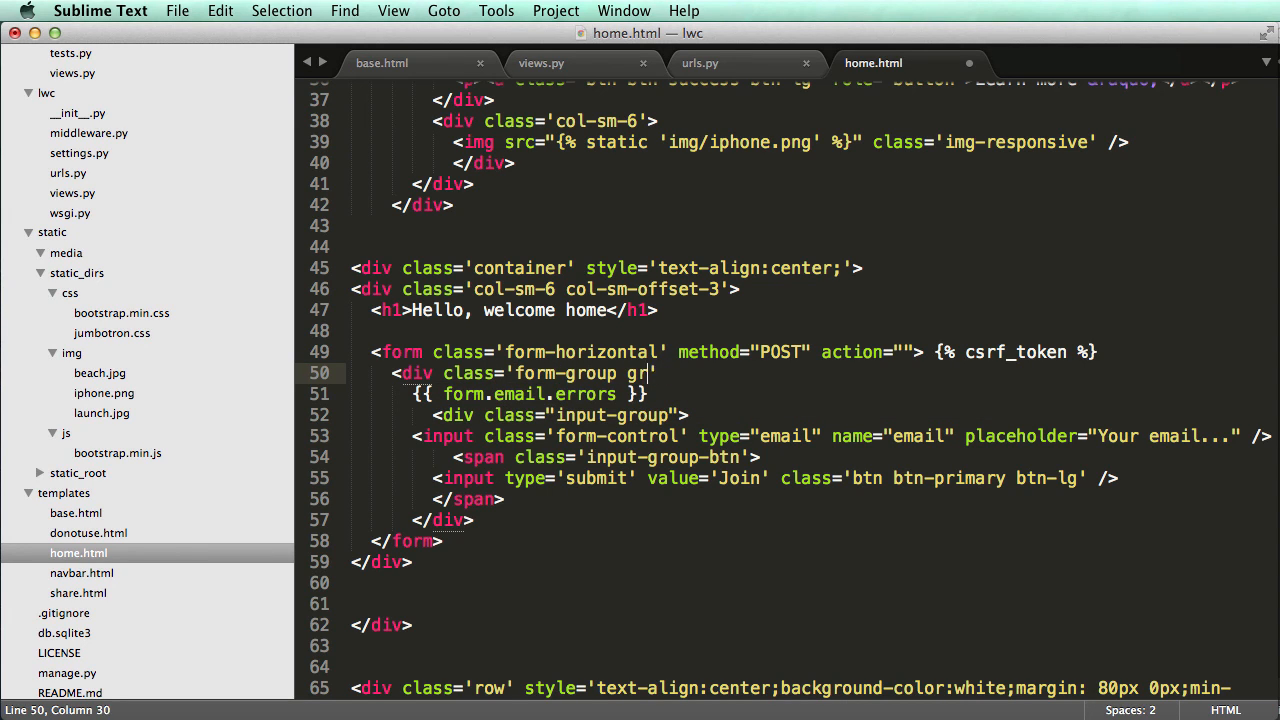
text(rm-group-lg)
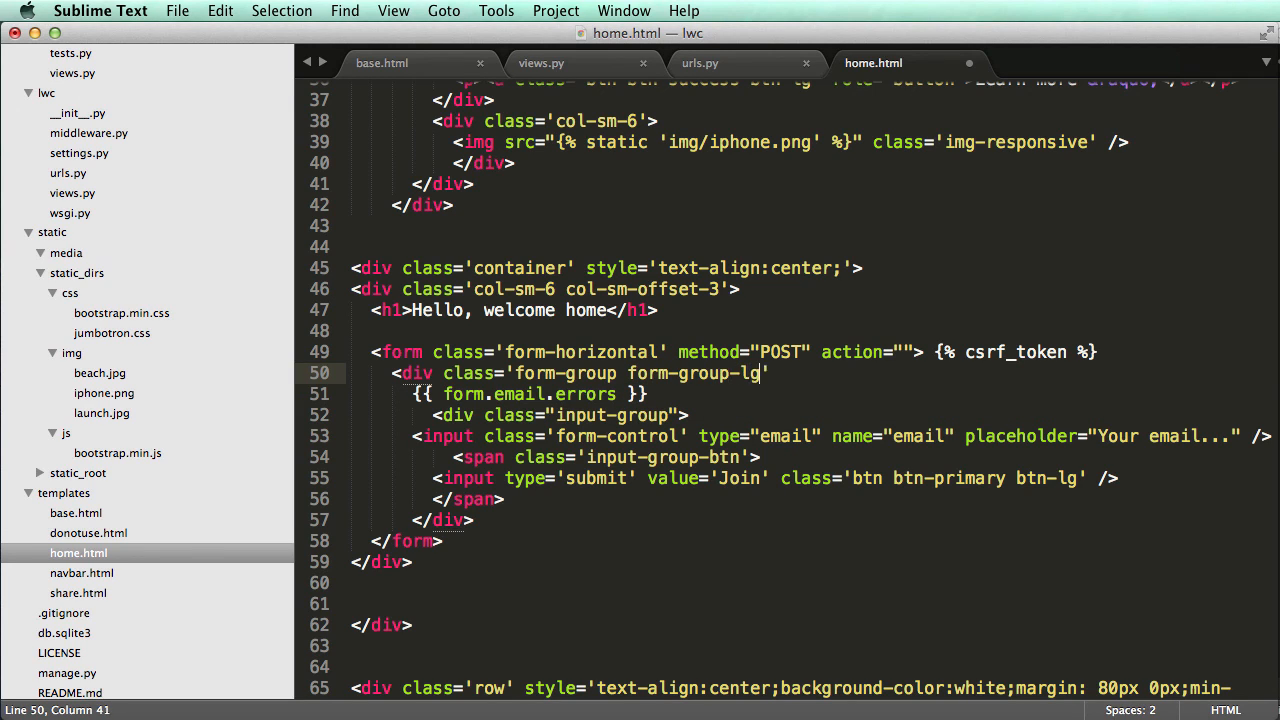
text(>)
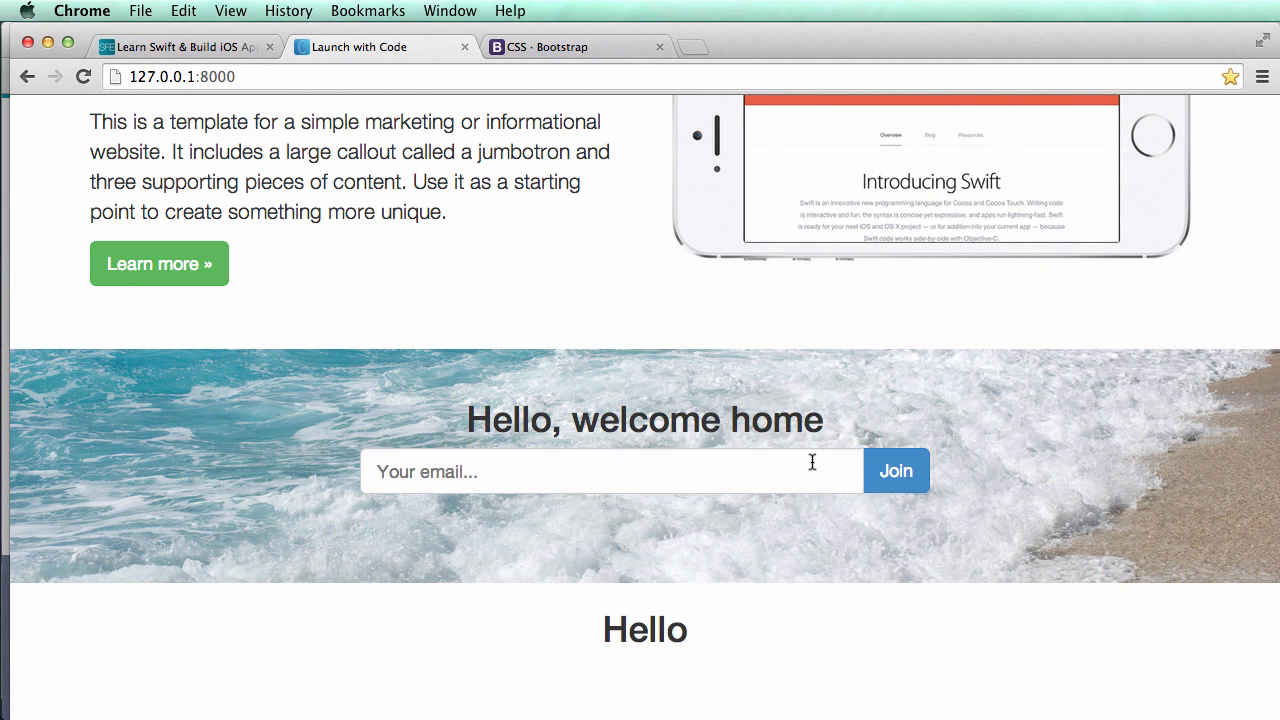
mouse_move(868, 490)
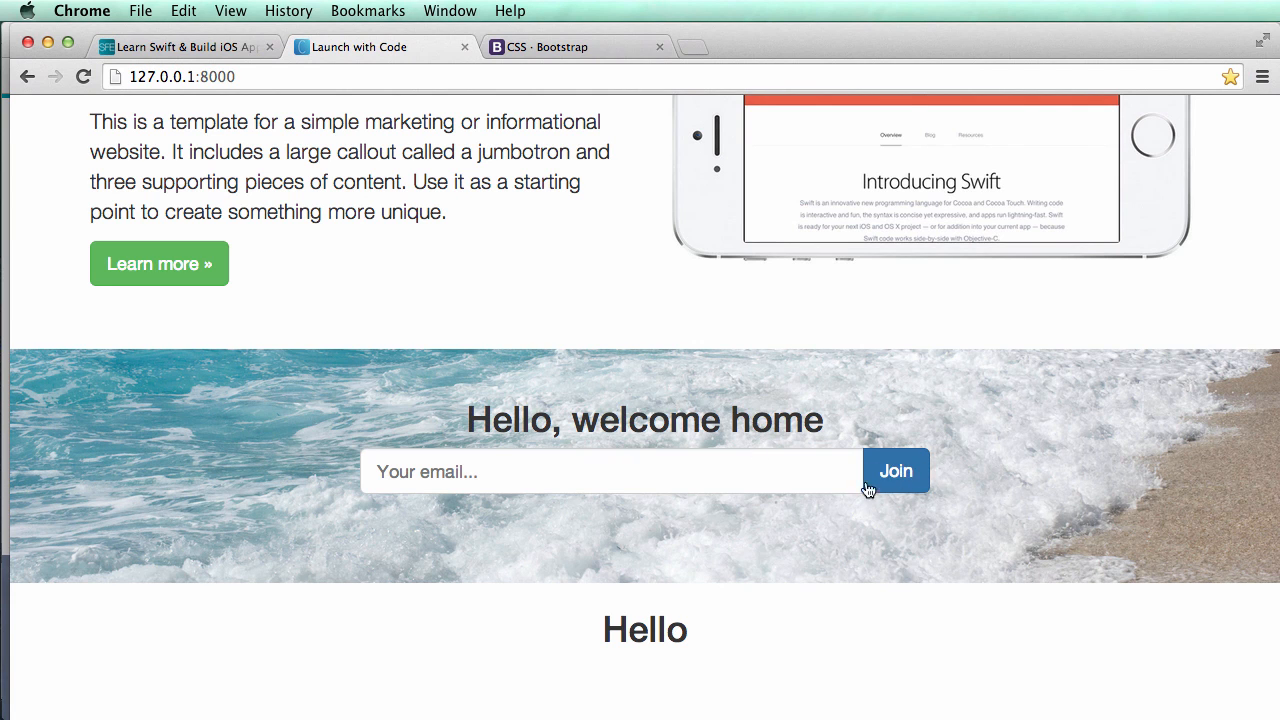
Submit the empty signup form and scroll down to the 'This field is required.' error.
click(896, 470)
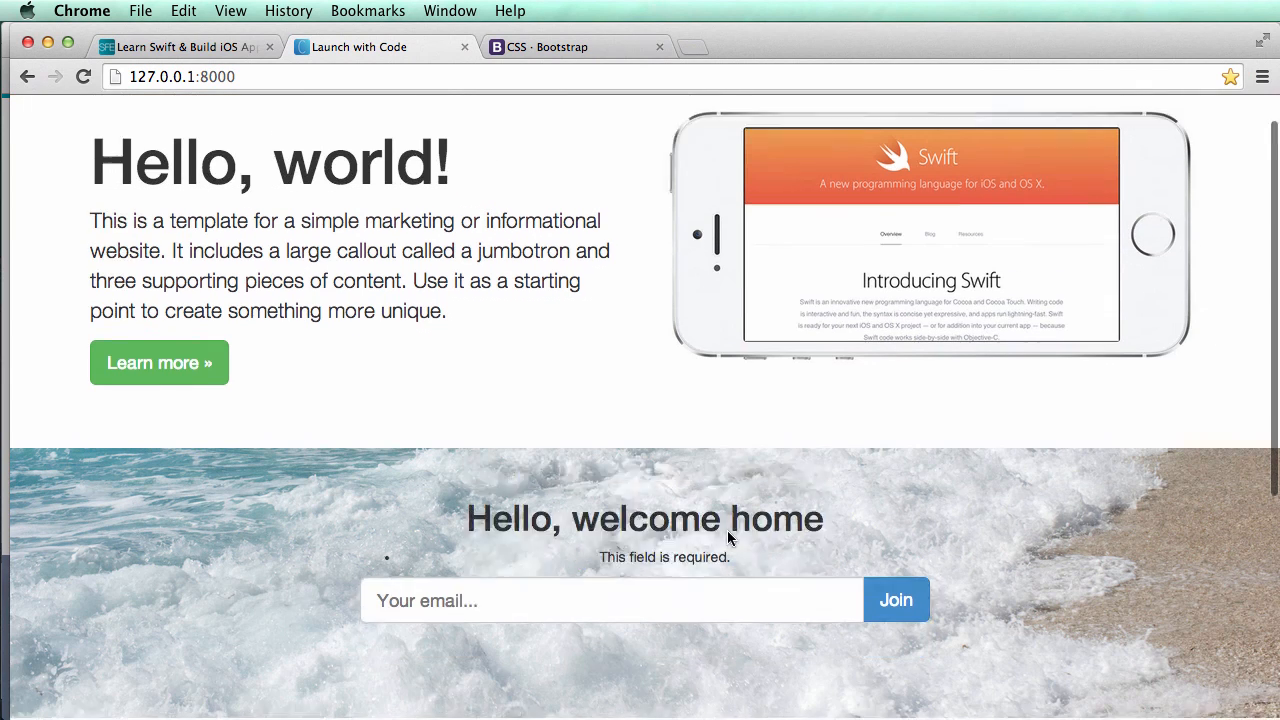
scroll(down, 3)
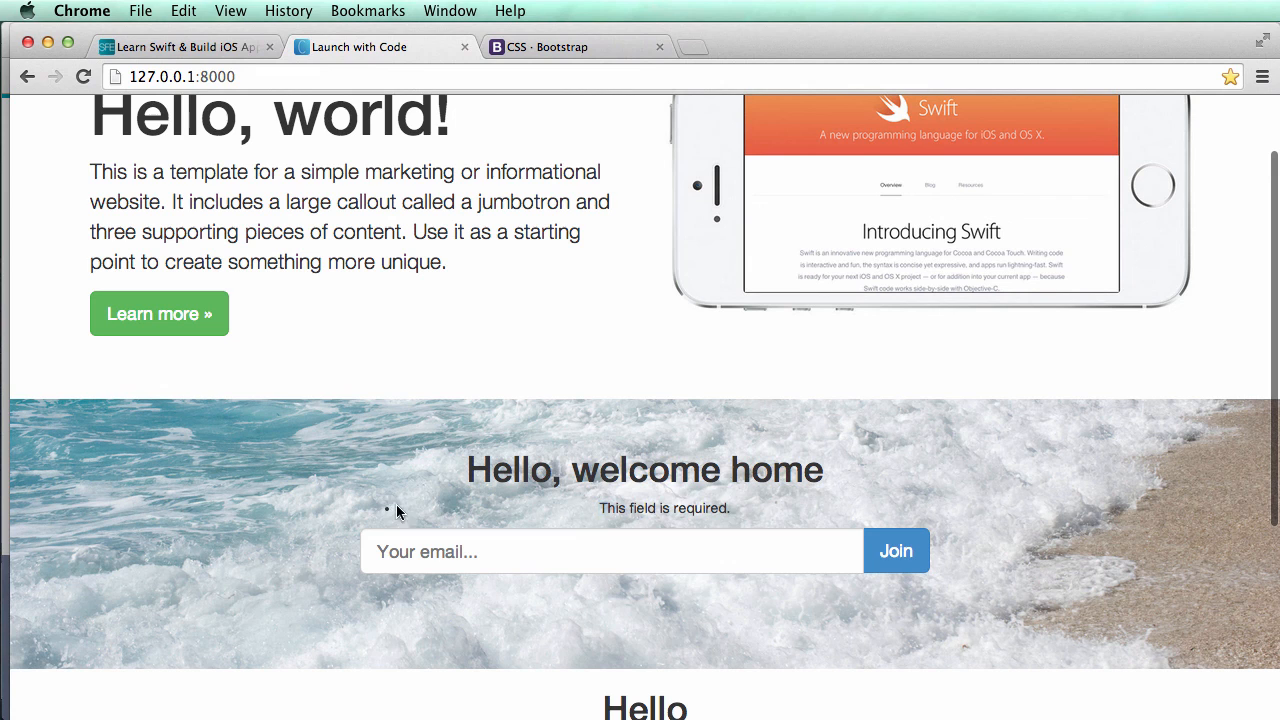
mouse_move(622, 530)
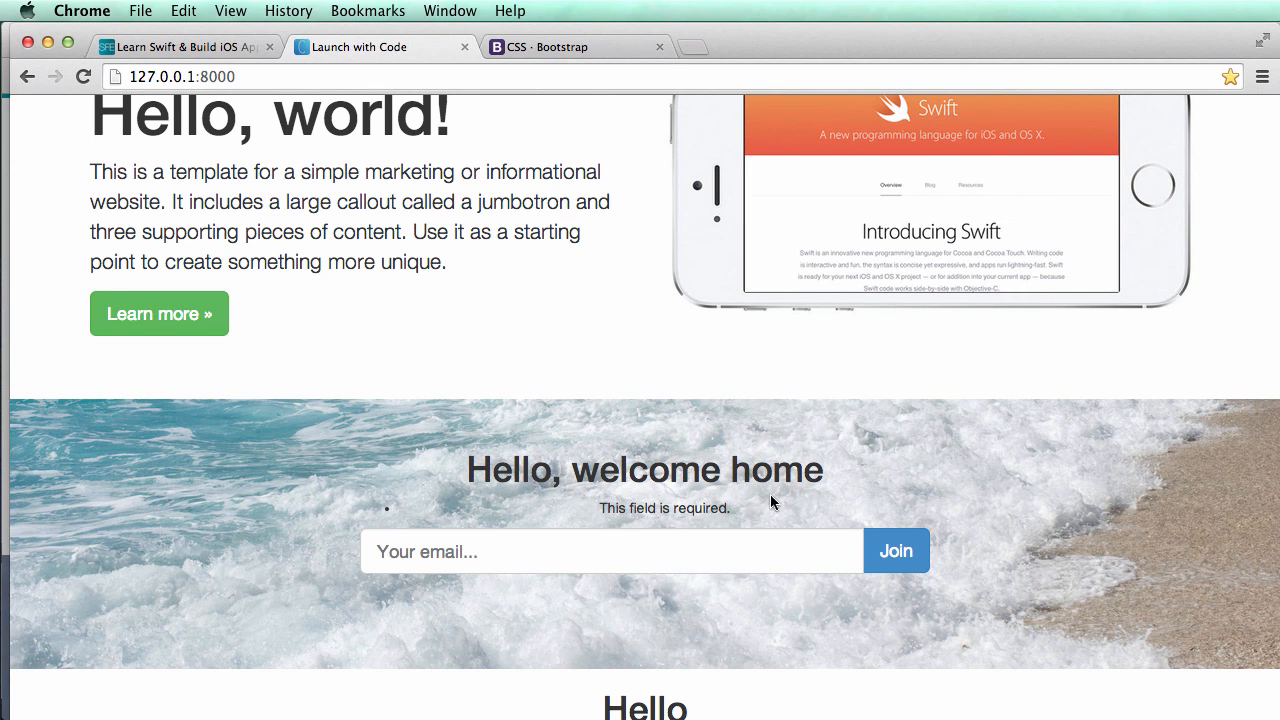
mouse_move(445, 513)
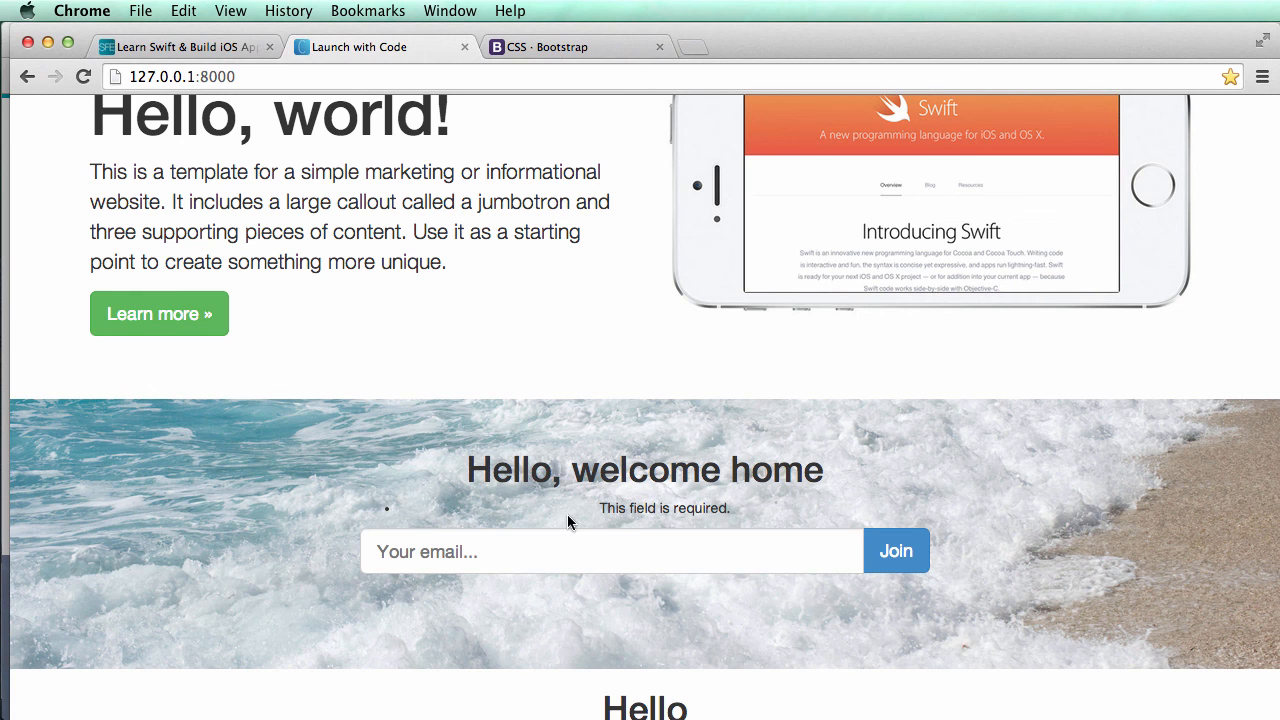
scroll(down, 3)
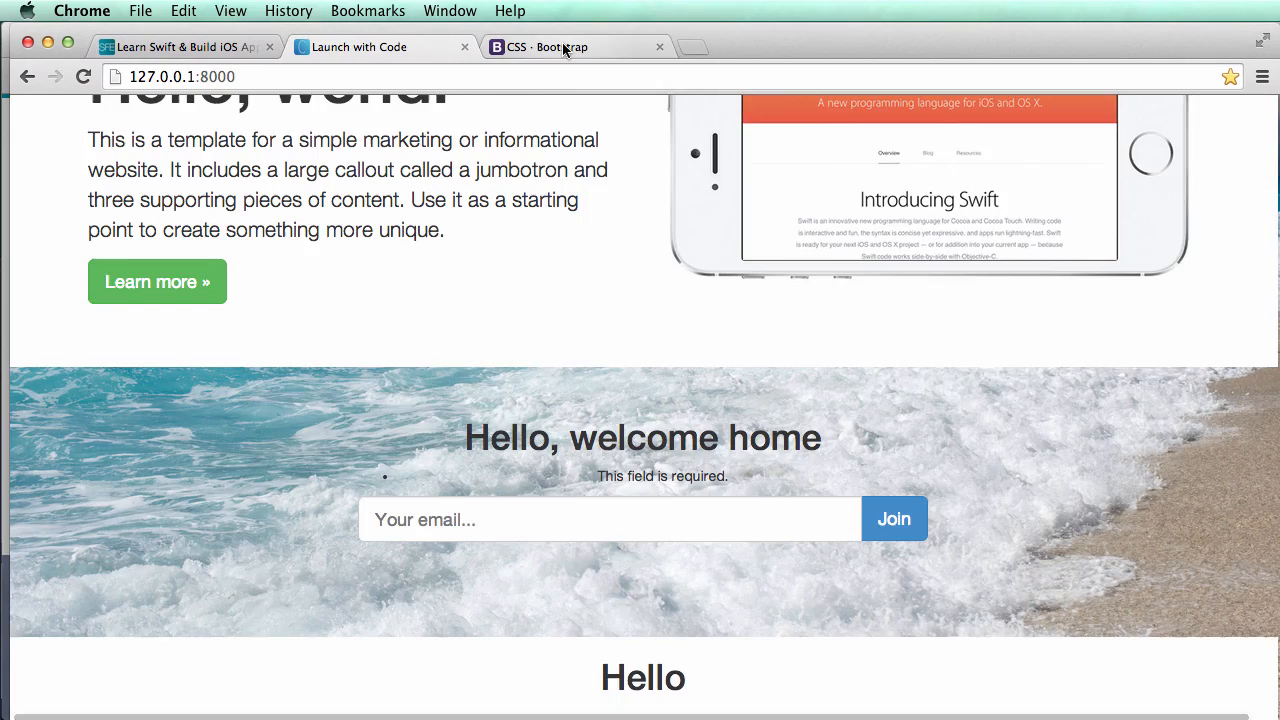
Find the alert-warning example in Bootstrap's Components Alerts docs and copy its div markup.
click(560, 47)
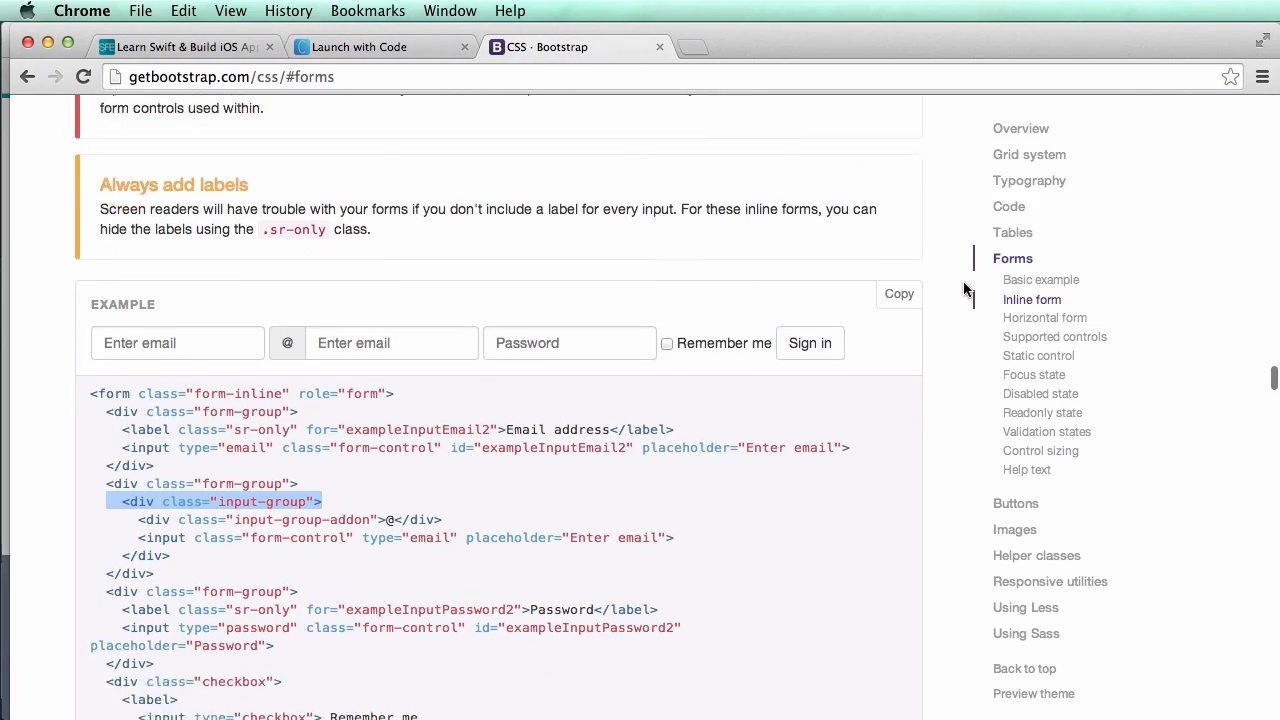
click(1020, 128)
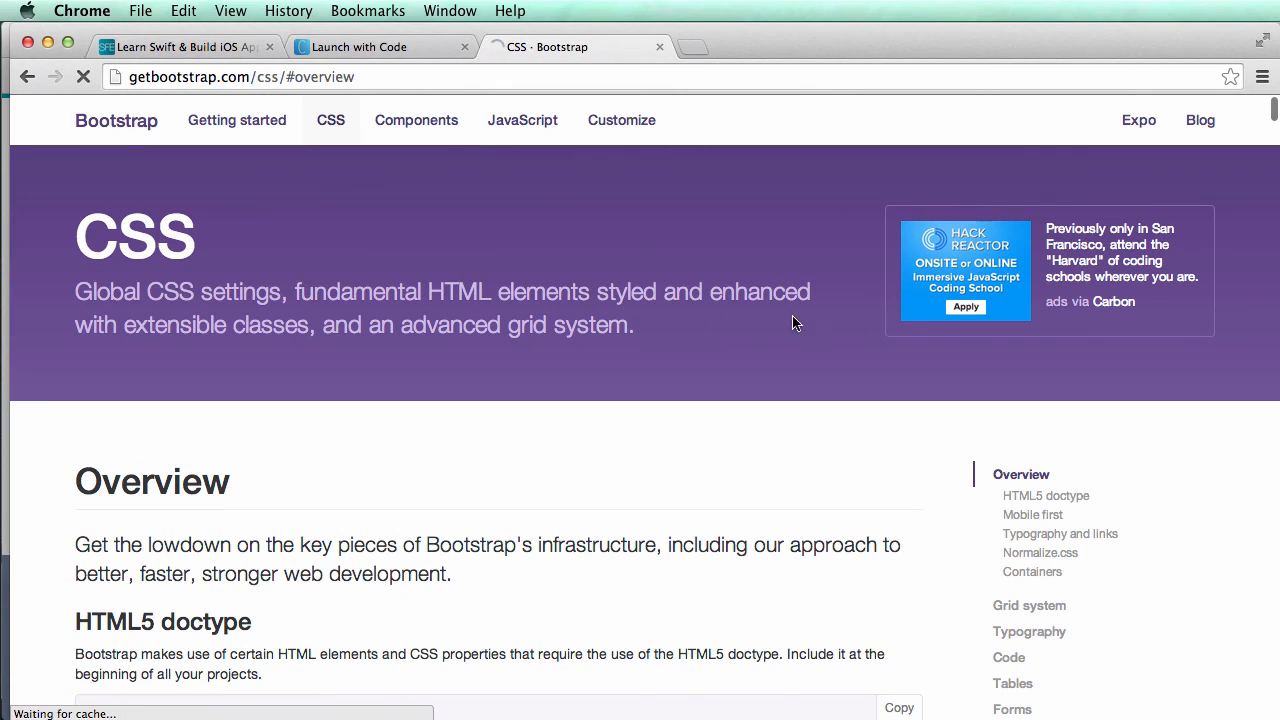
click(416, 120)
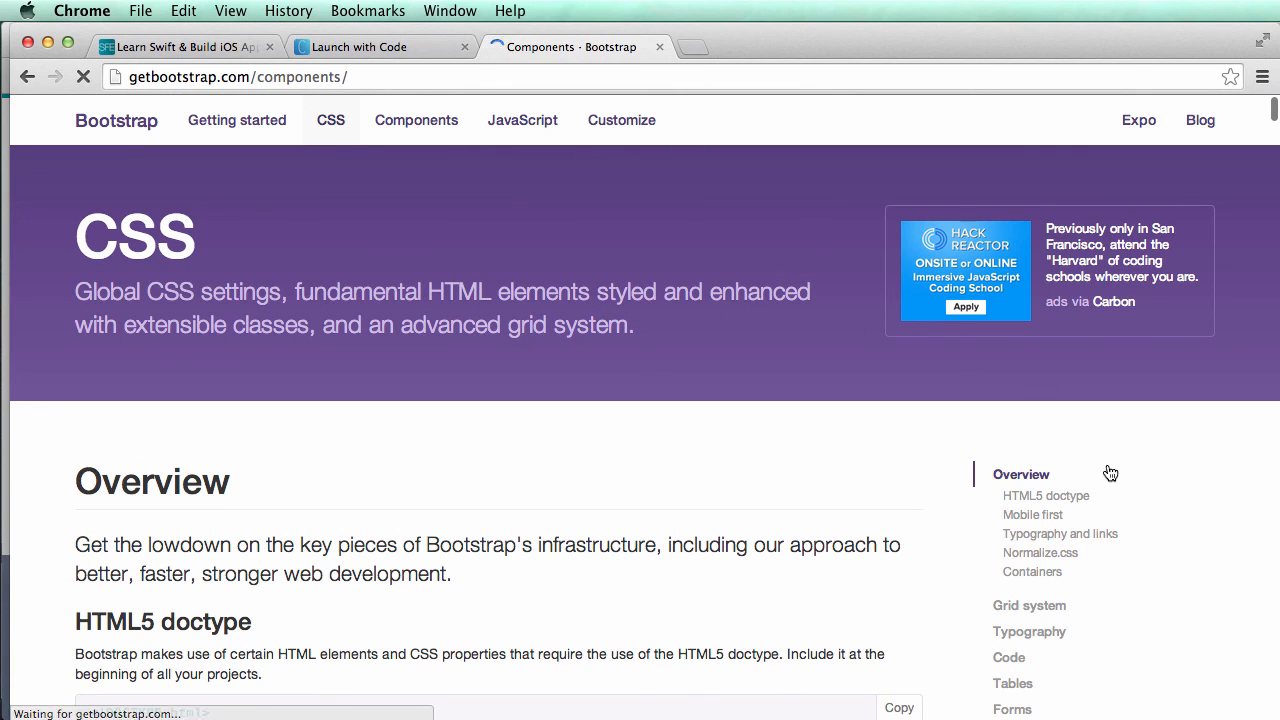
mouse_move(1123, 534)
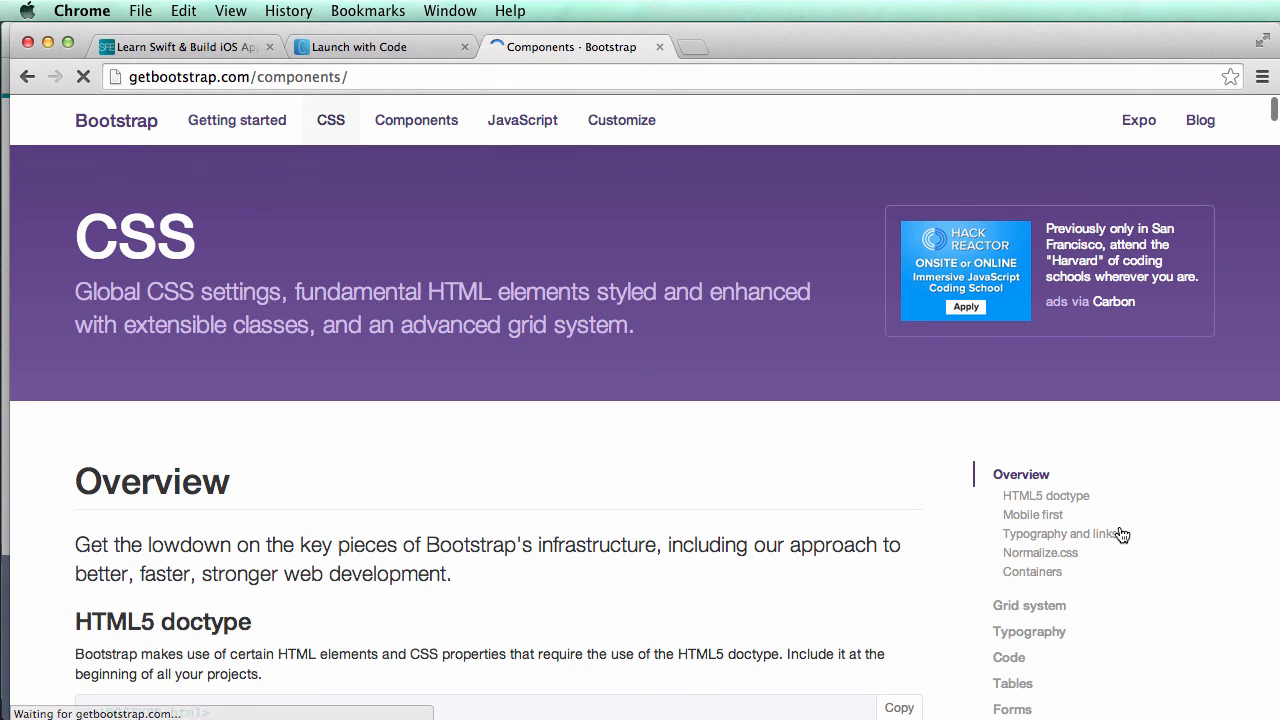
mouse_move(1075, 472)
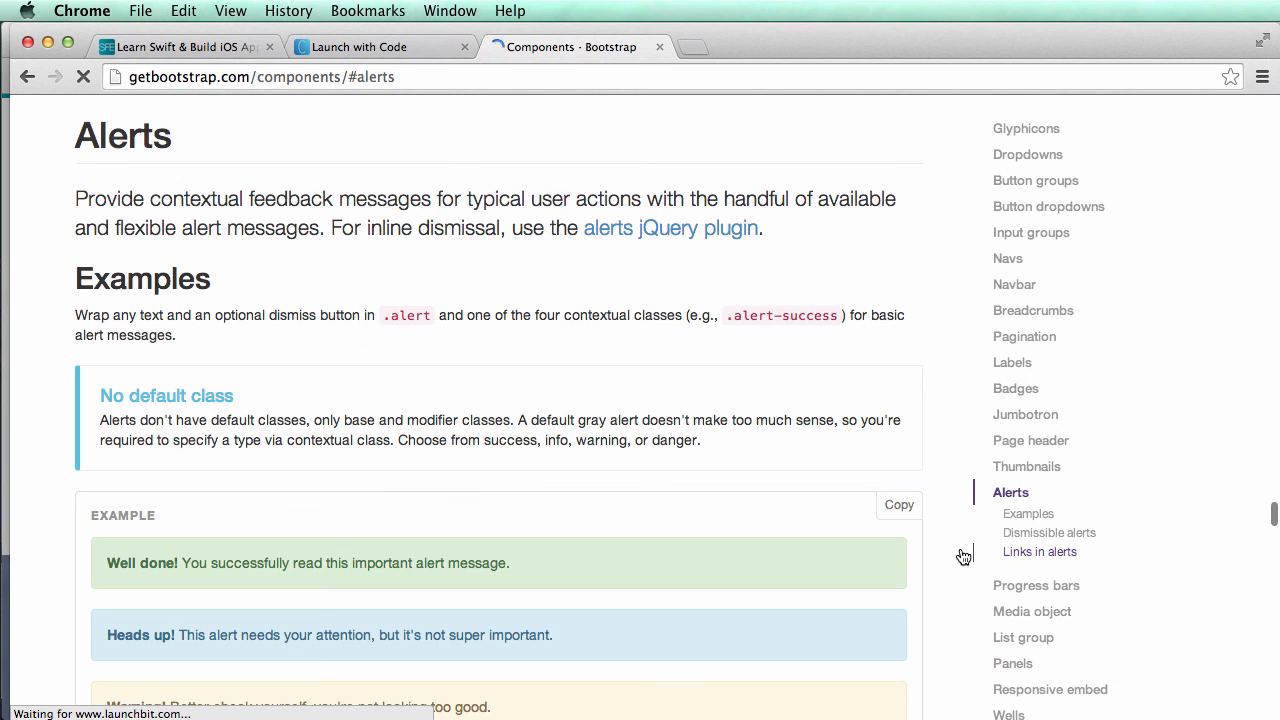
scroll(down, 3)
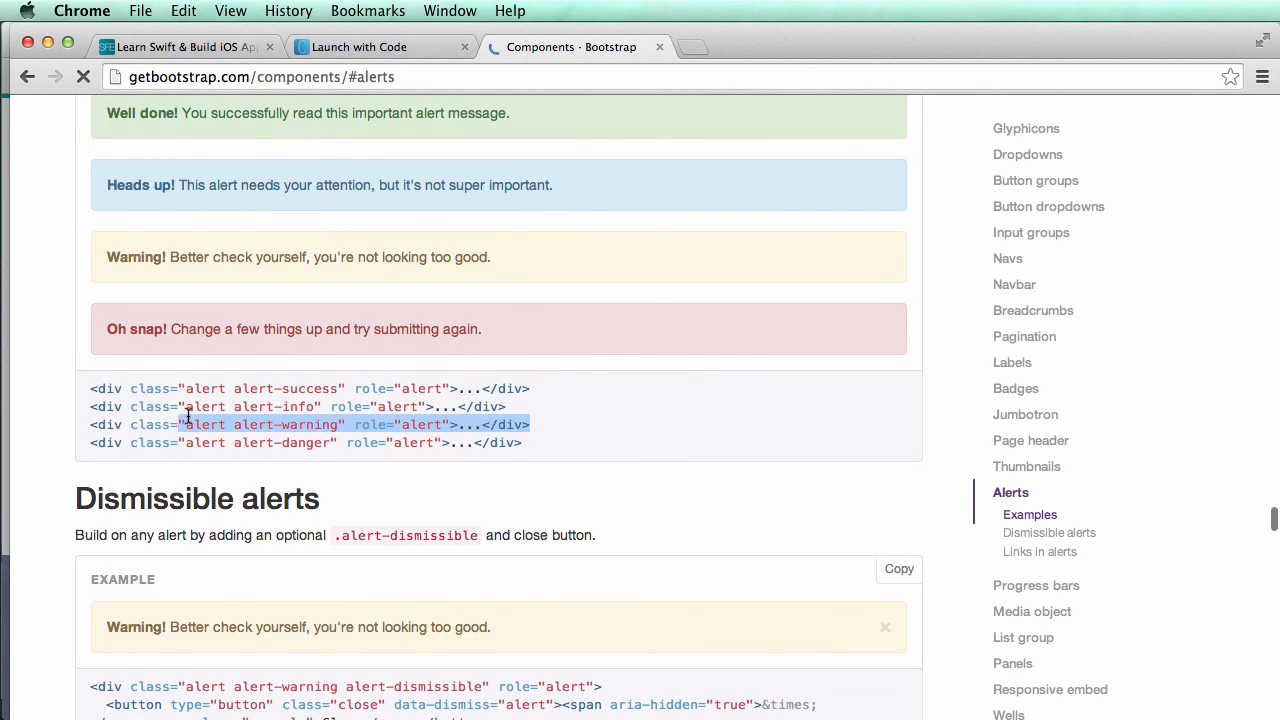
drag(190, 424, 90, 406)
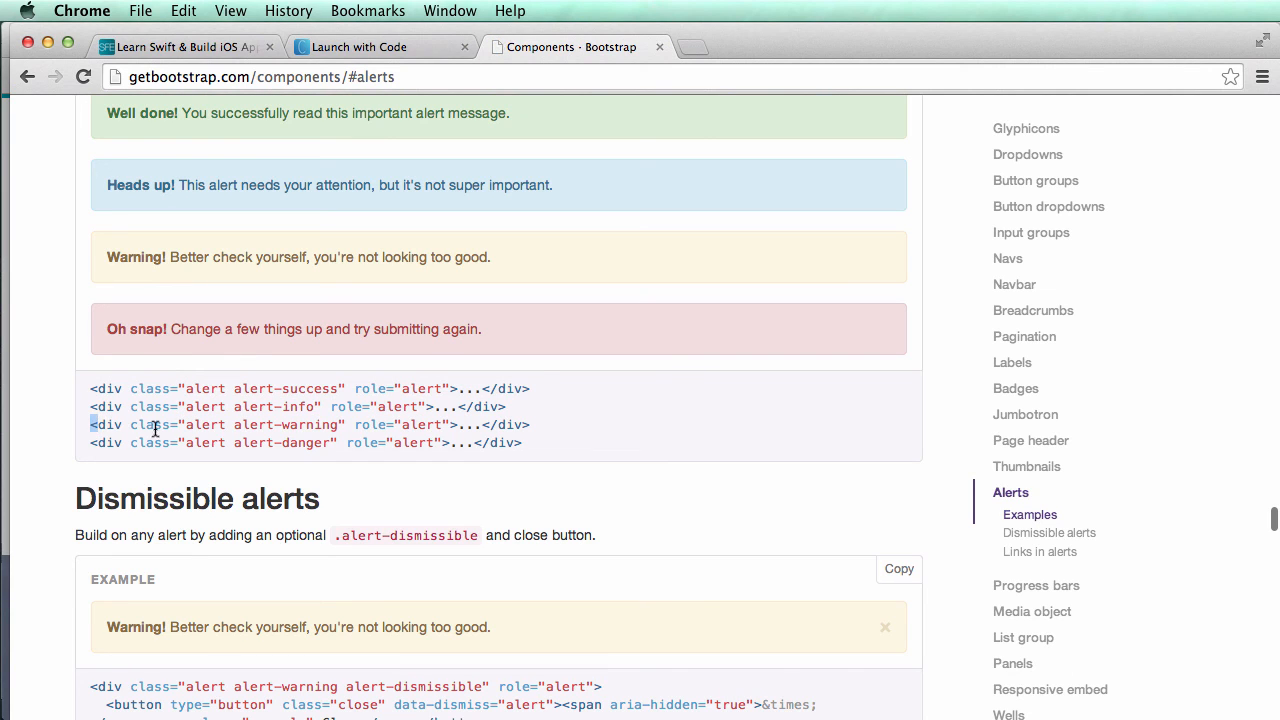
key(Cmd+Tab)
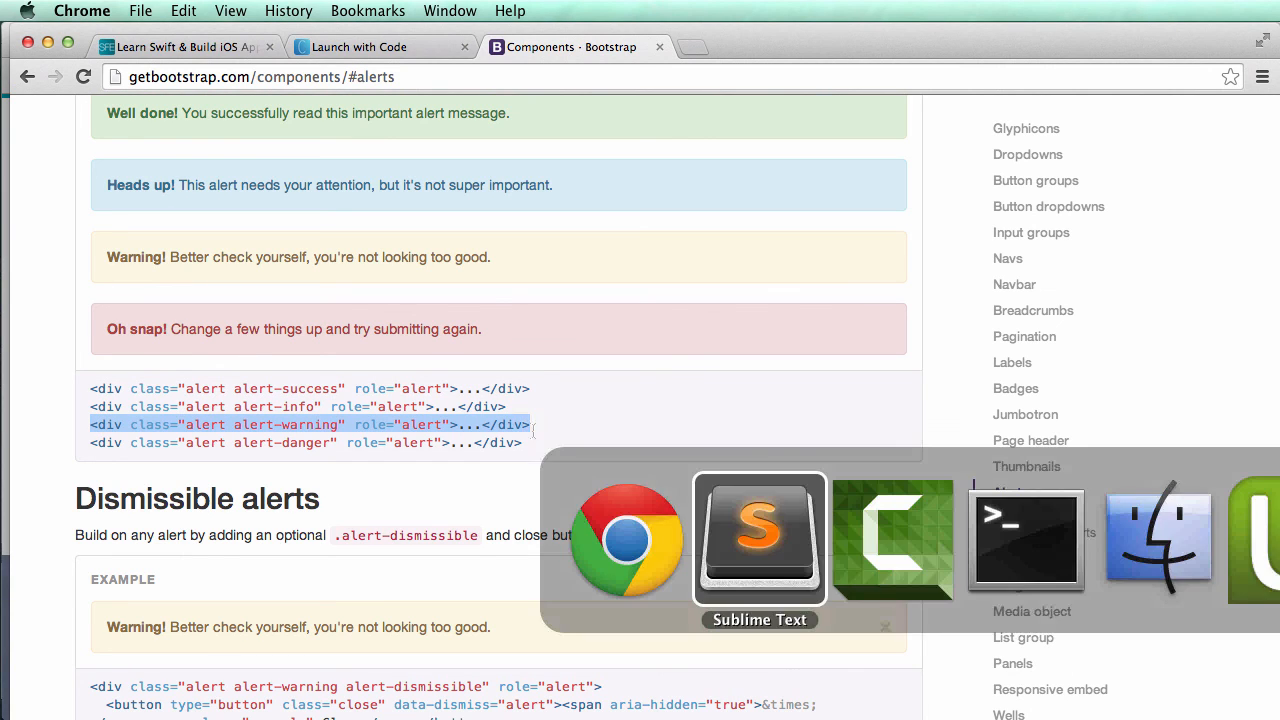
In home.html, wrap the warning alert in {% if form.email.errors %} and an err loop, then save.
click(759, 540)
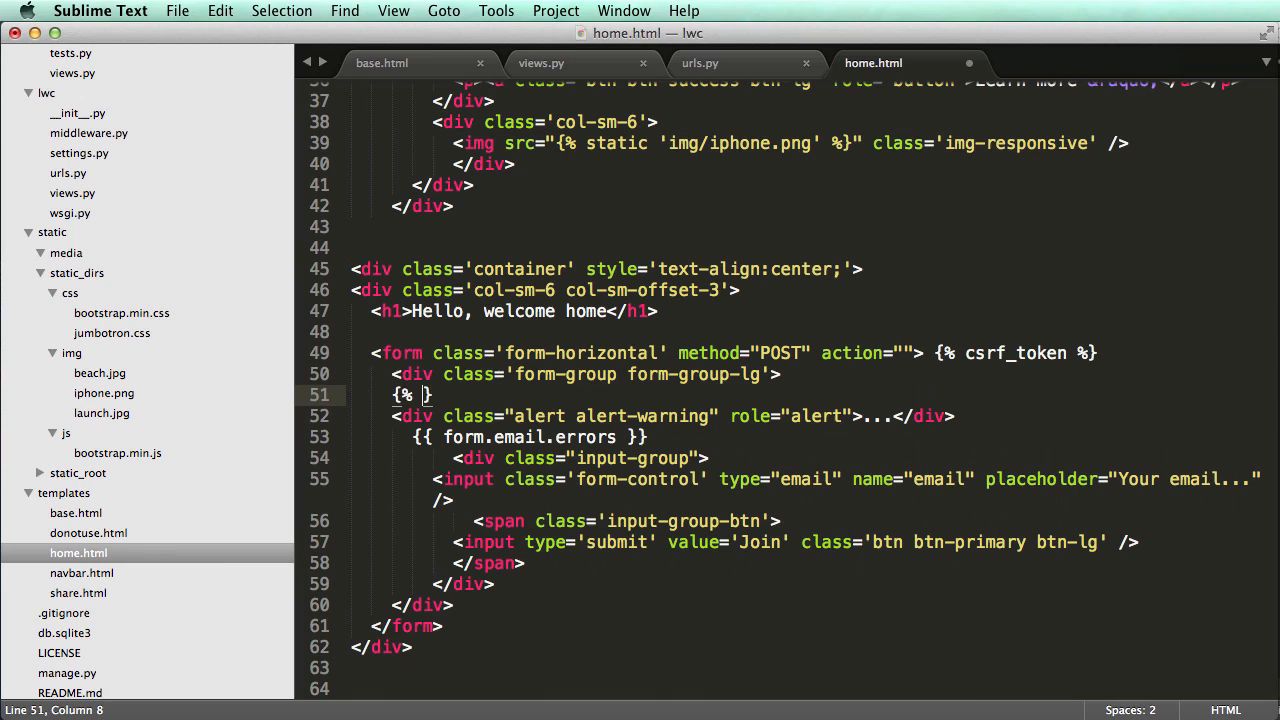
text(if form.email.errors)
text({% endif)
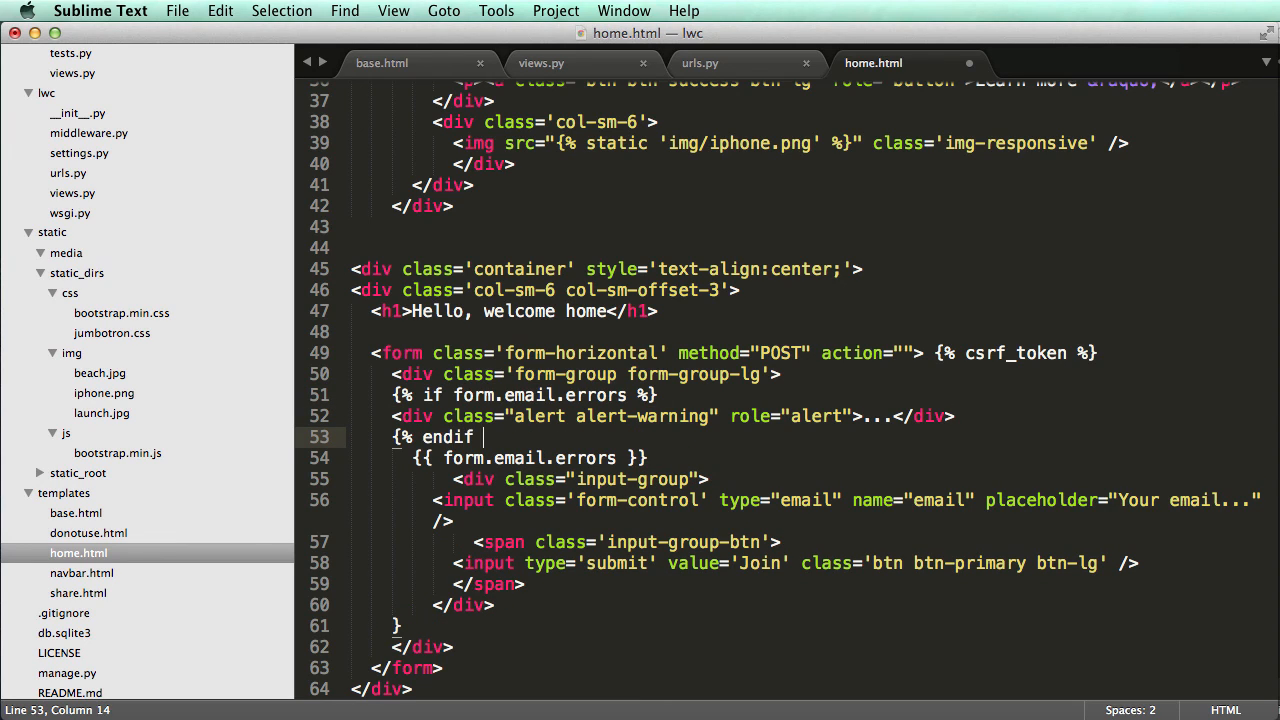
text(%})
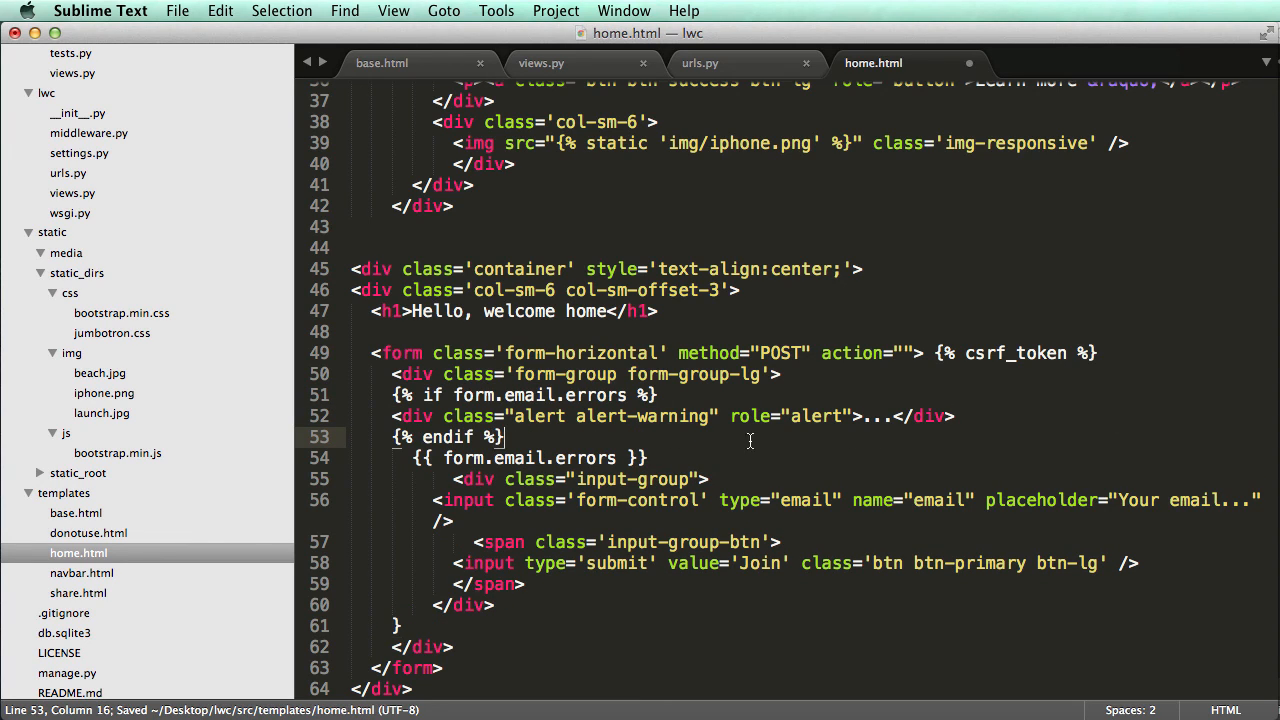
key(cmd+x)
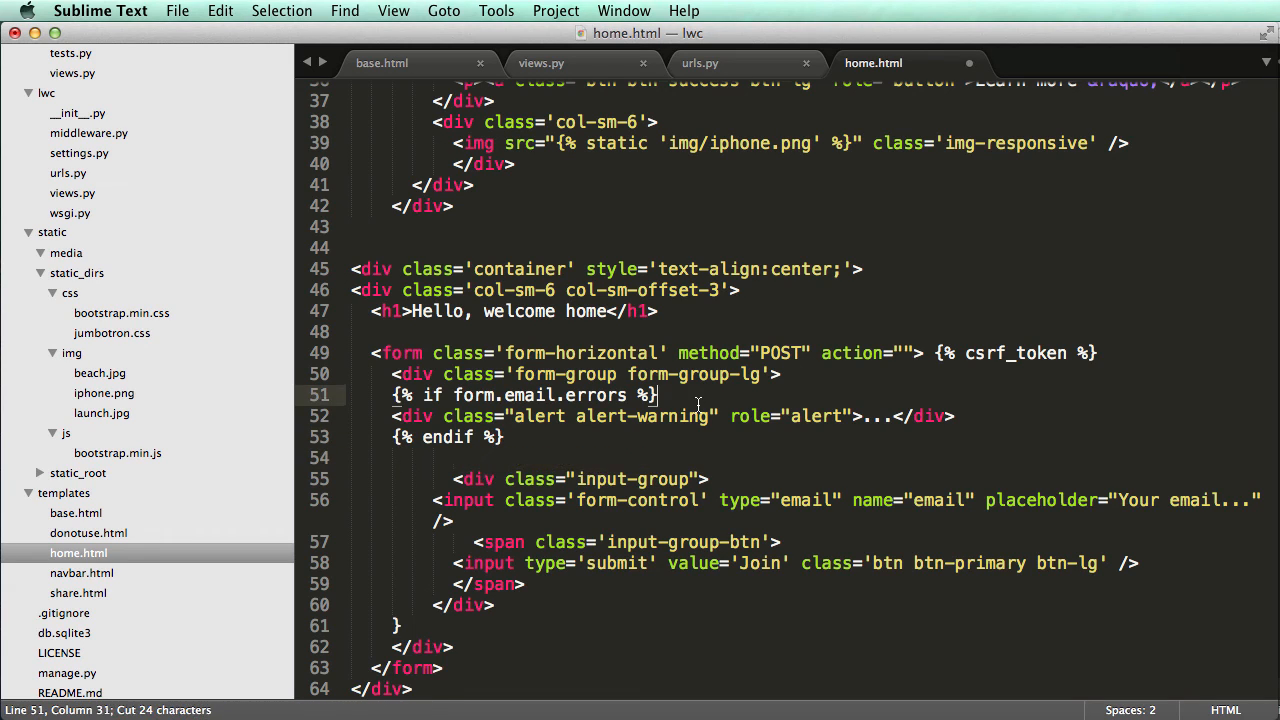
text({ form.email.errors }})
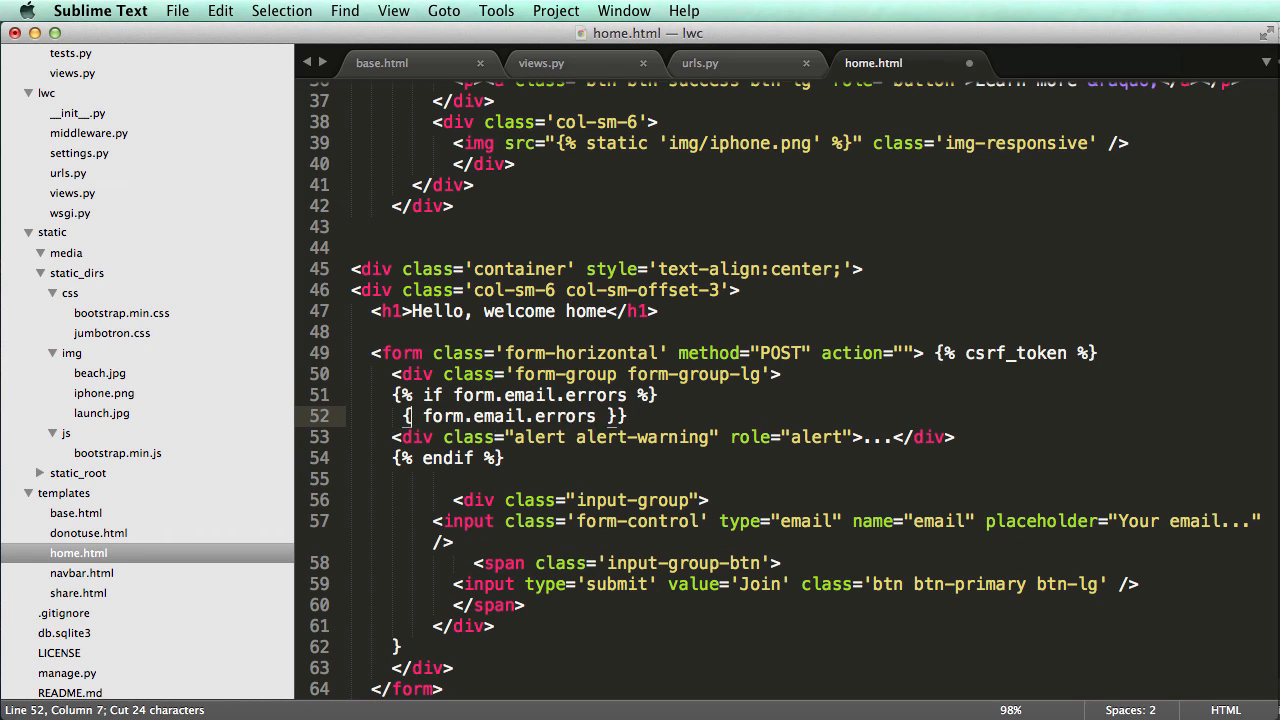
text({% for err in)
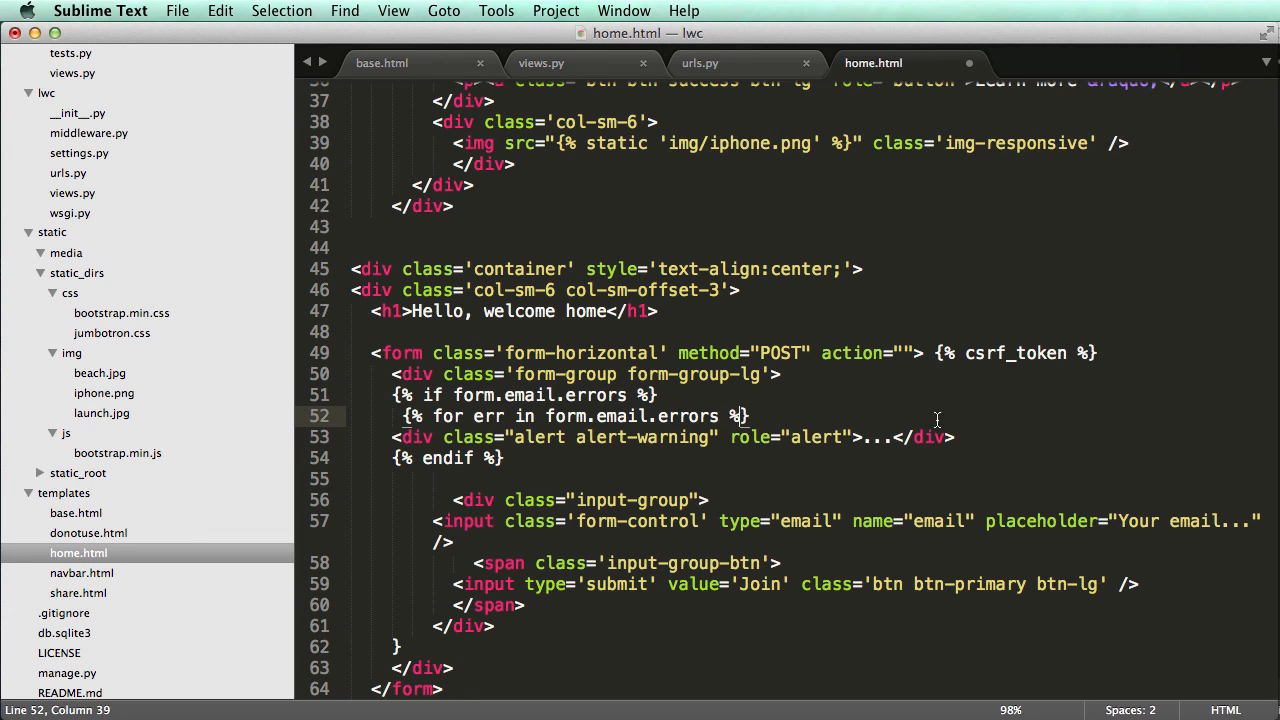
text({% endif %})
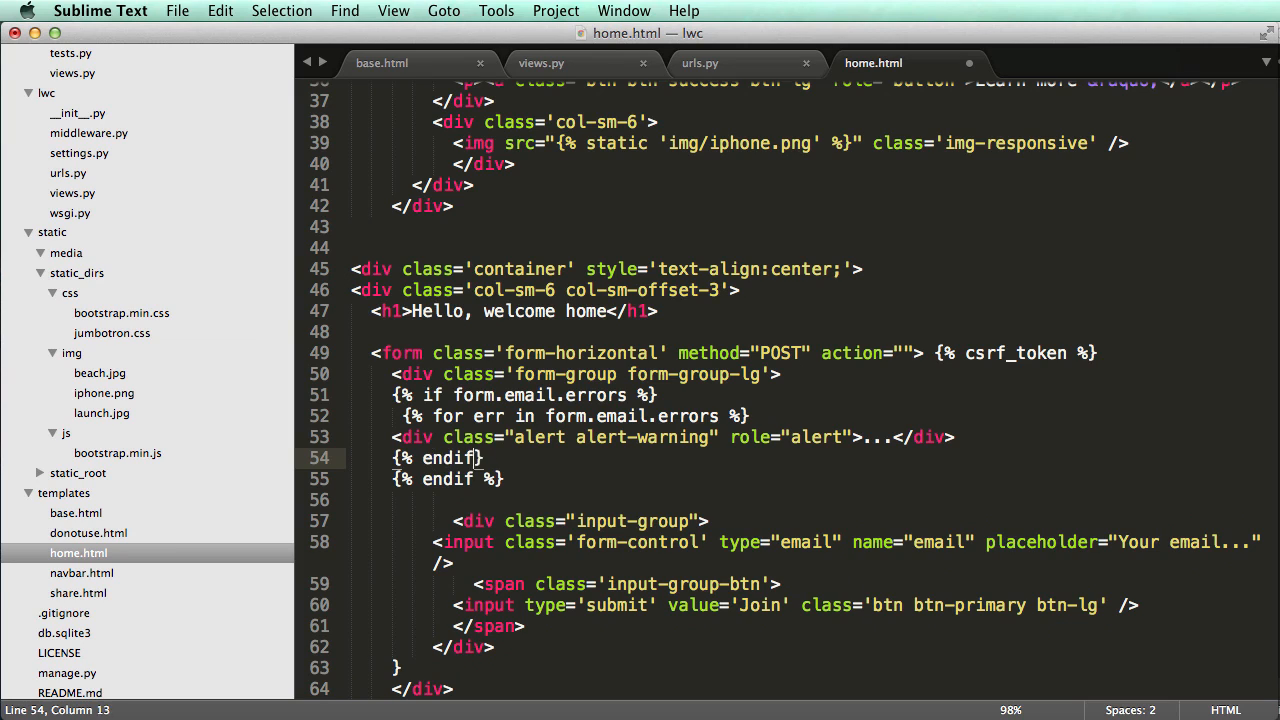
key(cmd+s)
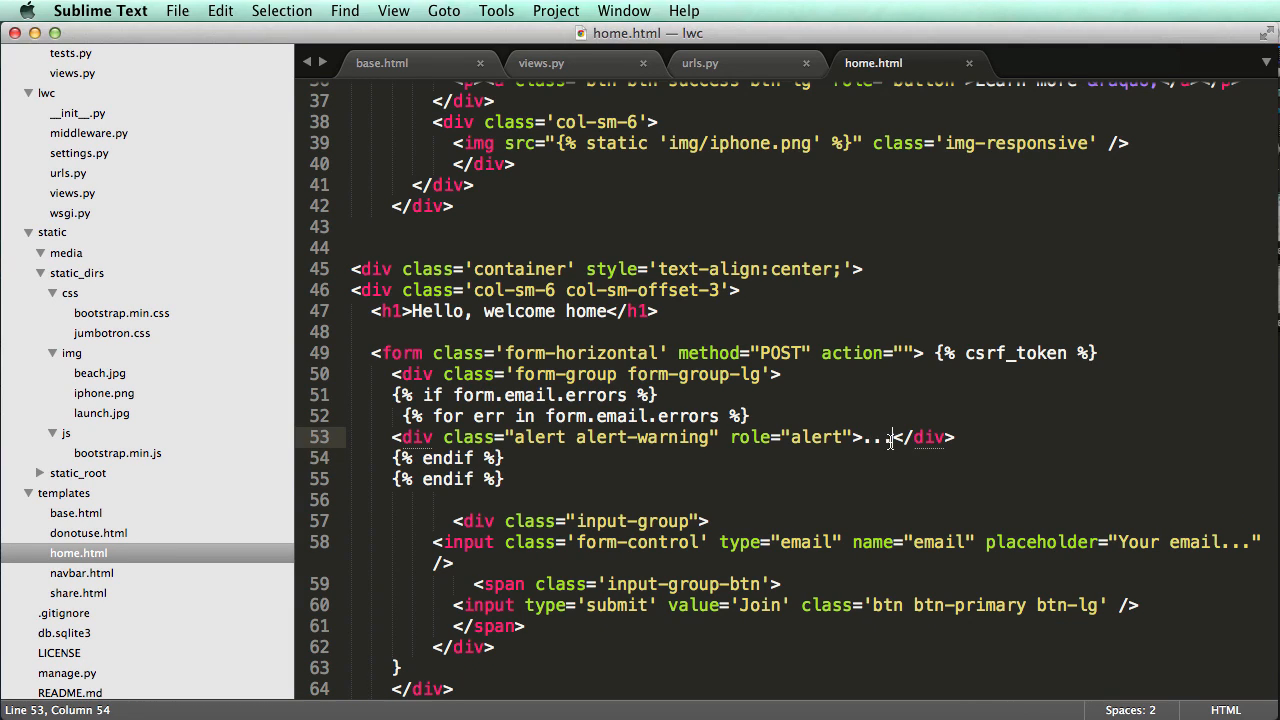
text({{)
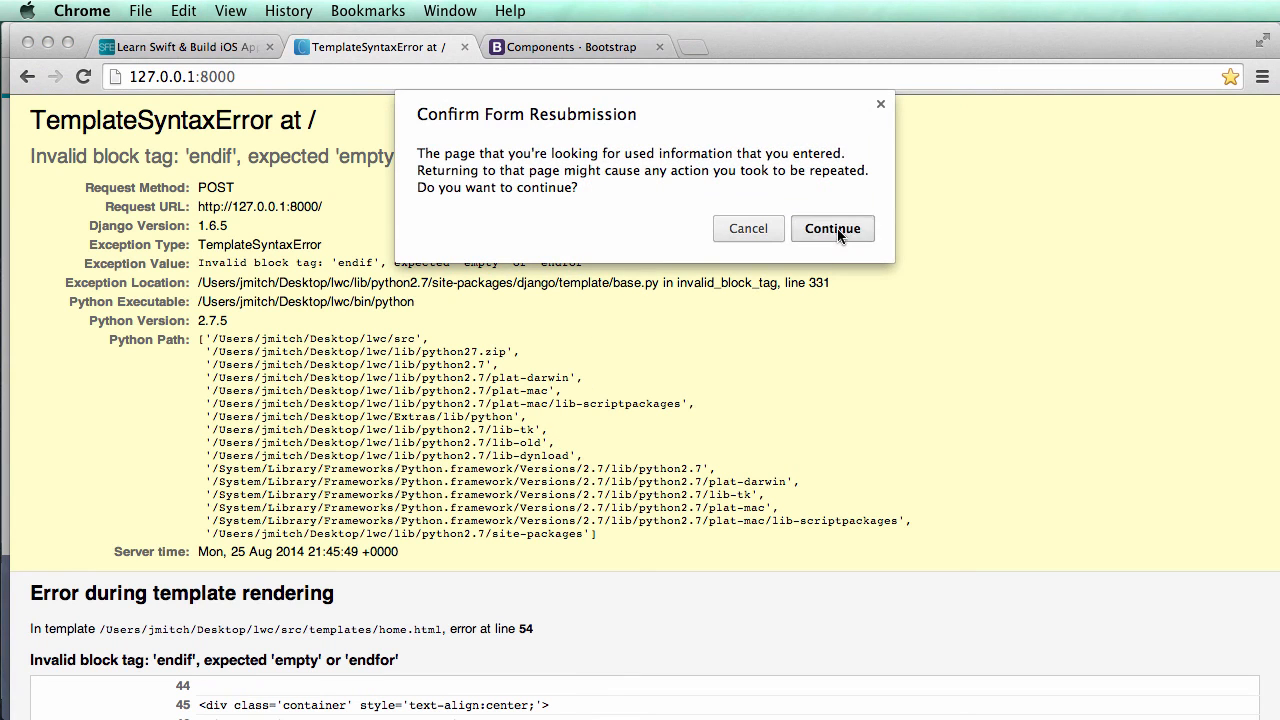
Reload the landing page, confirming form resubmission to render the email error alert.
click(832, 228)
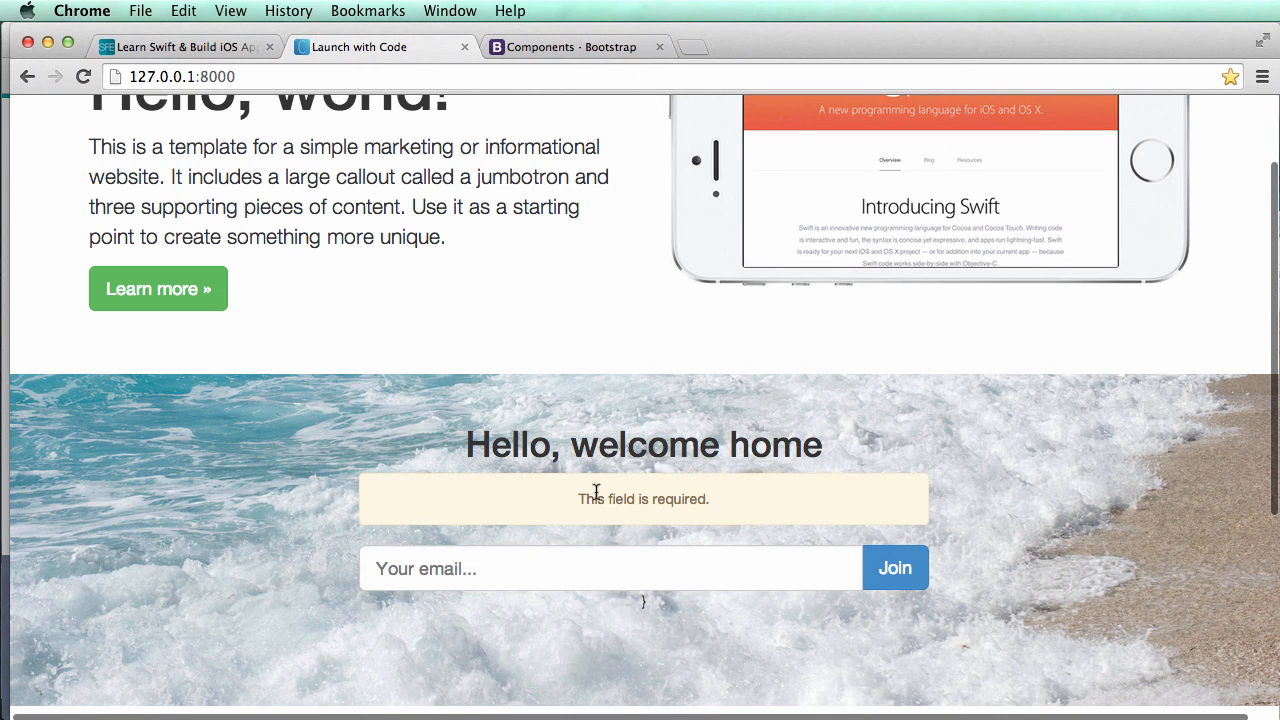
mouse_move(715, 512)
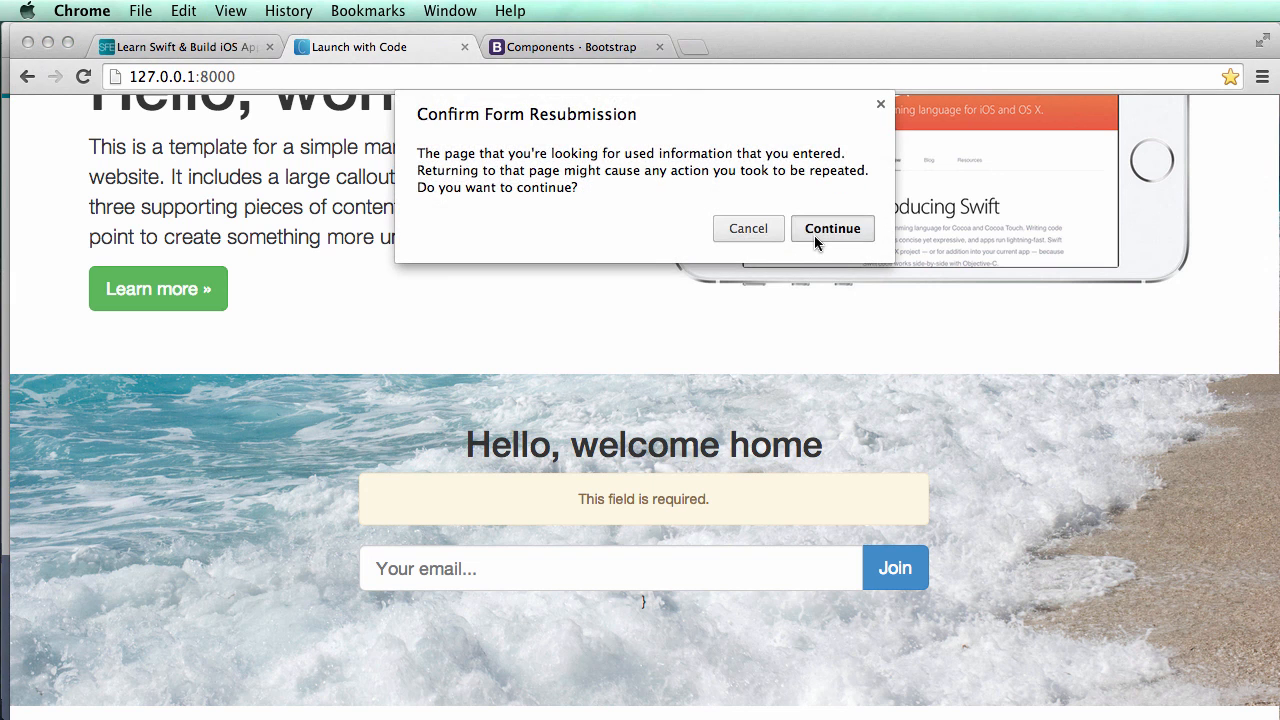
click(832, 228)
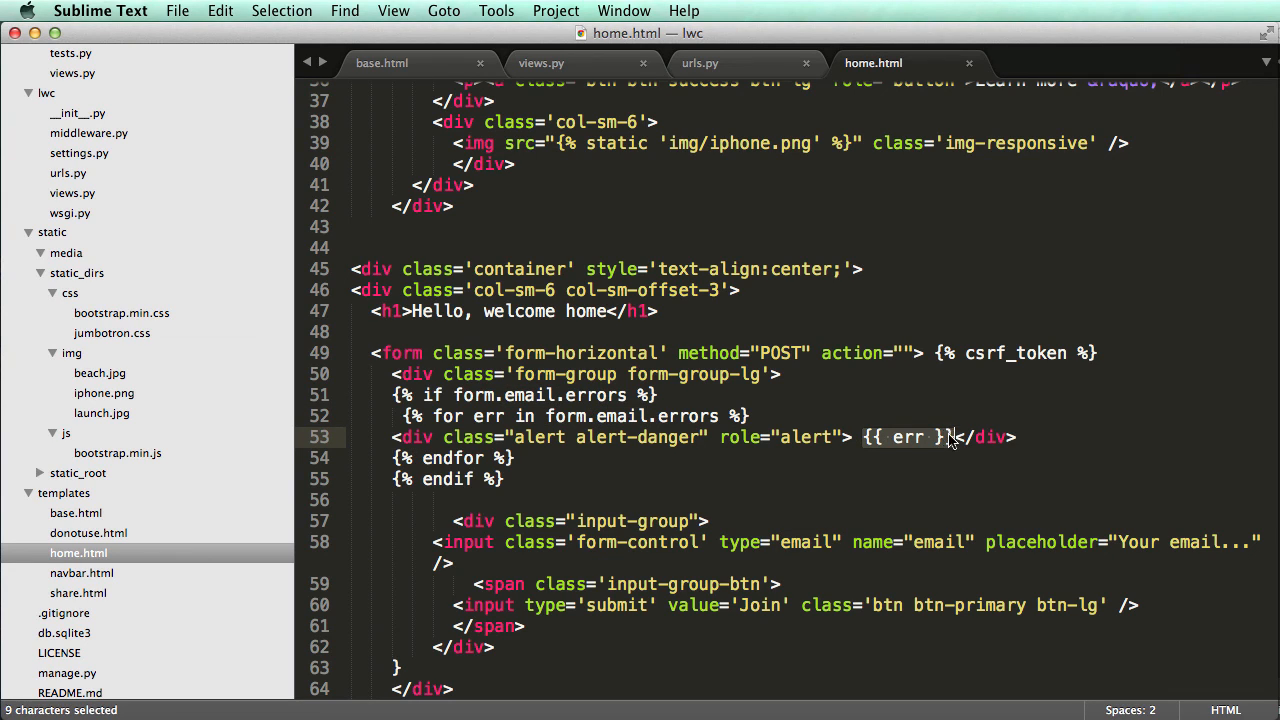
Type 'Email' into the alert text, making it a red alert-danger that prints each err.
text(Email)
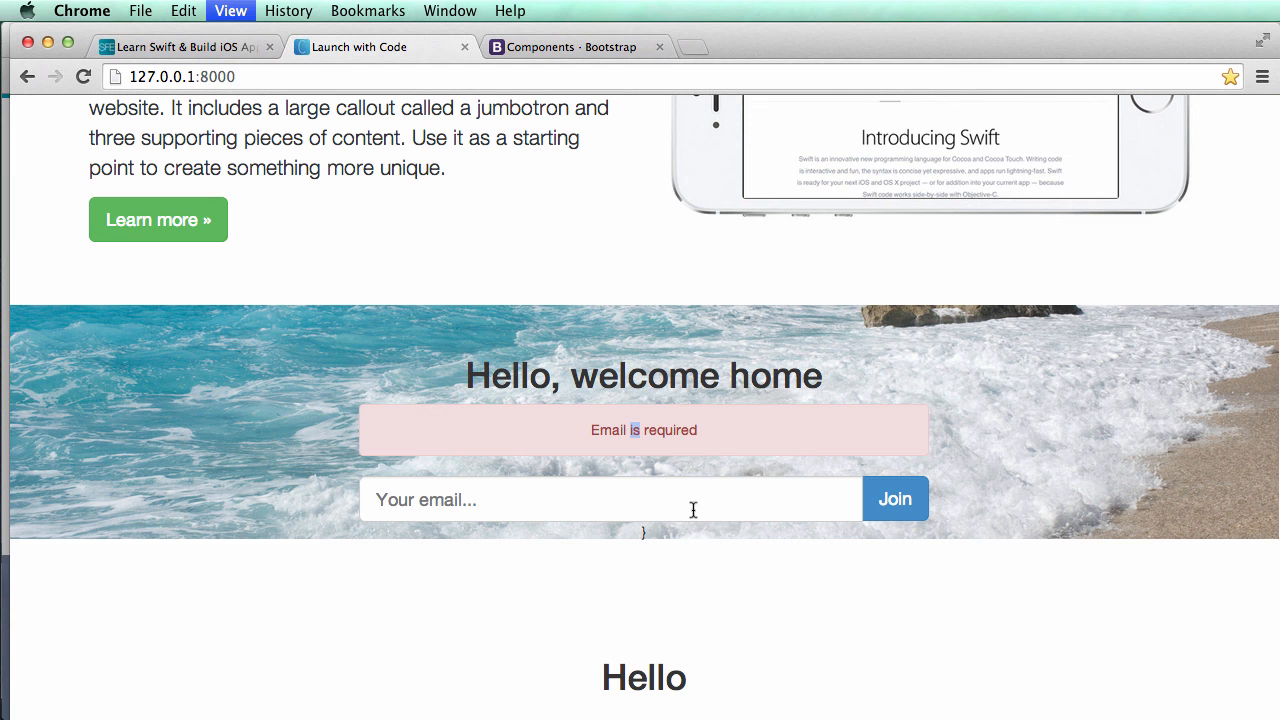
mouse_move(661, 453)
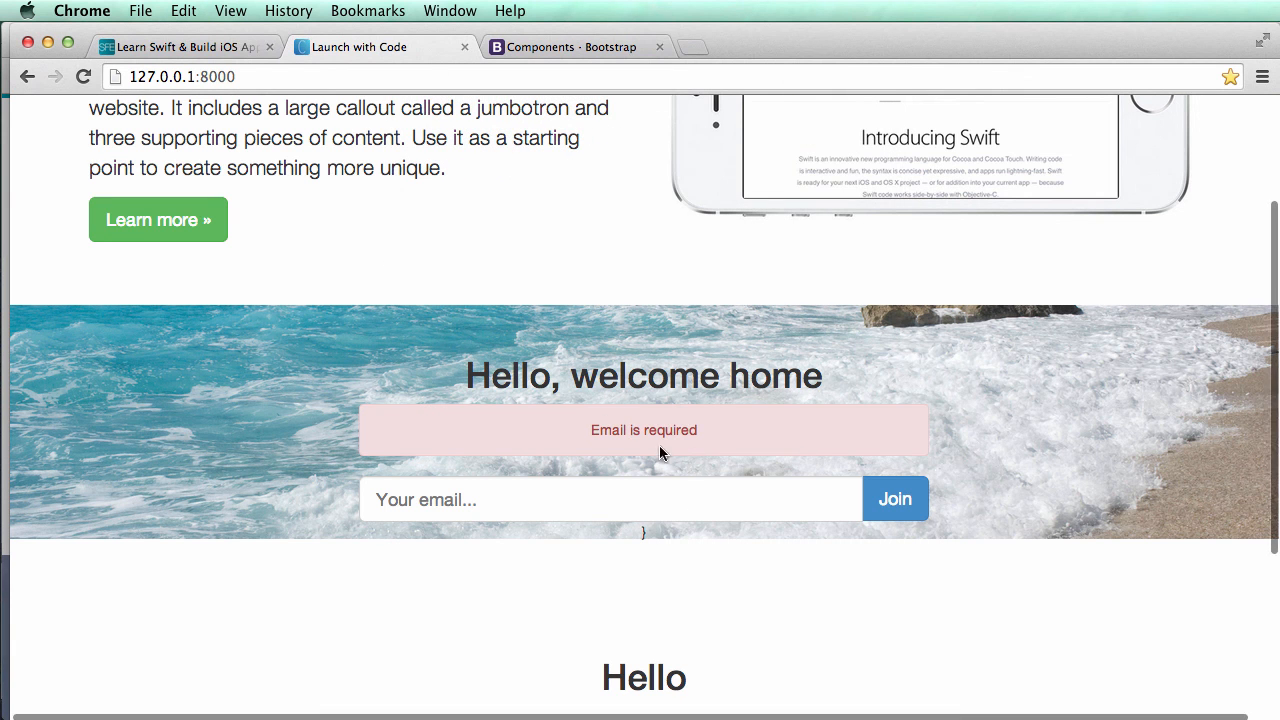
mouse_move(683, 430)
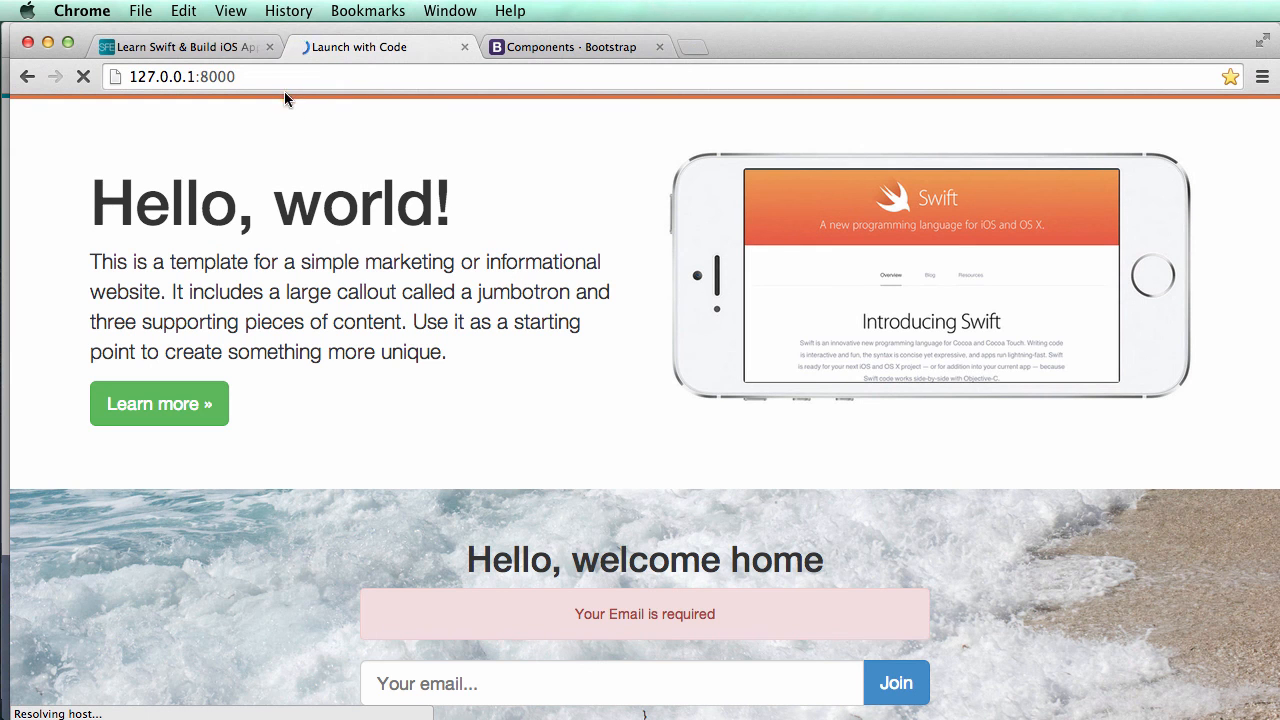
mouse_move(445, 218)
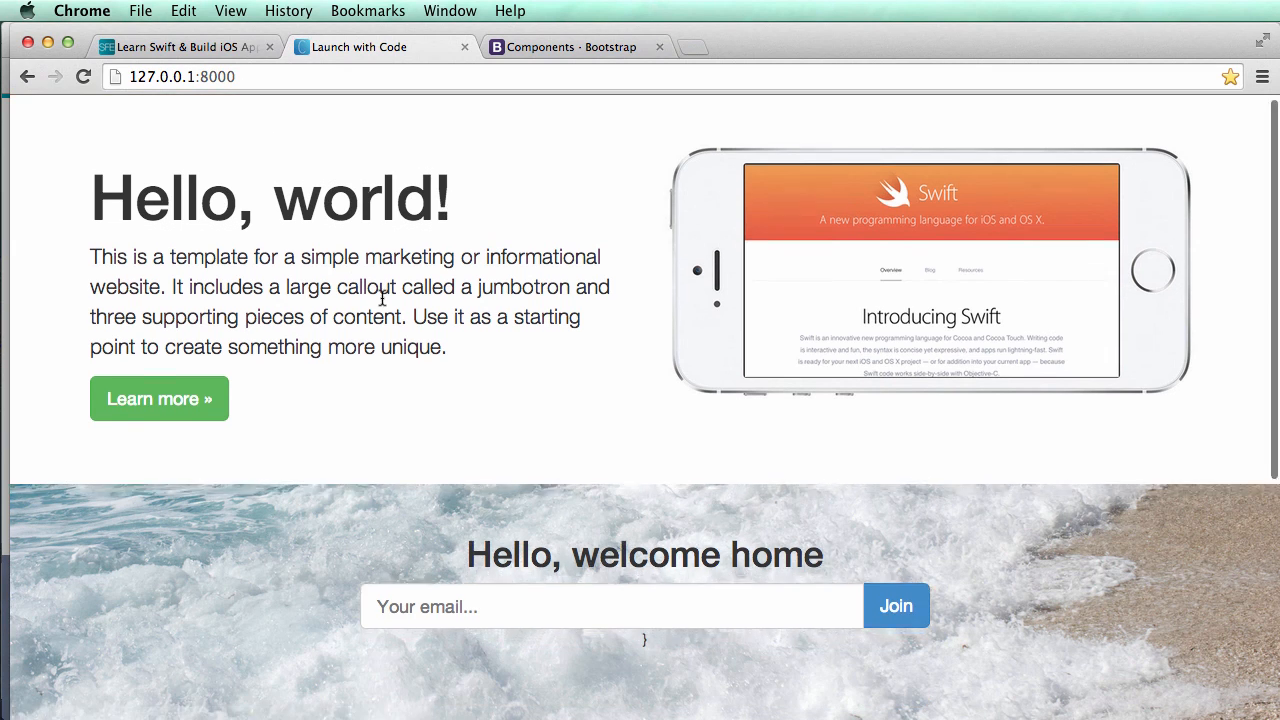
Scroll down the landing page to check the signup form's red required-email alert.
scroll(down, 3)
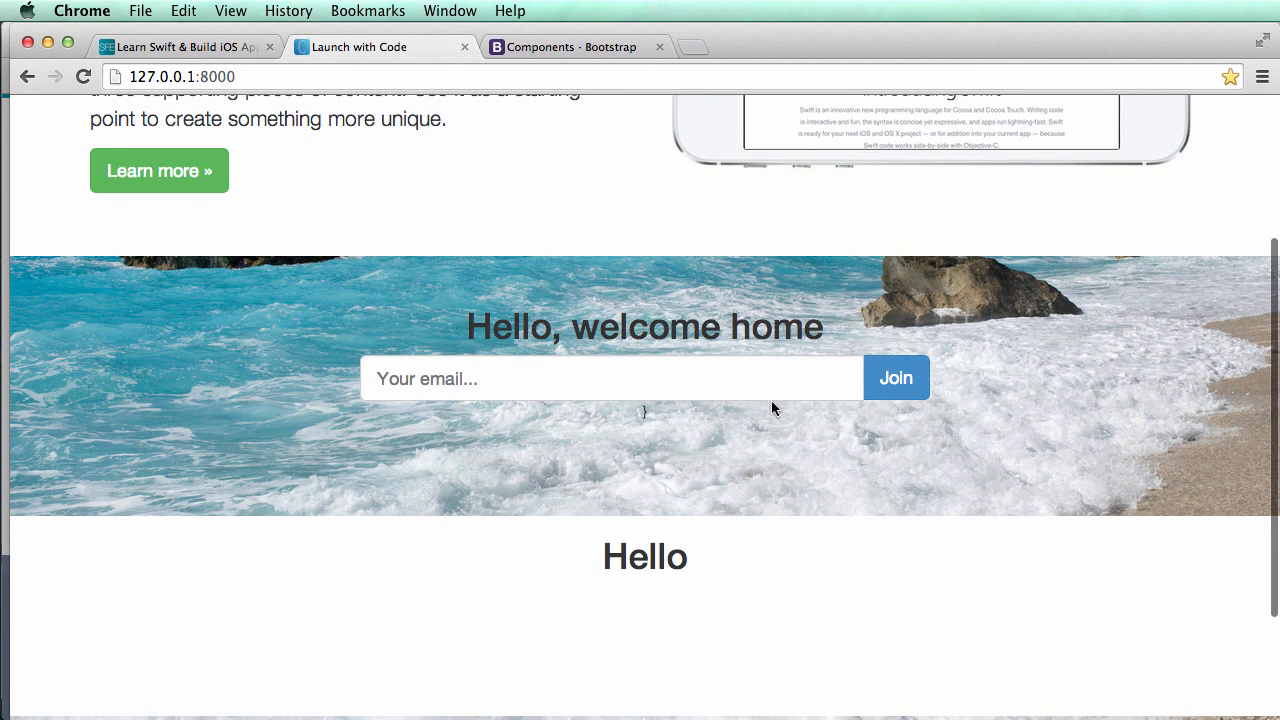
mouse_move(660, 411)
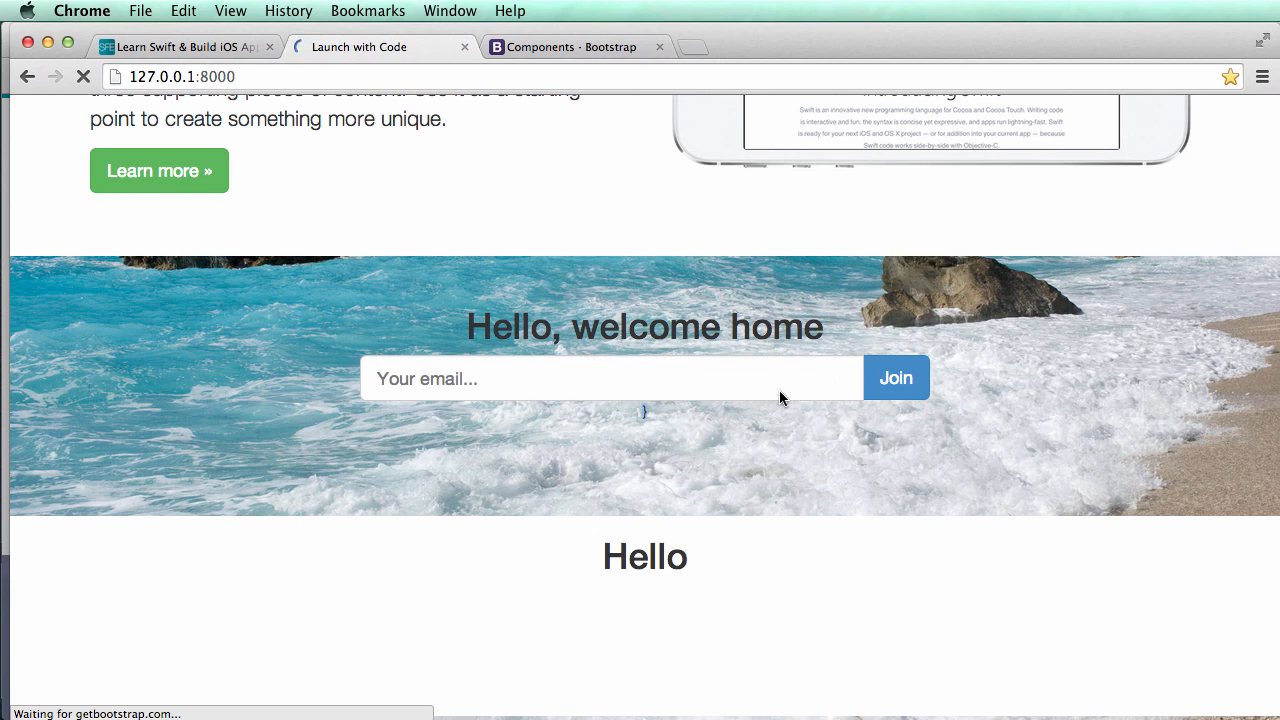
mouse_move(731, 386)
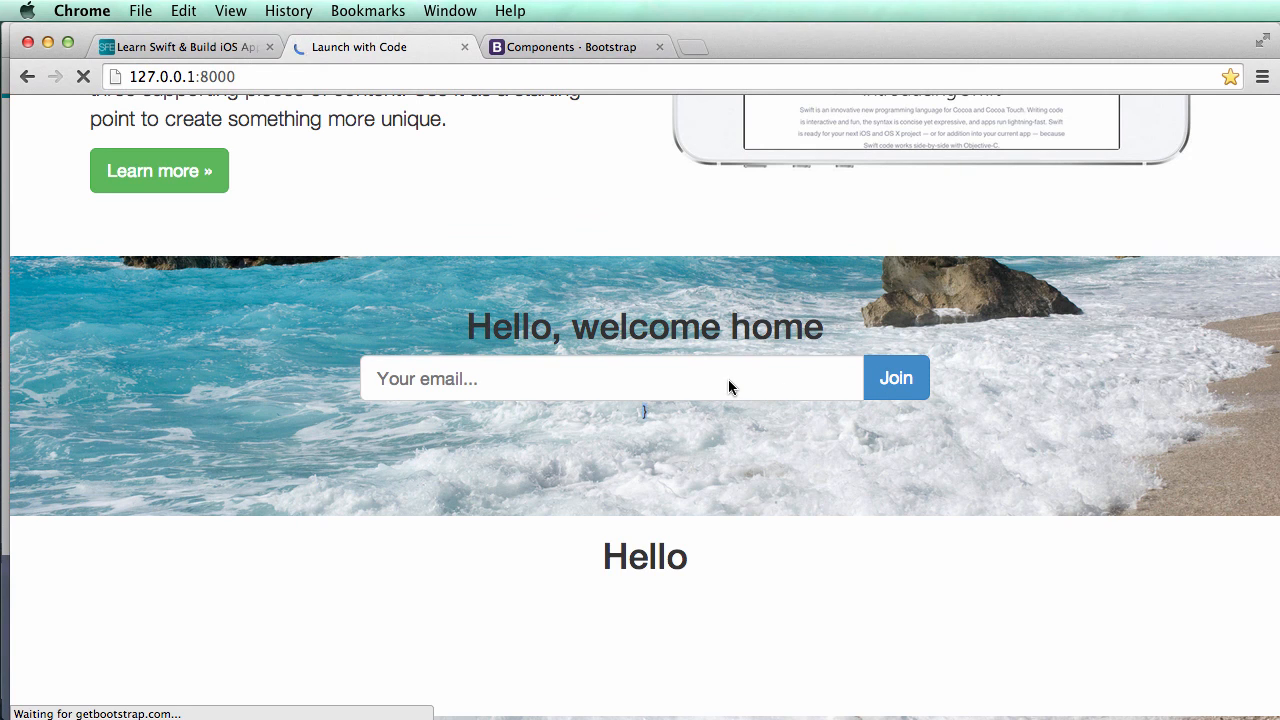
mouse_move(688, 380)
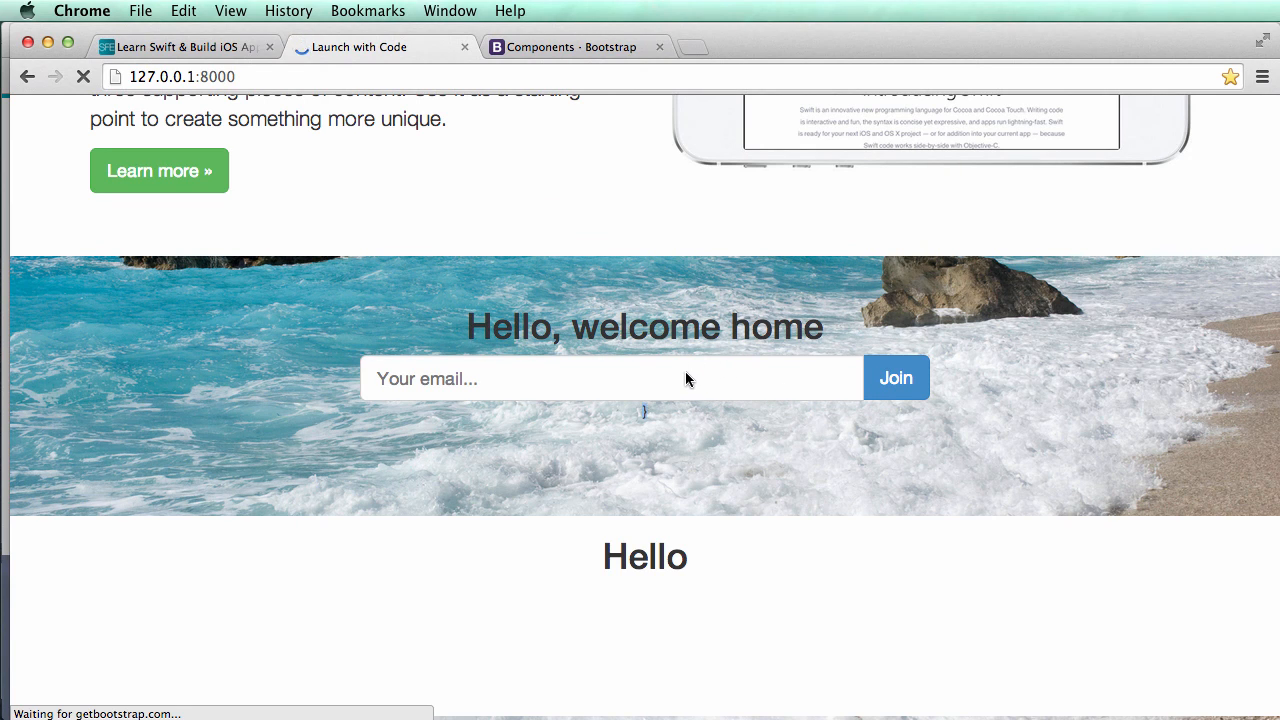
mouse_move(650, 353)
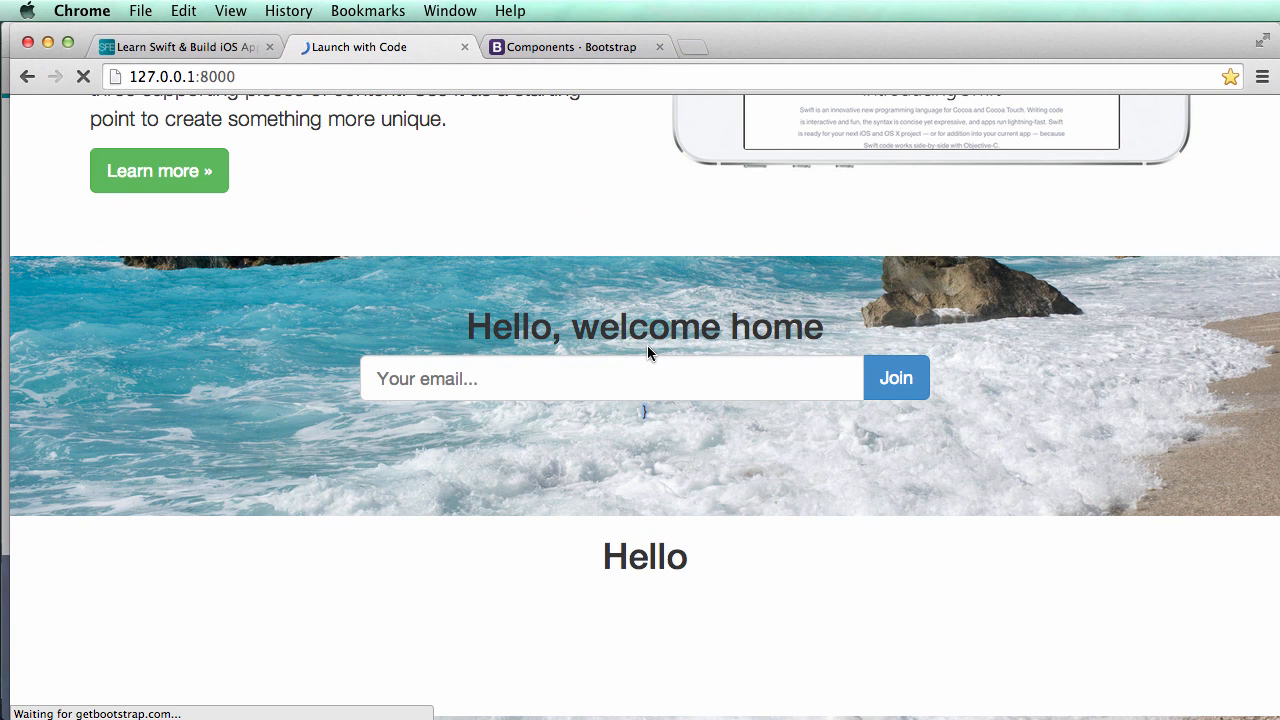
mouse_move(695, 390)
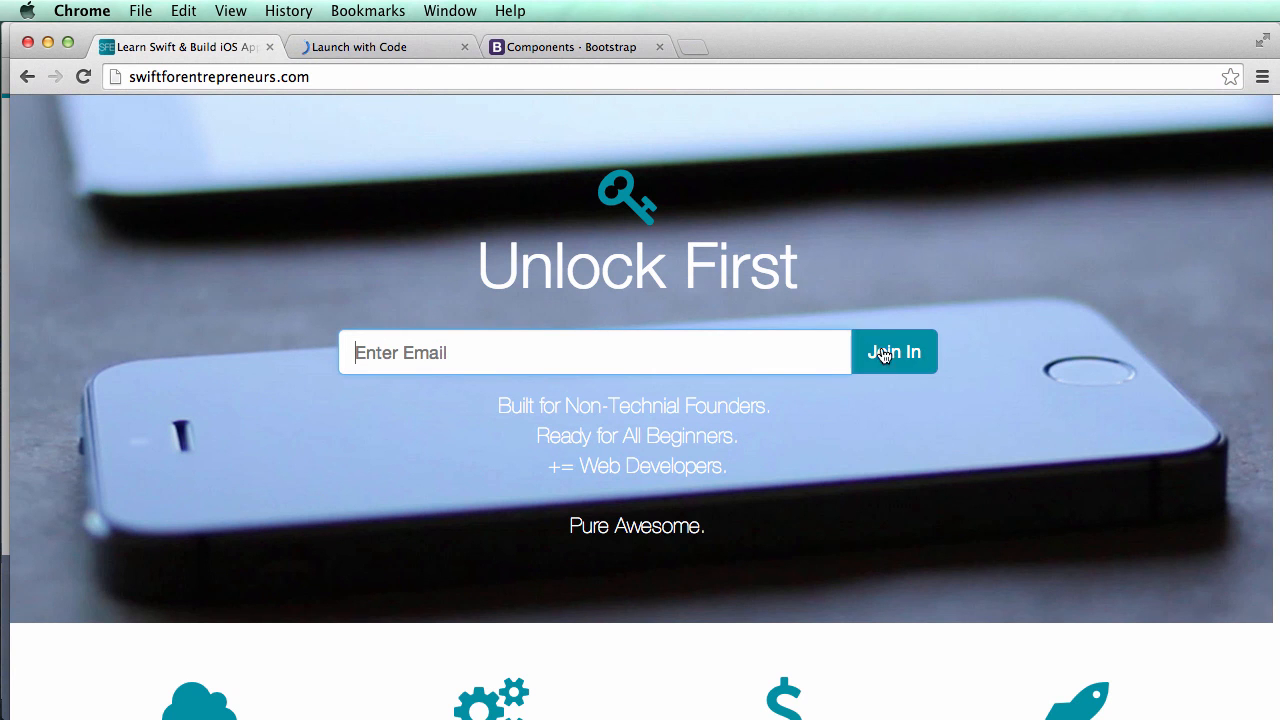
Switch between the localhost signup form and the Swift For Entrepreneurs tab to compare them.
click(362, 46)
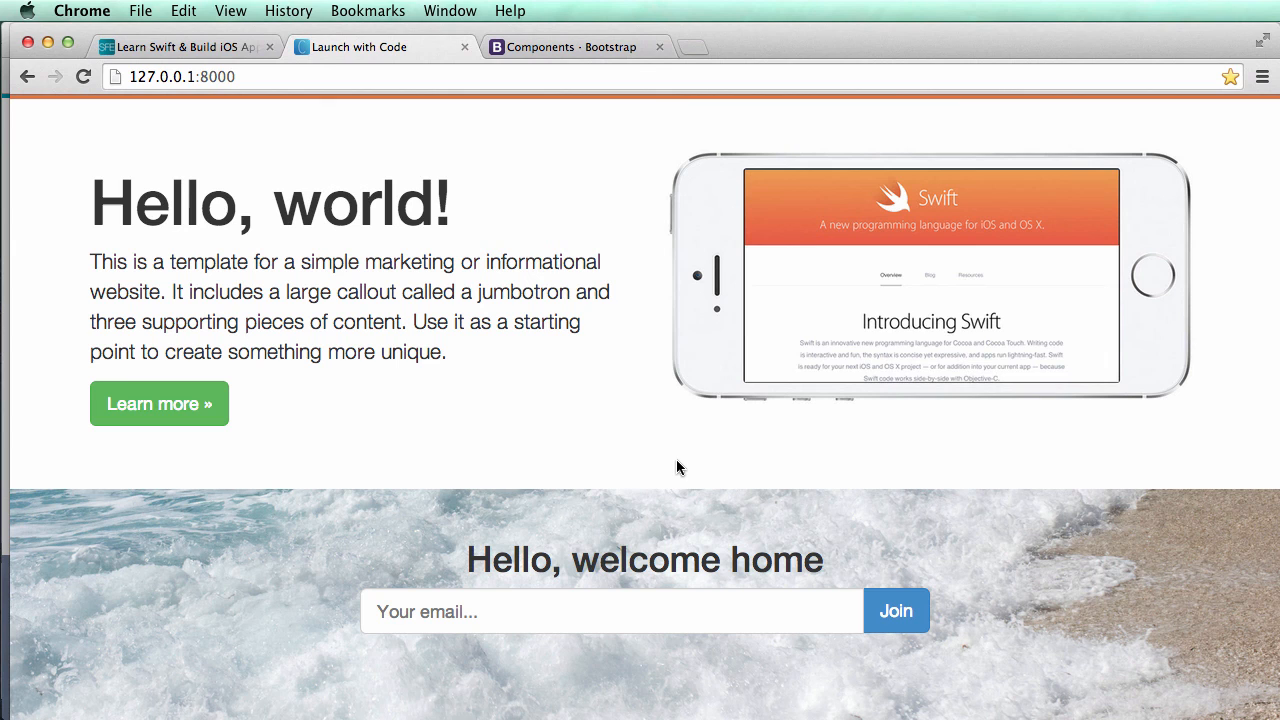
click(190, 47)
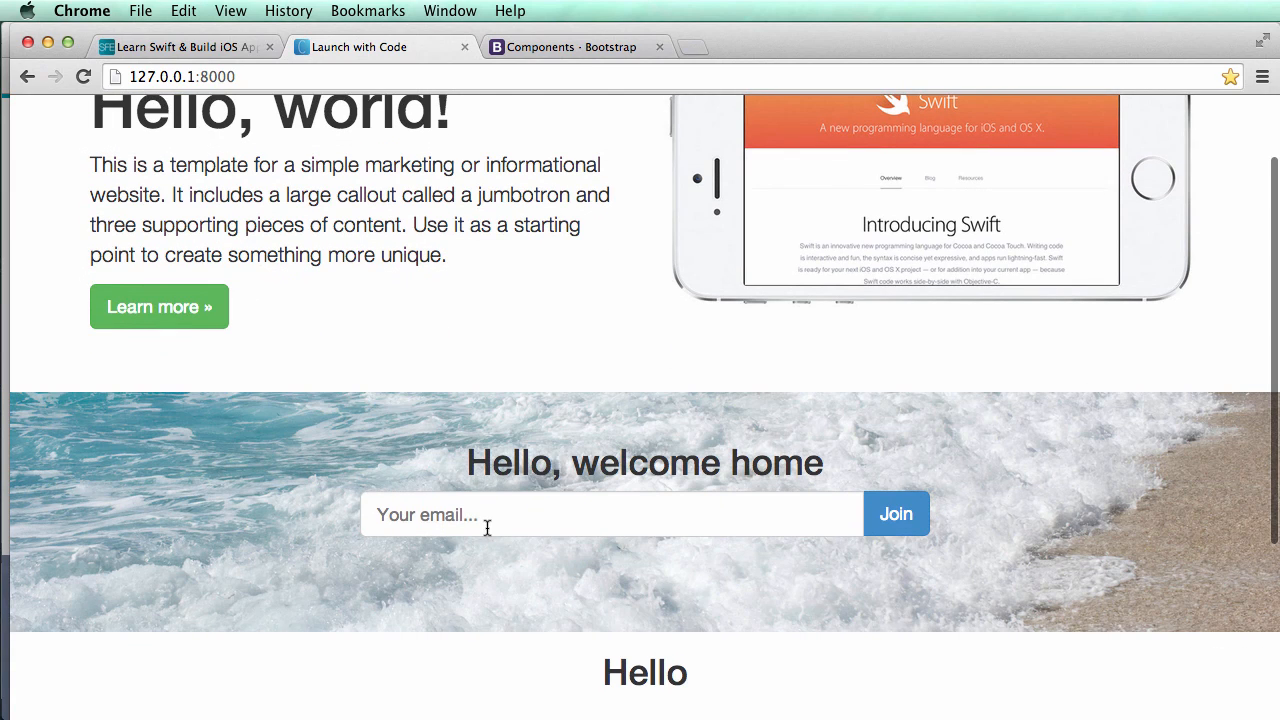
mouse_move(529, 514)
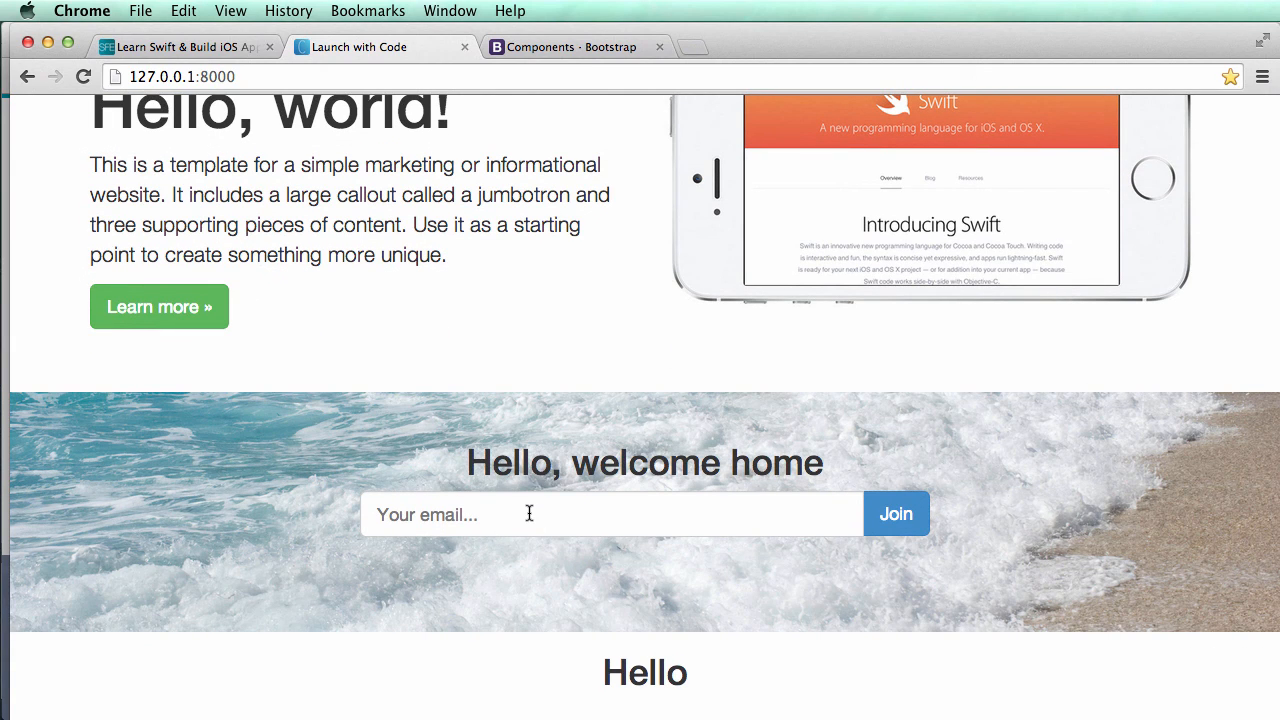
scroll(down, 3)
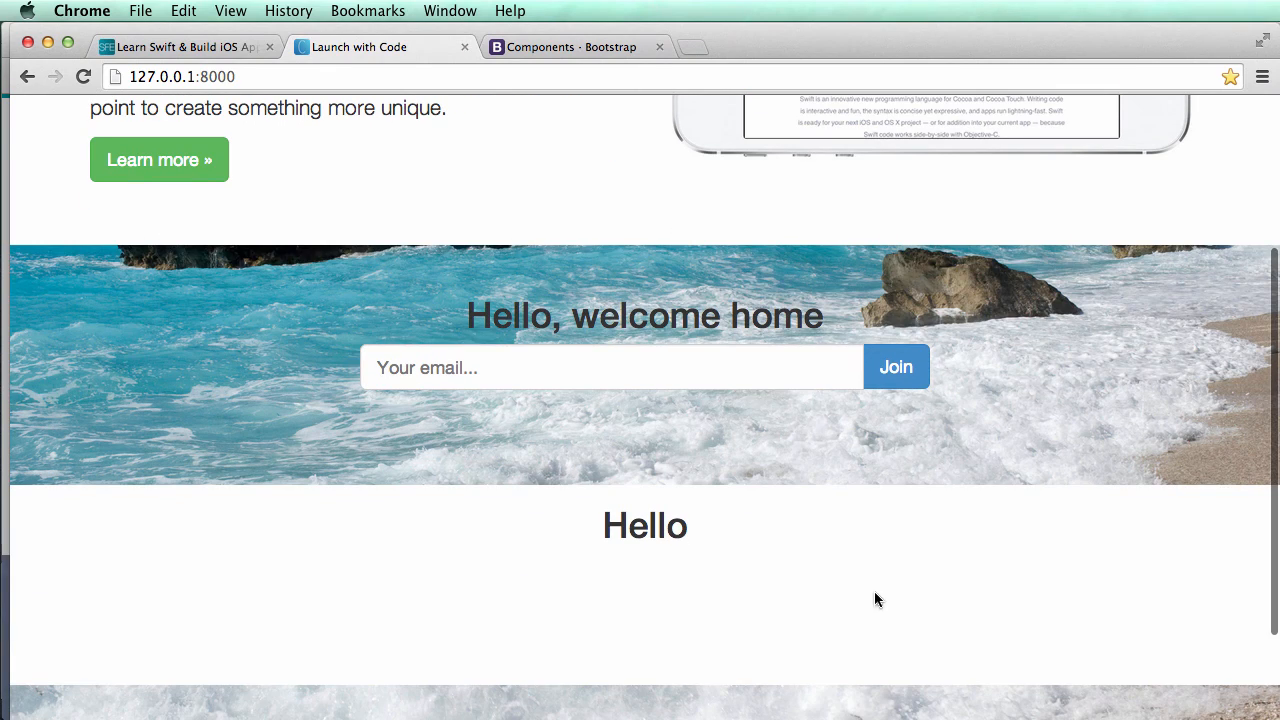
scroll(up, 3)
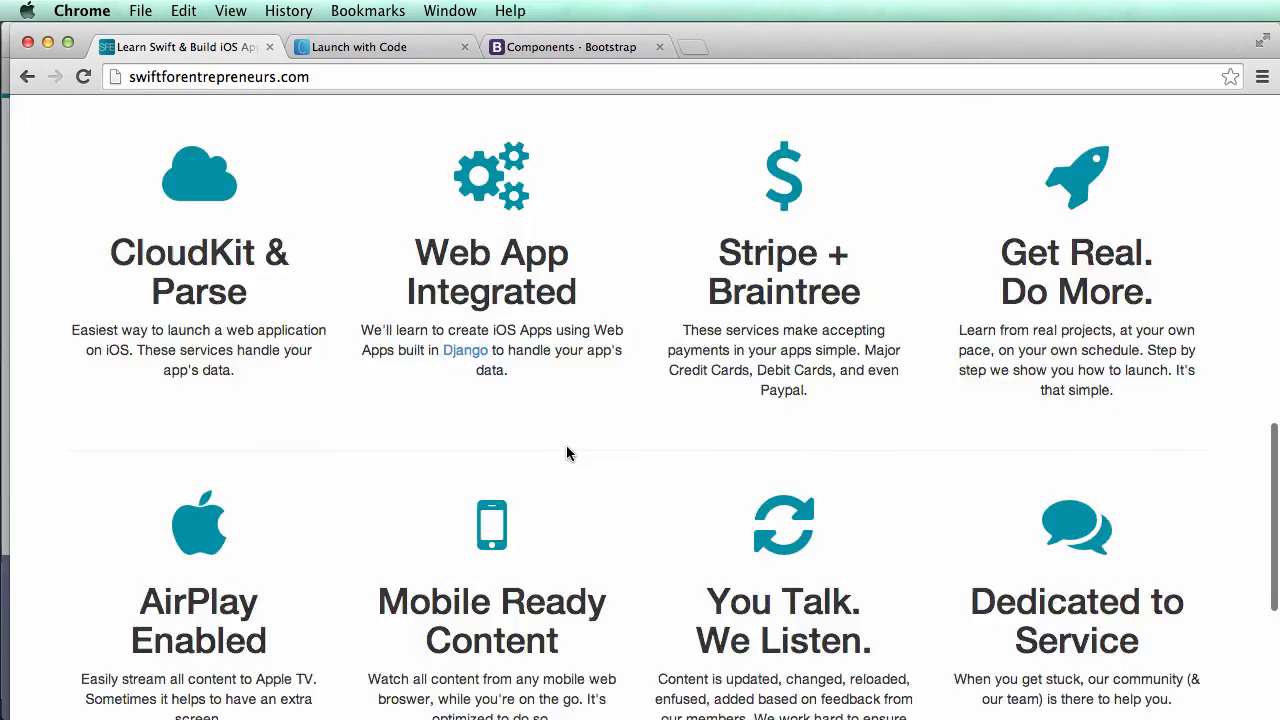
scroll(up, 3)
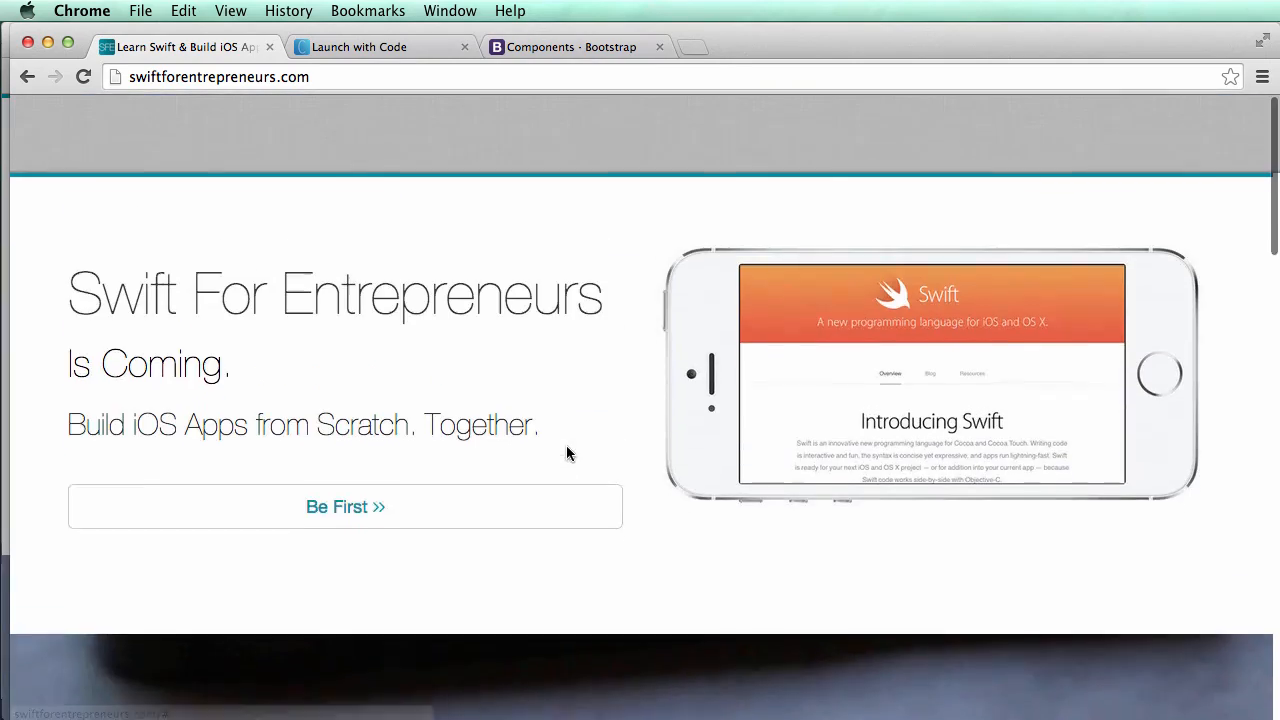